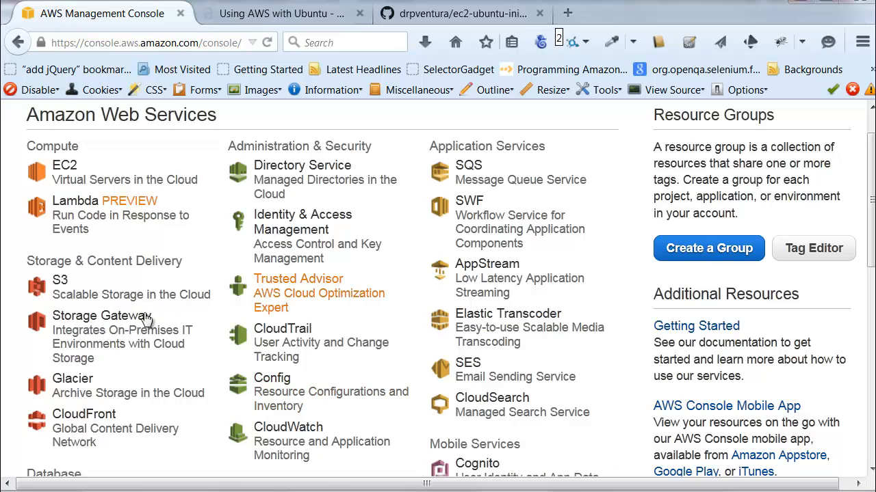
{"action": "mouse_move", "coordinate": [130, 294]}
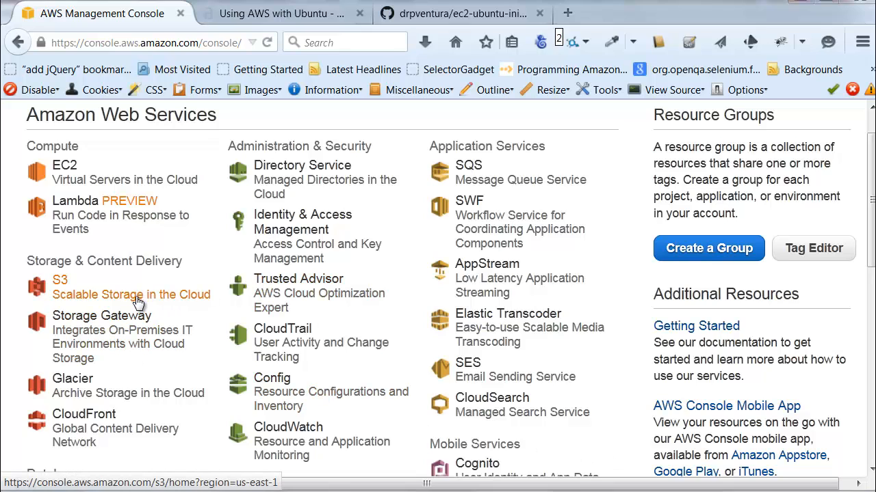
{"action": "mouse_move", "coordinate": [216, 42]}
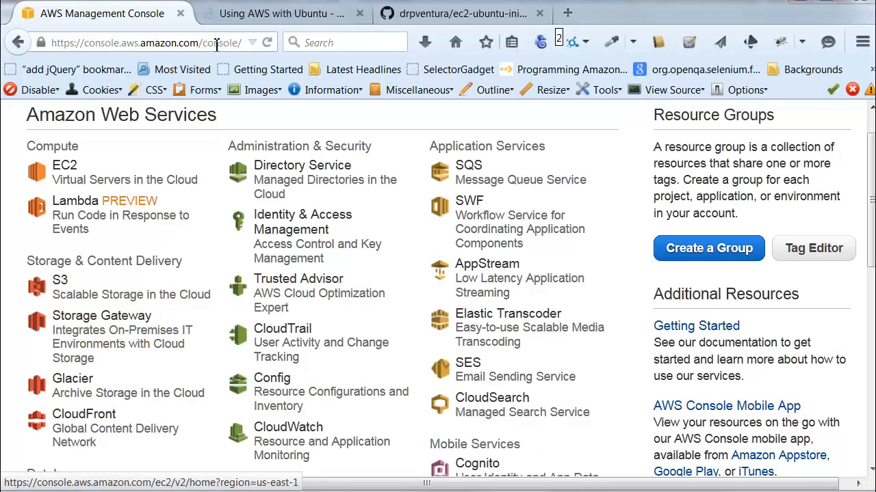
- Switch to the alestic.com 'Using Amazon AWS with Ubuntu' browser tab
{"action": "left_click", "coordinate": [281, 13]}
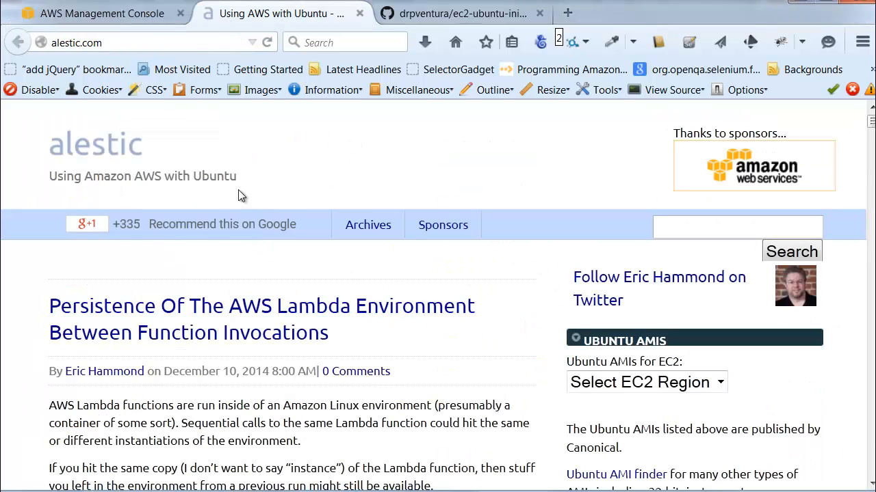
{"action": "mouse_move", "coordinate": [89, 70]}
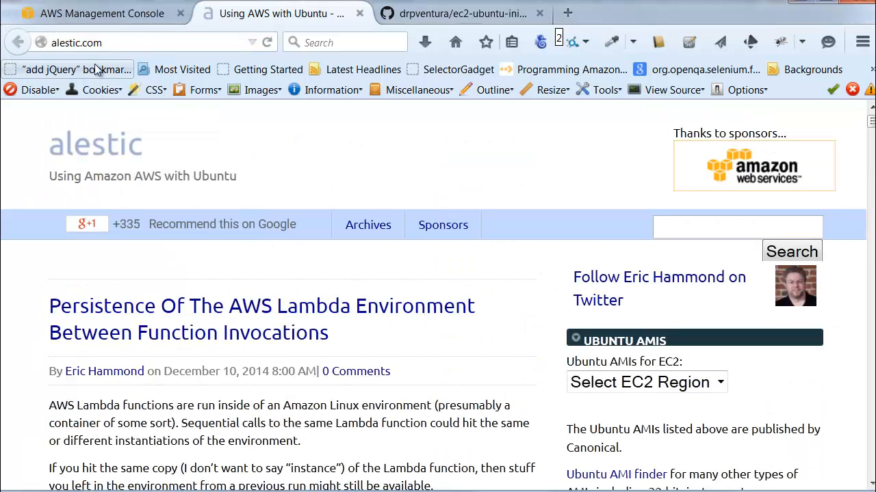
- Choose us-east-1 in the Ubuntu AMIs region dropdown to list its AMI IDs
{"action": "left_click", "coordinate": [645, 381]}
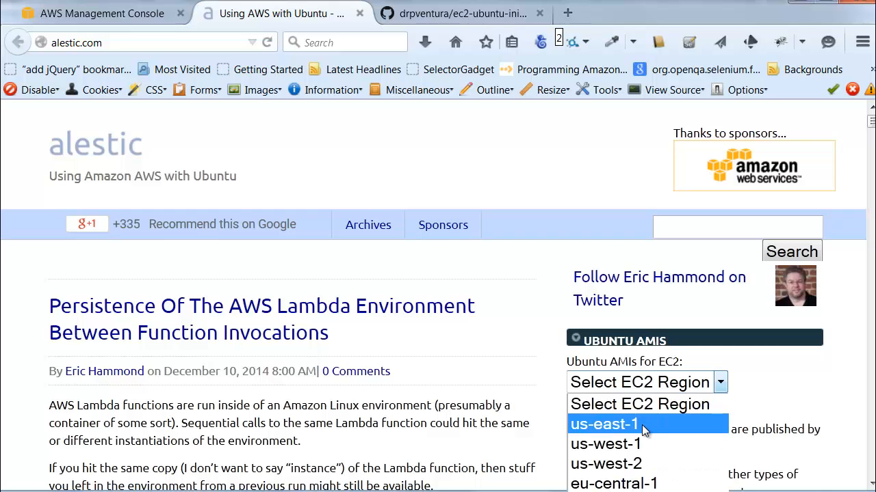
{"action": "left_click", "coordinate": [604, 424]}
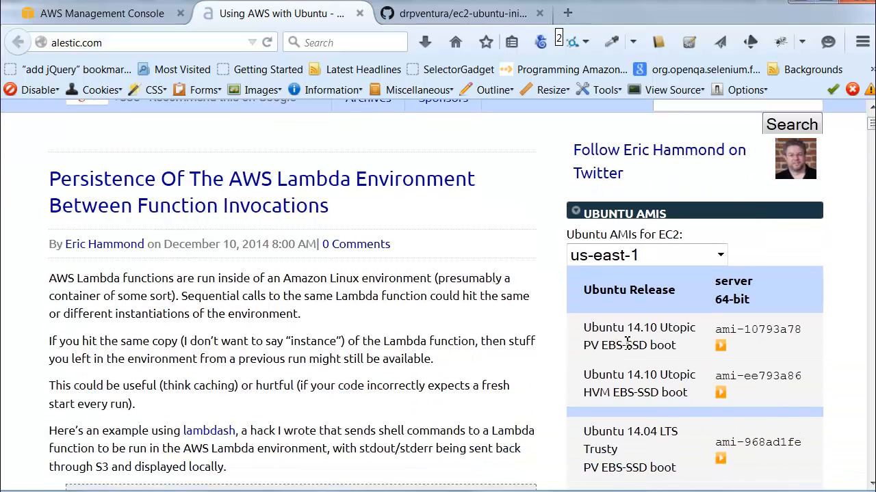
{"action": "mouse_move", "coordinate": [581, 352]}
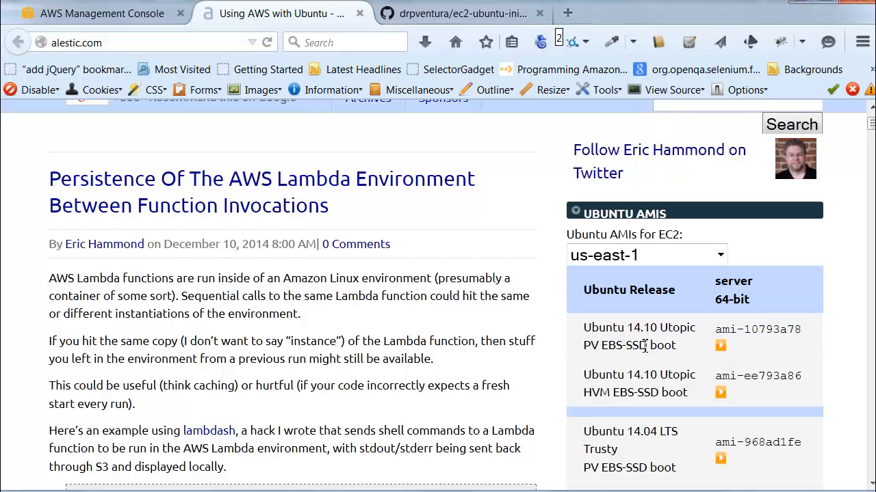
{"action": "mouse_move", "coordinate": [720, 346]}
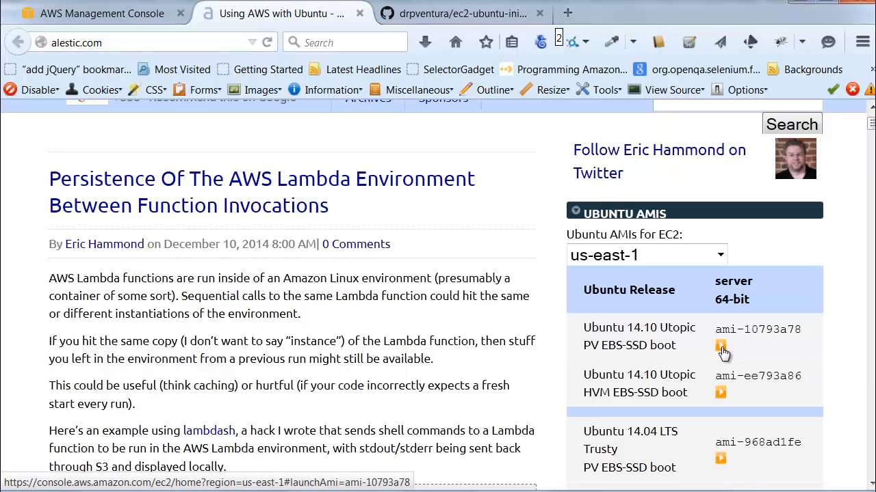
- Launch ami-10793a78, the Ubuntu 14.10 Utopic PV EBS-SSD image, in the EC2 wizard
{"action": "left_click", "coordinate": [720, 345]}
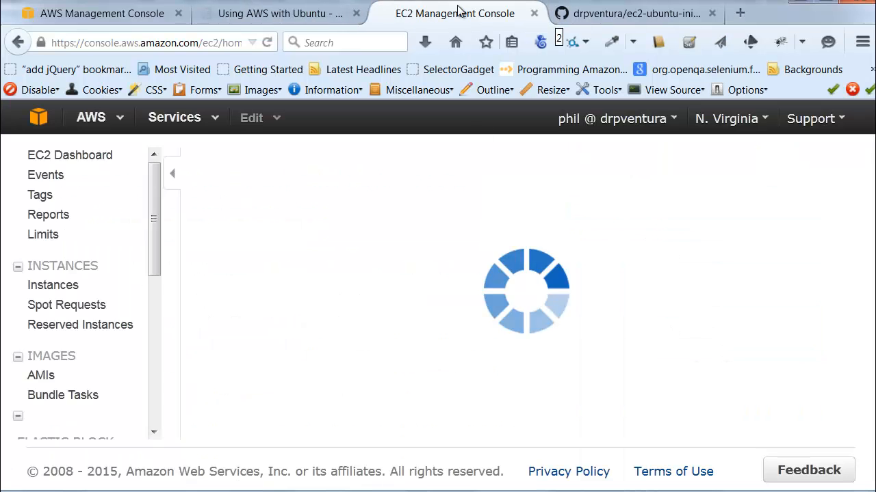
{"action": "mouse_move", "coordinate": [243, 253]}
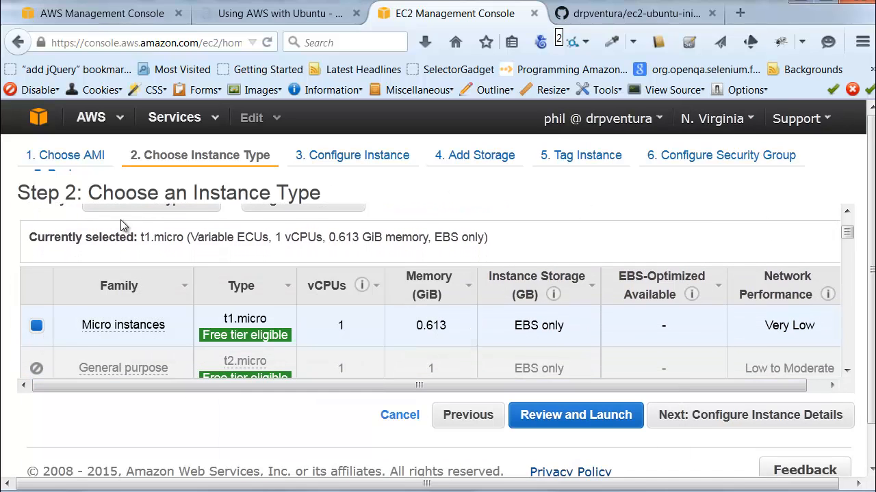
{"action": "mouse_move", "coordinate": [69, 248]}
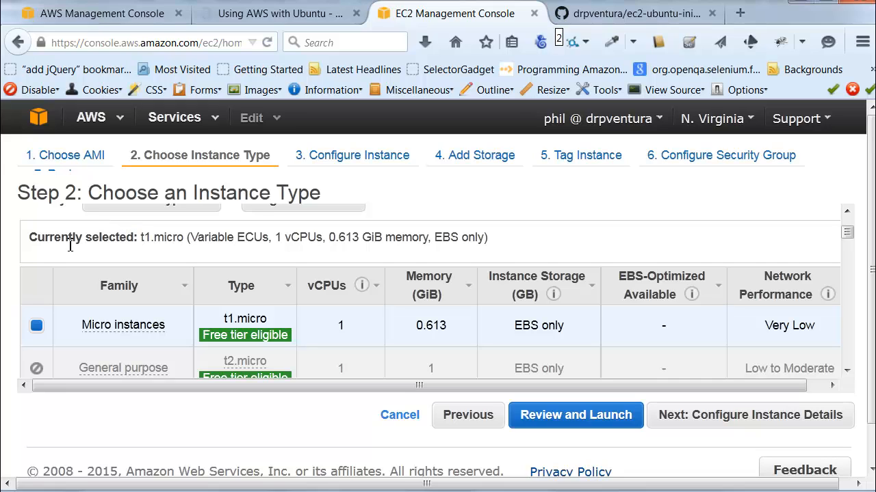
{"action": "mouse_move", "coordinate": [738, 322]}
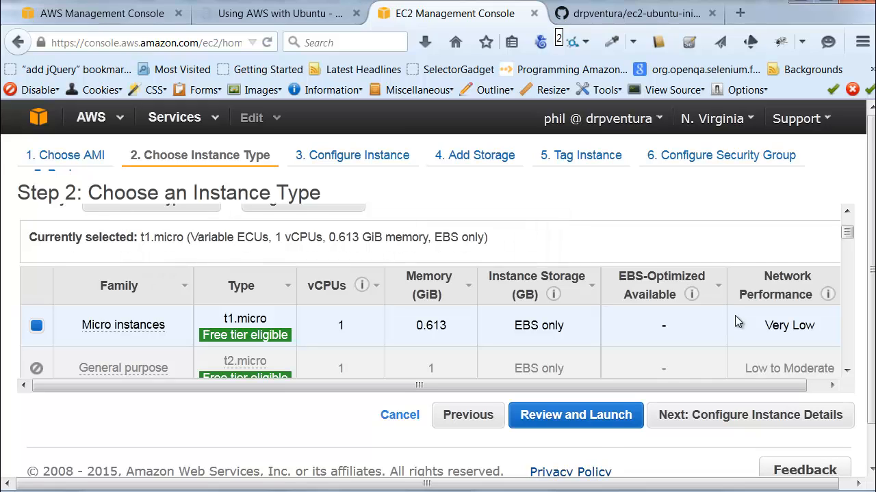
{"action": "mouse_move", "coordinate": [606, 428]}
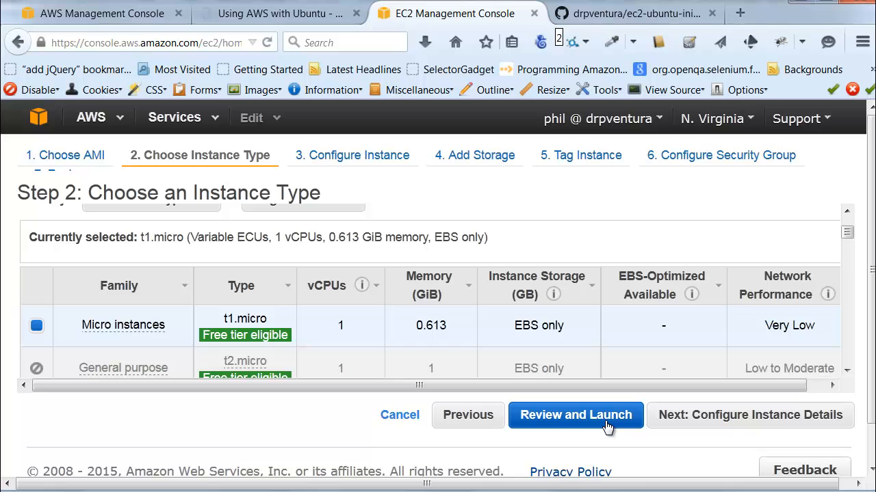
- Skip ahead to Review Instance Launch, keeping the t1.micro instance type
{"action": "left_click", "coordinate": [576, 414]}
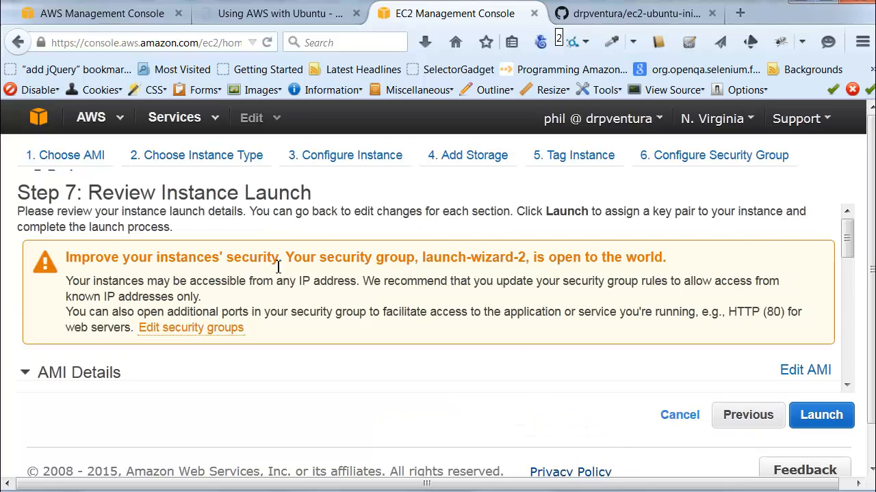
{"action": "mouse_move", "coordinate": [431, 316]}
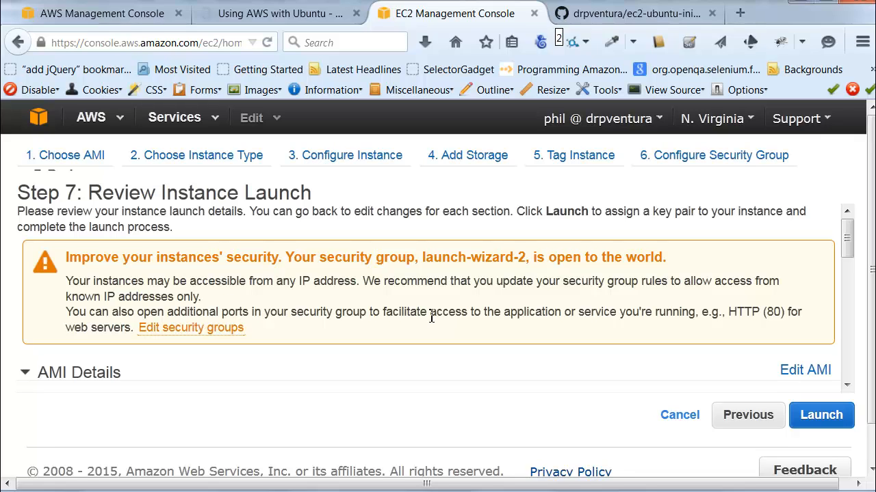
{"action": "mouse_move", "coordinate": [554, 305]}
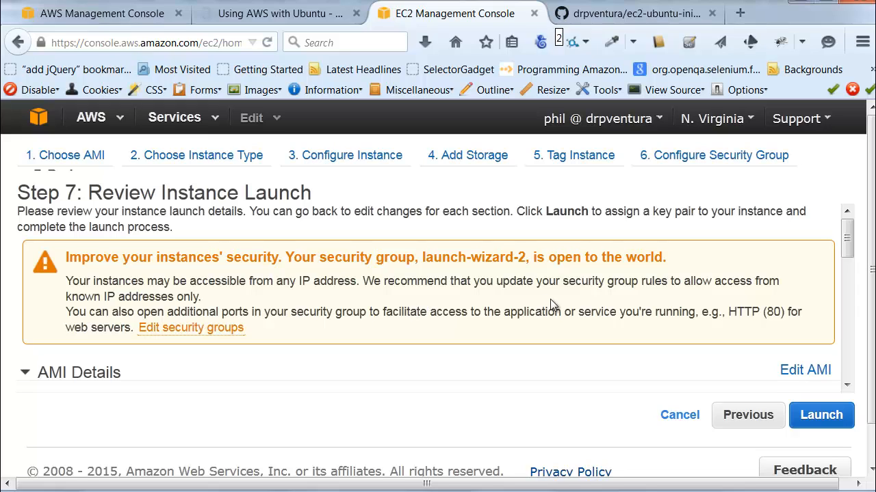
{"action": "mouse_move", "coordinate": [694, 262]}
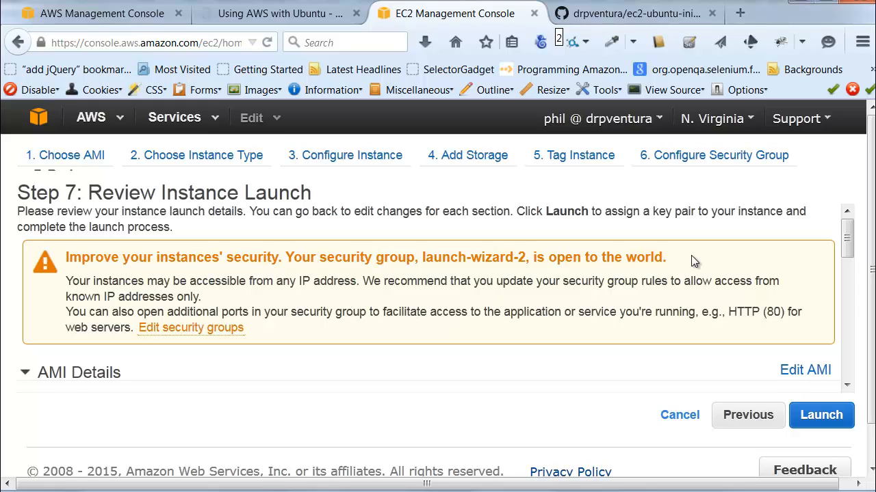
{"action": "mouse_move", "coordinate": [207, 335]}
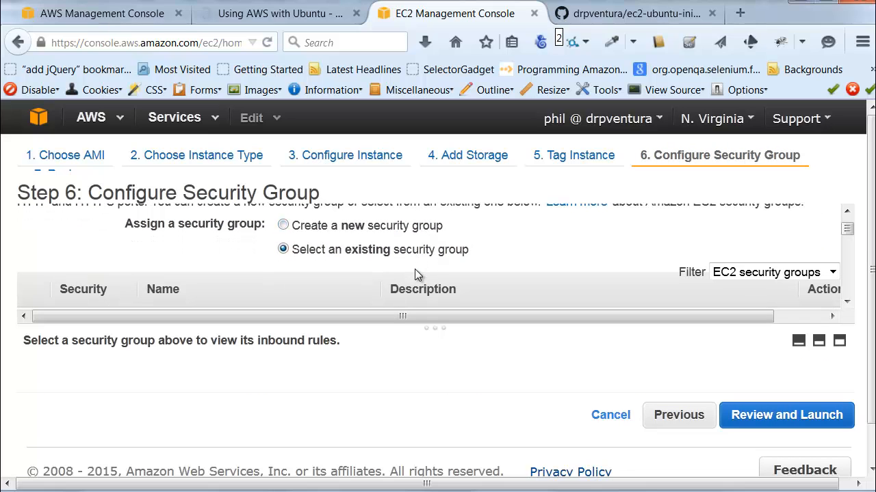
{"action": "mouse_move", "coordinate": [409, 272]}
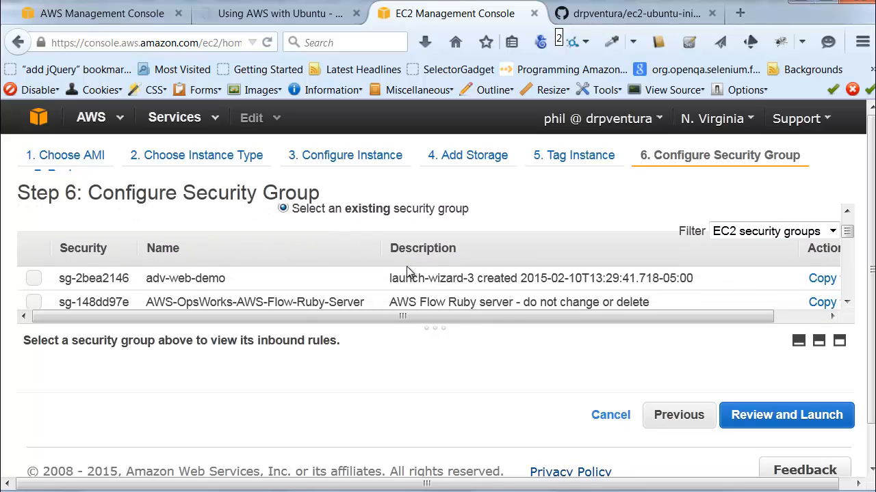
- Assign the existing SSH-restricted security group and return to the launch review
{"action": "scroll", "scroll_direction": "down", "scroll_amount": 3}
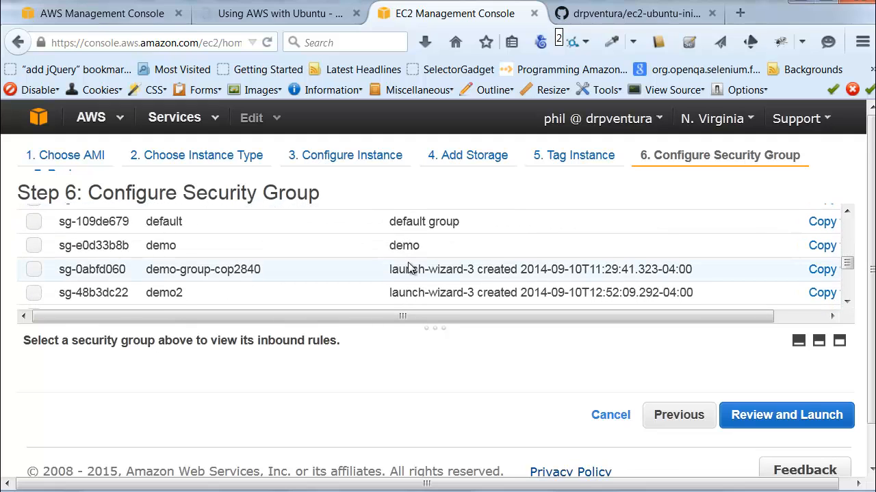
{"action": "scroll", "scroll_direction": "down", "scroll_amount": 3}
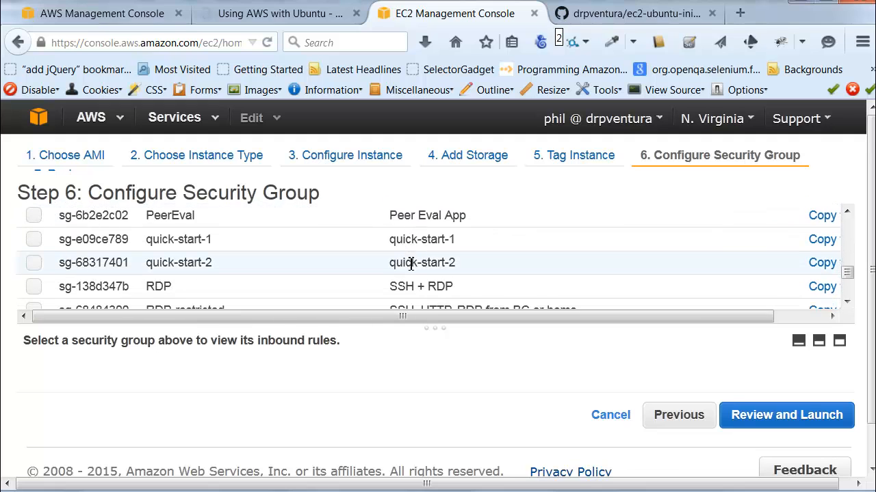
{"action": "scroll", "scroll_direction": "down", "scroll_amount": 3}
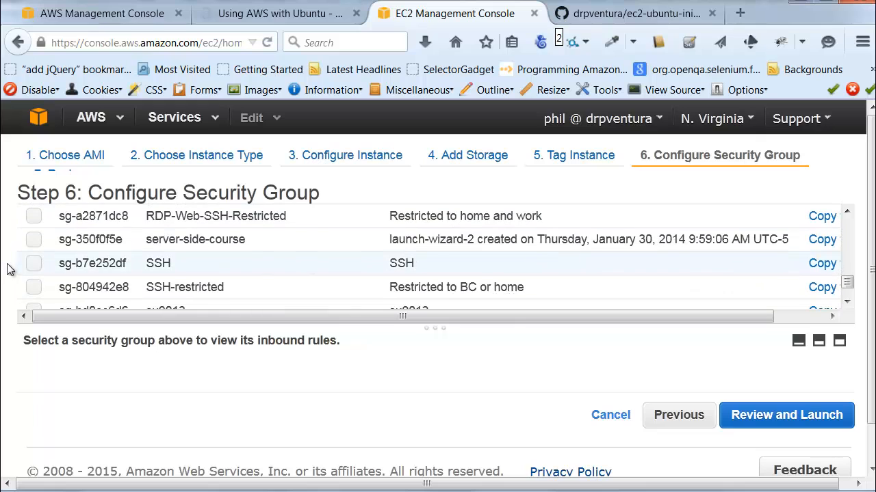
{"action": "left_click", "coordinate": [33, 286]}
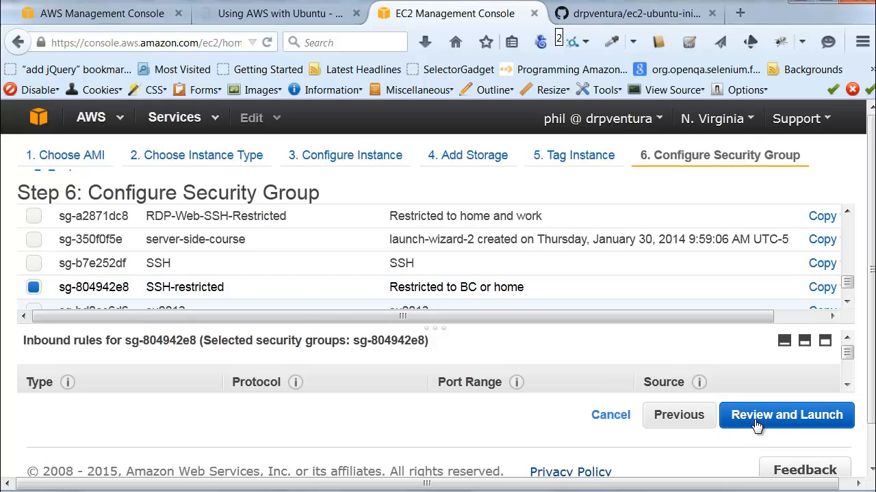
{"action": "left_click", "coordinate": [786, 414]}
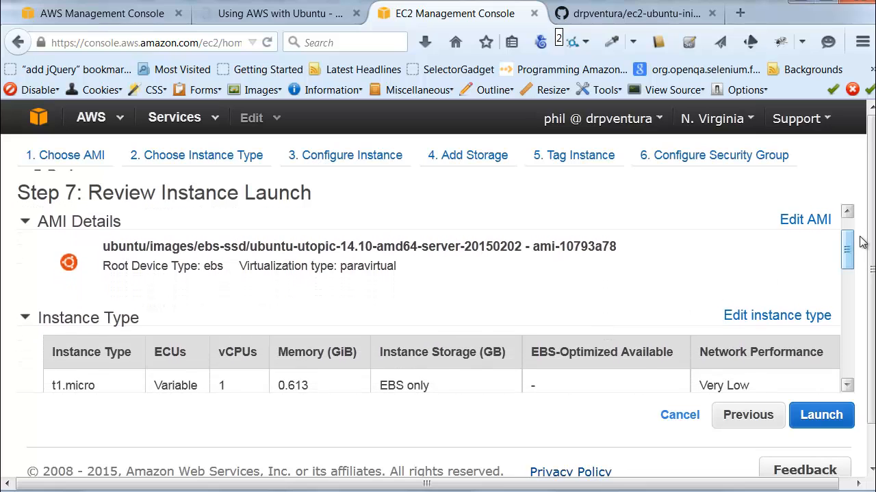
- Expand Instance Details to show the on-demand EC2-Classic instance summary
{"action": "scroll", "scroll_direction": "down", "scroll_amount": 3}
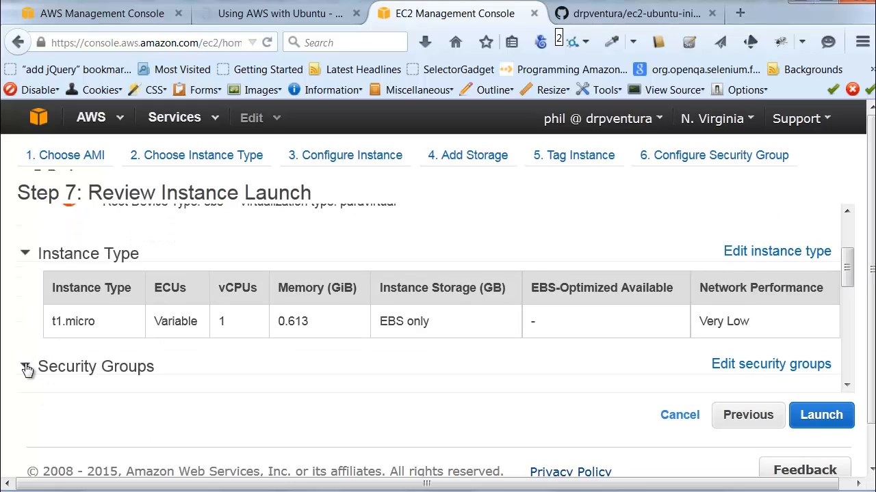
{"action": "scroll", "scroll_direction": "down", "scroll_amount": 3}
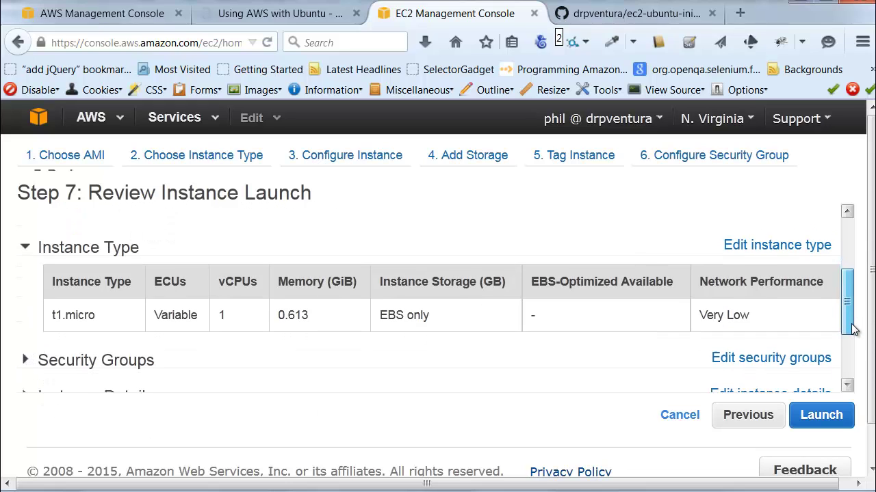
{"action": "scroll", "scroll_direction": "down", "scroll_amount": 3}
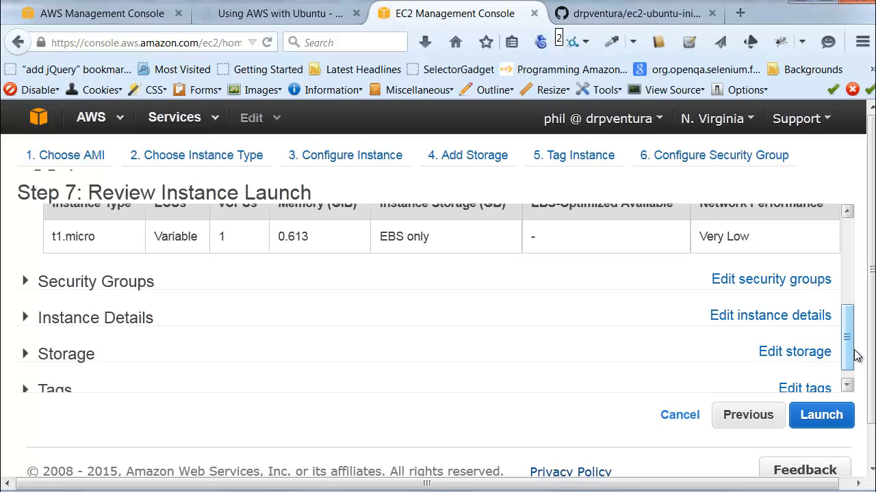
{"action": "mouse_move", "coordinate": [854, 356]}
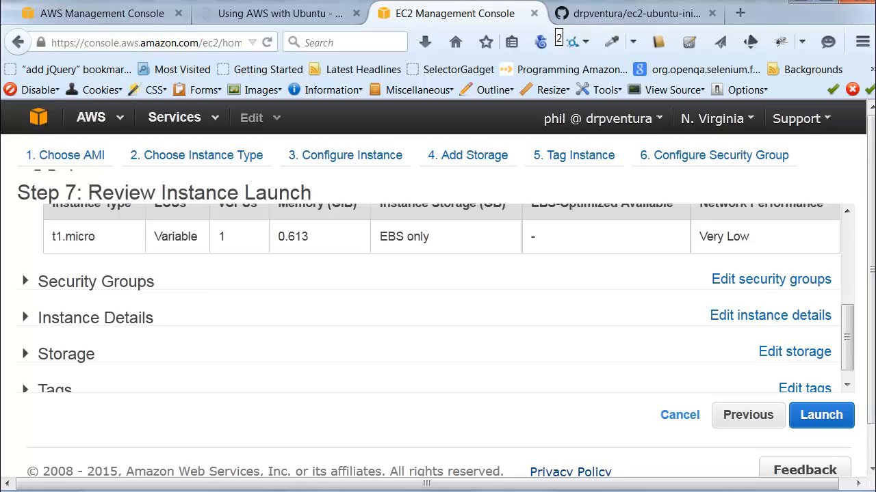
{"action": "mouse_move", "coordinate": [142, 339]}
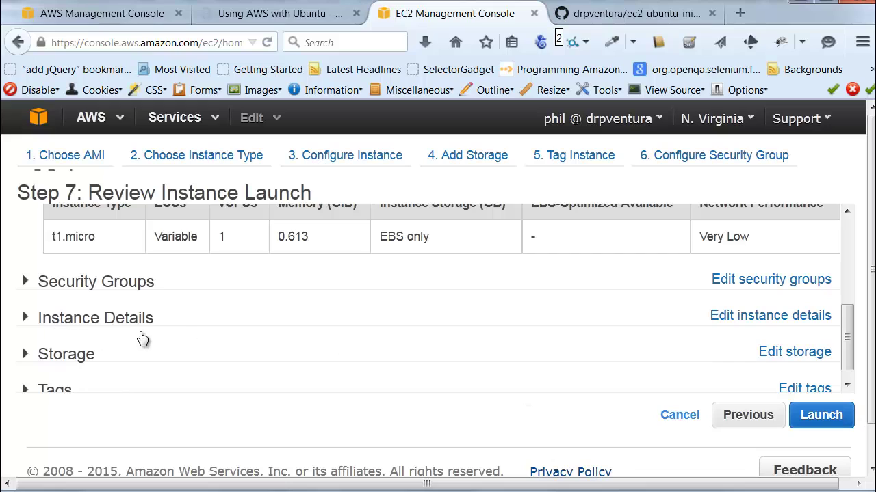
{"action": "mouse_move", "coordinate": [43, 327]}
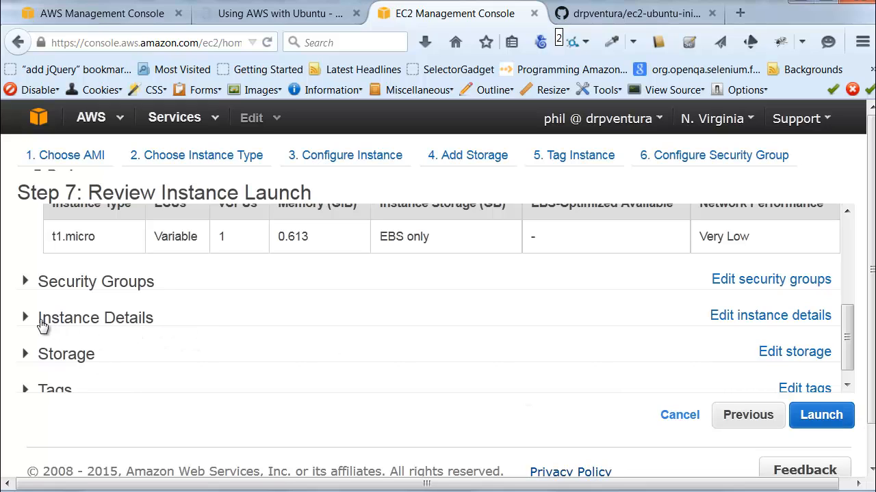
{"action": "left_click", "coordinate": [25, 318]}
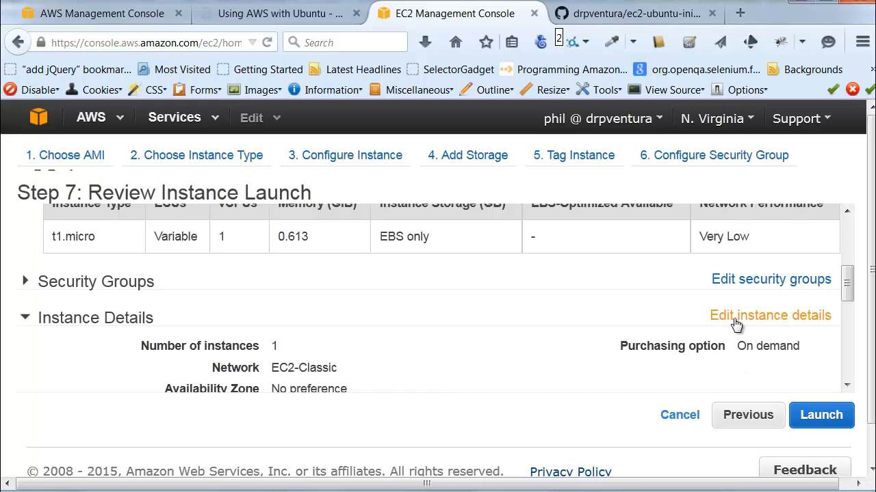
- Return to Configure Instance Details and reach the empty User data box under Advanced Details
{"action": "left_click", "coordinate": [770, 315]}
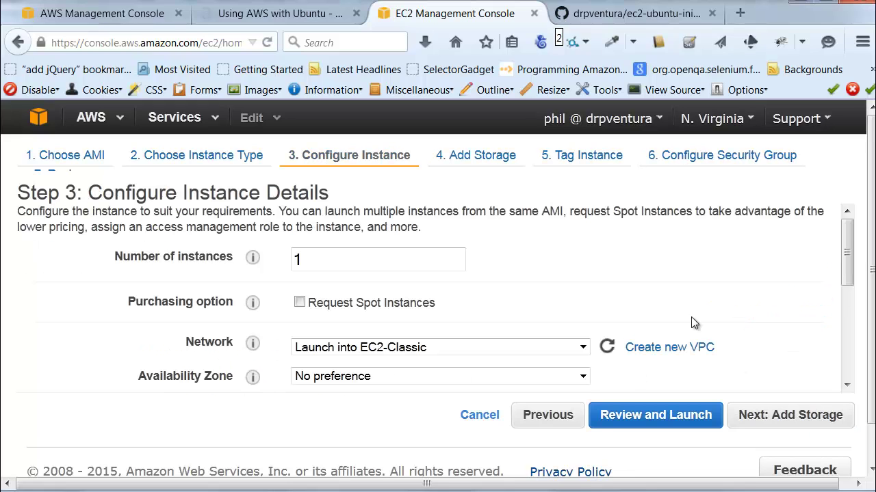
{"action": "scroll", "scroll_direction": "down", "scroll_amount": 3}
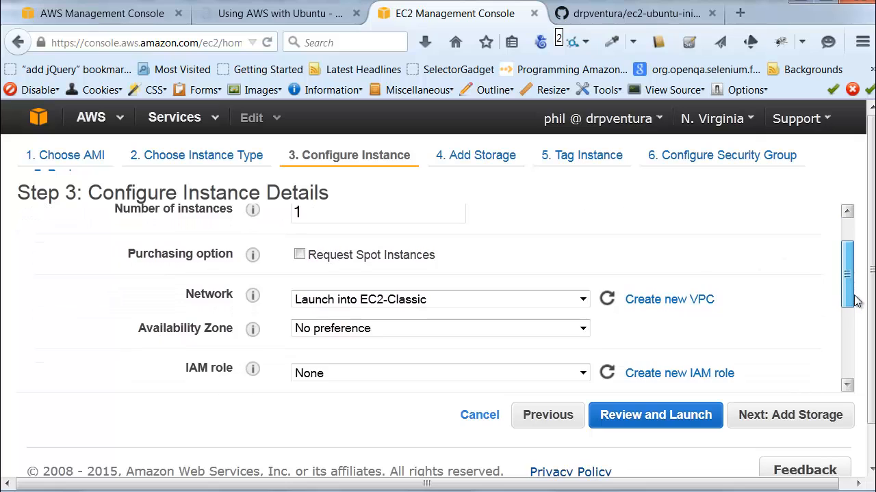
{"action": "scroll", "scroll_direction": "down", "scroll_amount": 3}
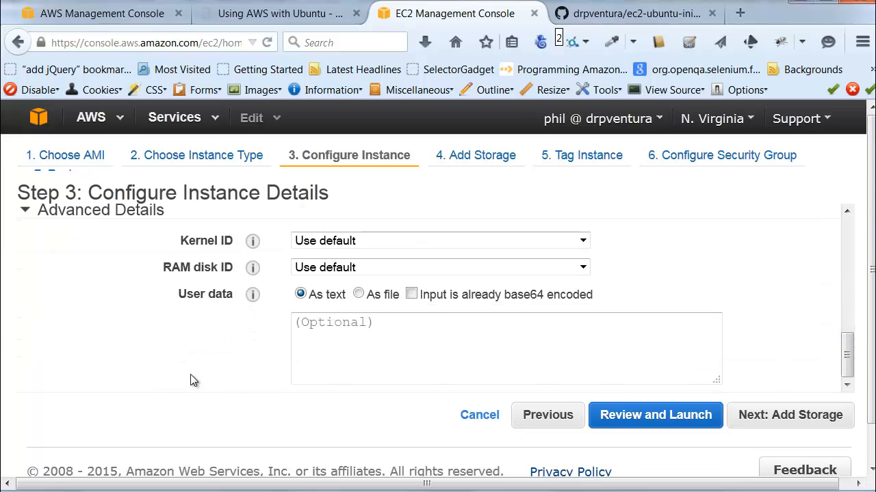
{"action": "mouse_move", "coordinate": [180, 296]}
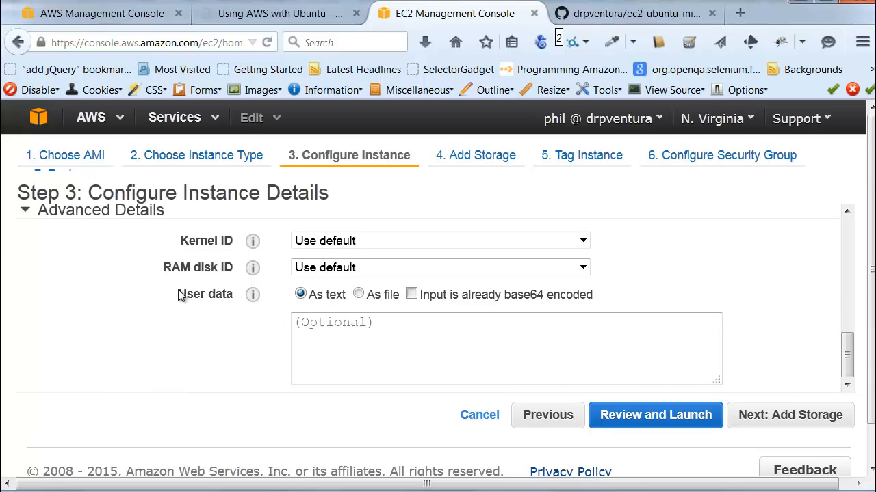
{"action": "mouse_move", "coordinate": [199, 296]}
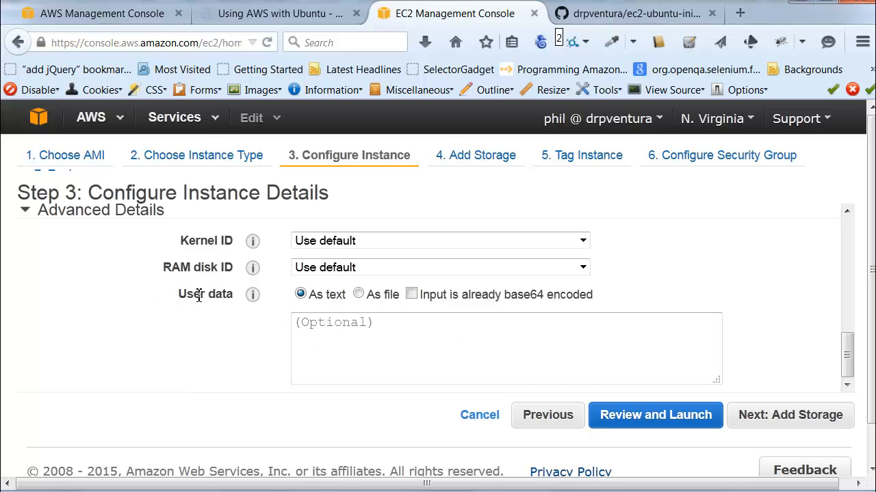
{"action": "mouse_move", "coordinate": [228, 304]}
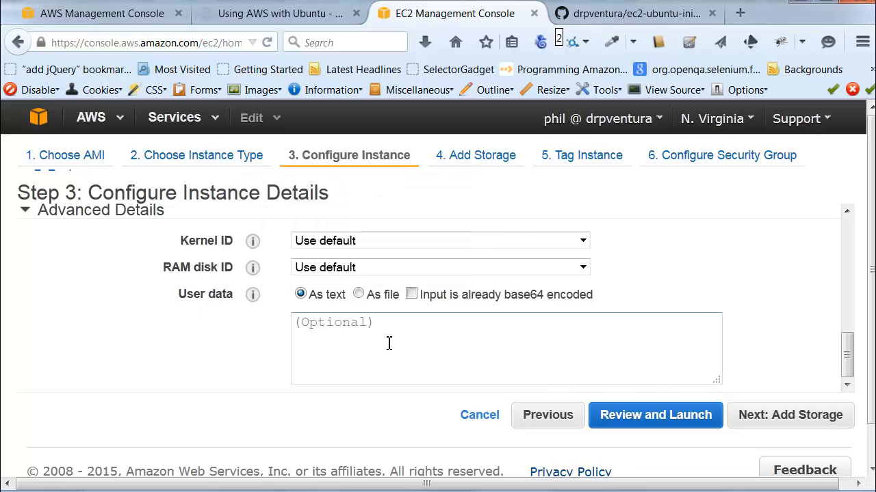
{"action": "mouse_move", "coordinate": [378, 340]}
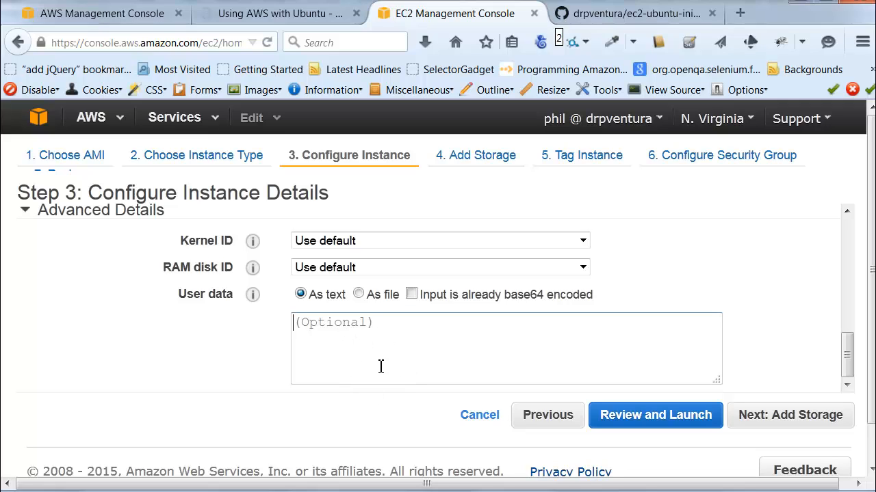
{"action": "mouse_move", "coordinate": [394, 348]}
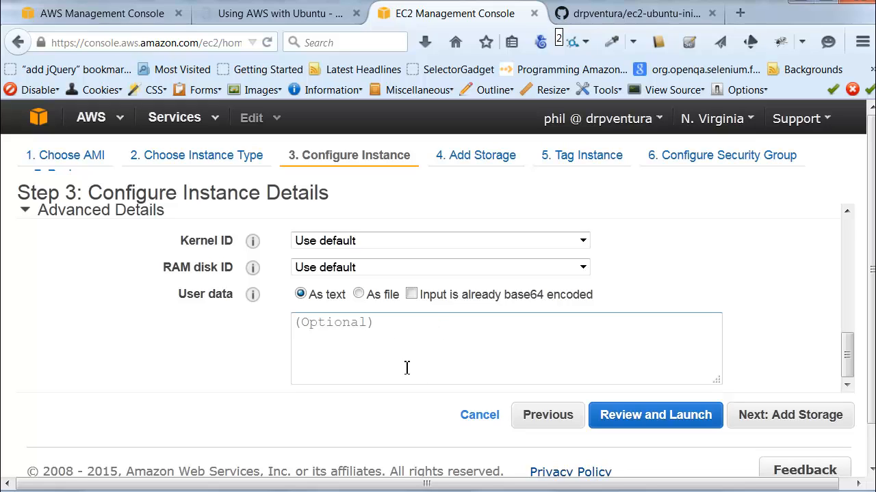
{"action": "mouse_move", "coordinate": [411, 359]}
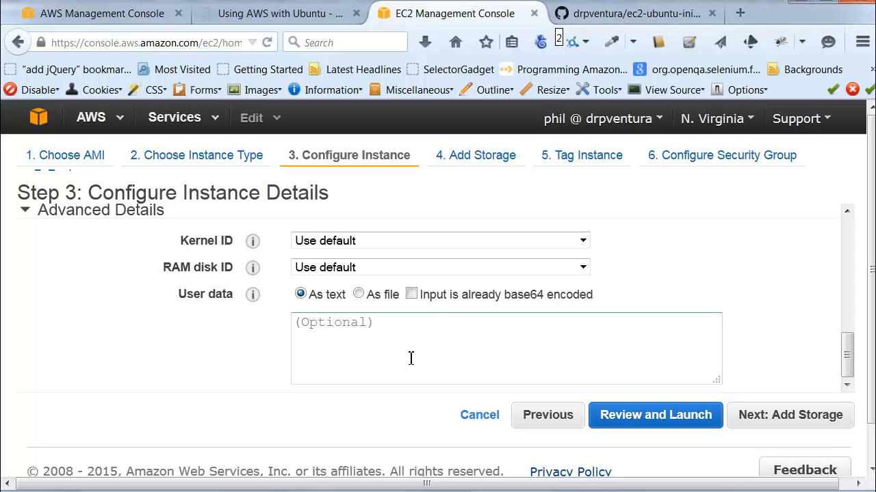
{"action": "mouse_move", "coordinate": [387, 348]}
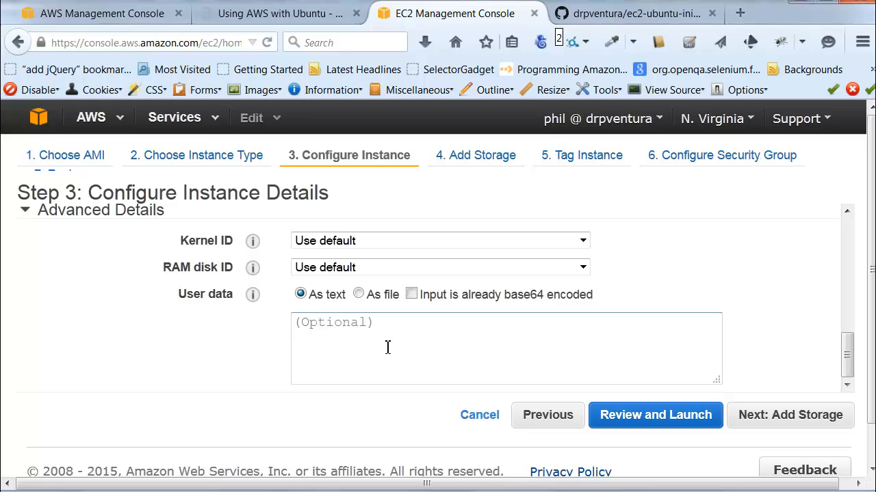
{"action": "mouse_move", "coordinate": [368, 333]}
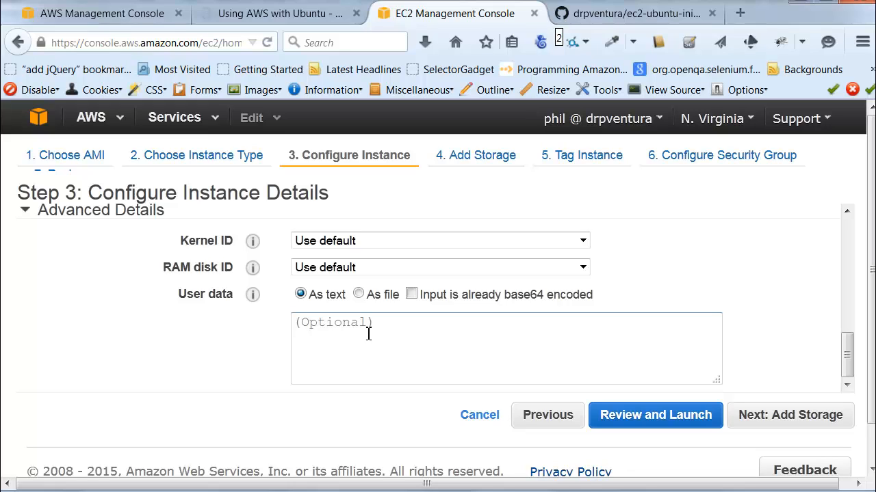
{"action": "mouse_move", "coordinate": [387, 358]}
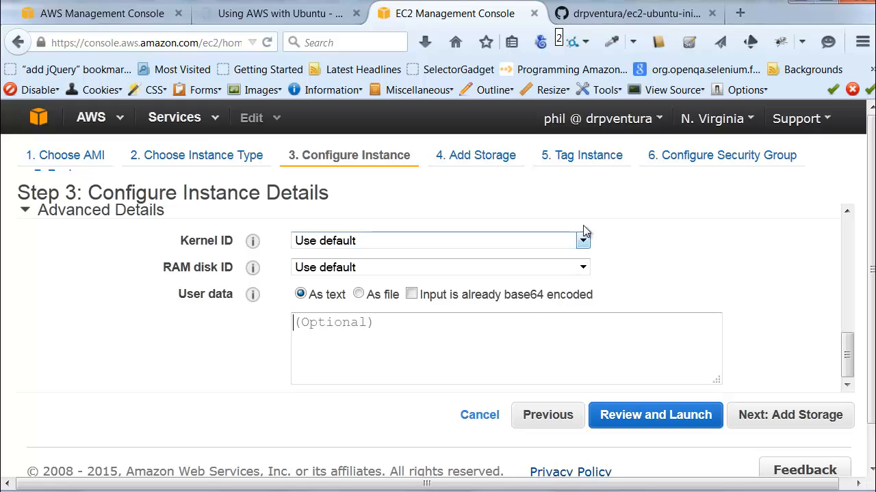
{"action": "mouse_move", "coordinate": [637, 13]}
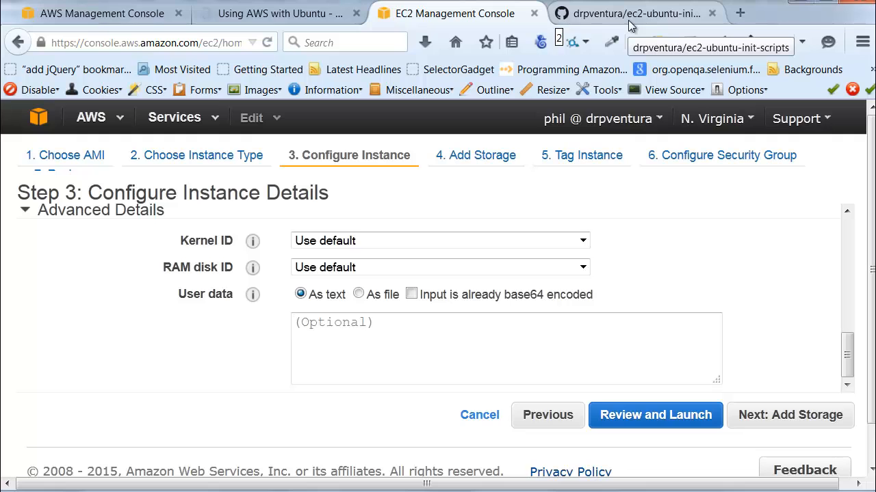
- Switch to GitHub and show the ec2-ubuntu-init-scripts repository file list
{"action": "left_click", "coordinate": [636, 13]}
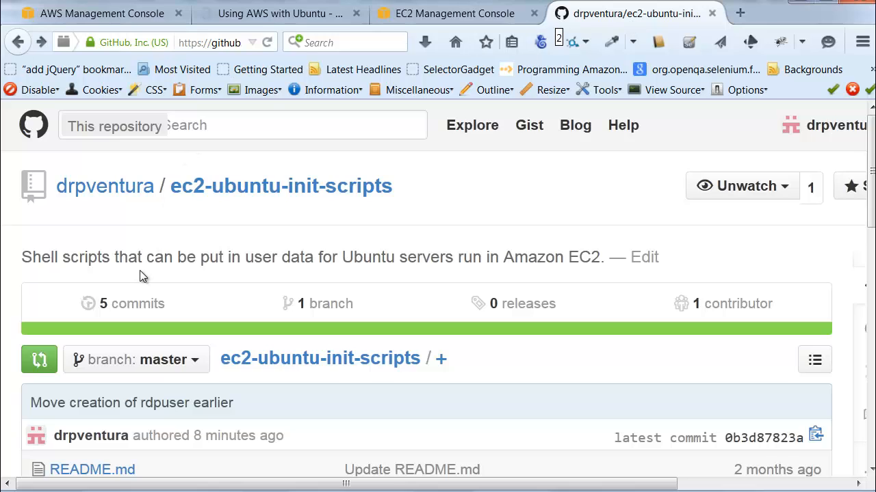
{"action": "mouse_move", "coordinate": [156, 278]}
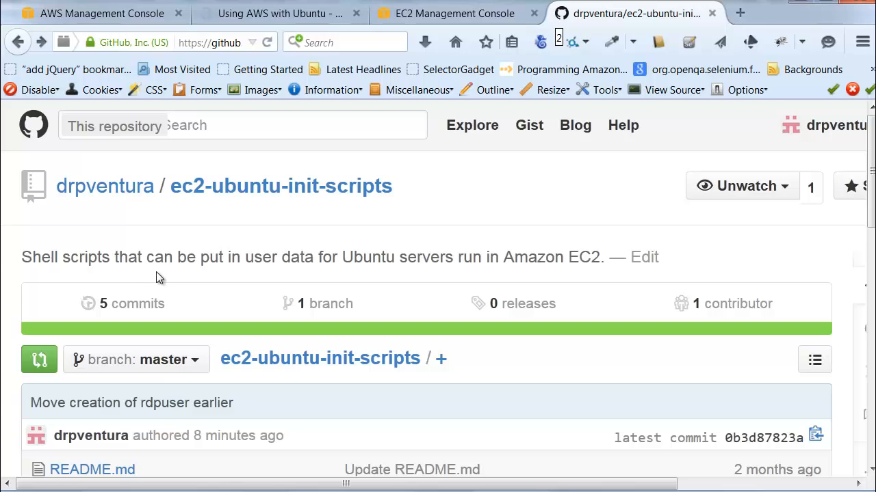
{"action": "mouse_move", "coordinate": [163, 279]}
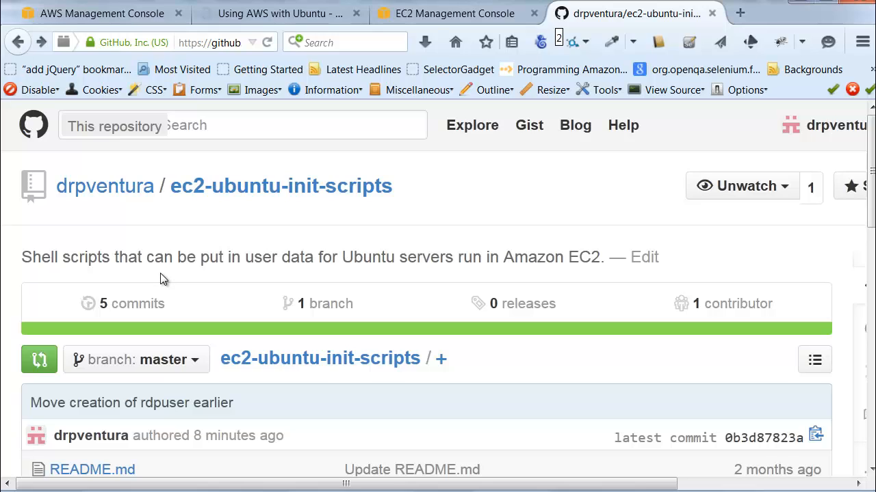
{"action": "mouse_move", "coordinate": [260, 292]}
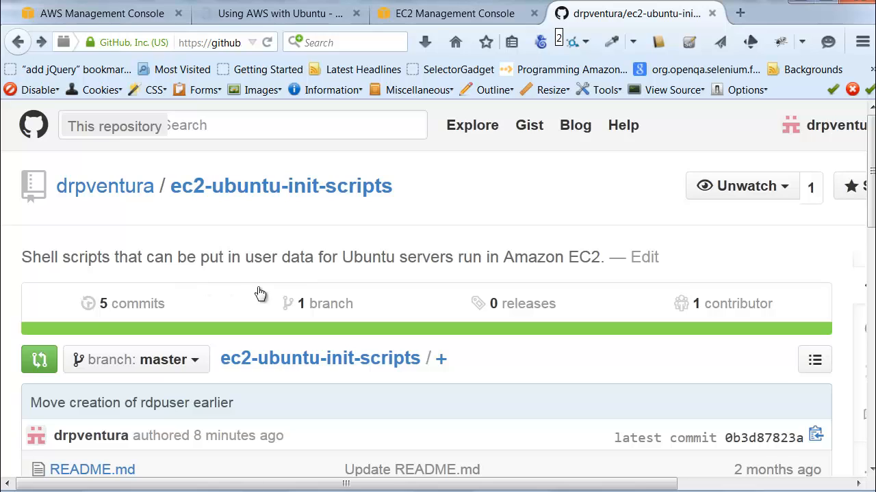
{"action": "mouse_move", "coordinate": [194, 205]}
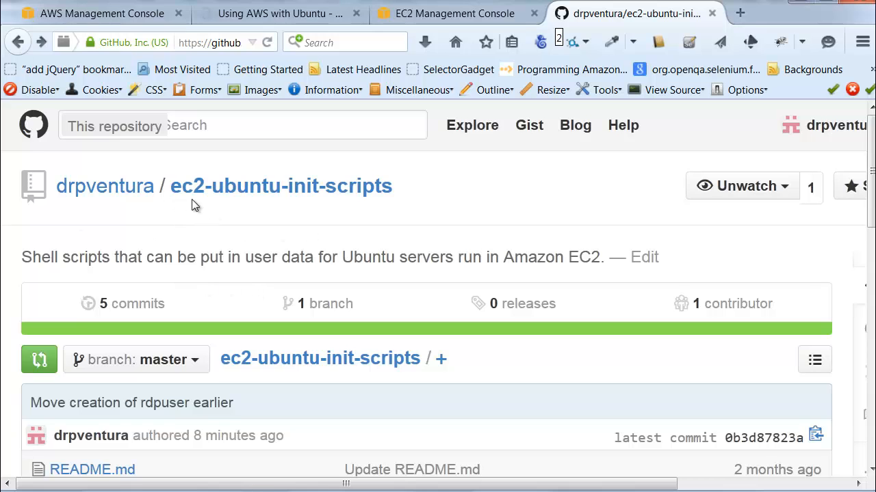
{"action": "mouse_move", "coordinate": [315, 187]}
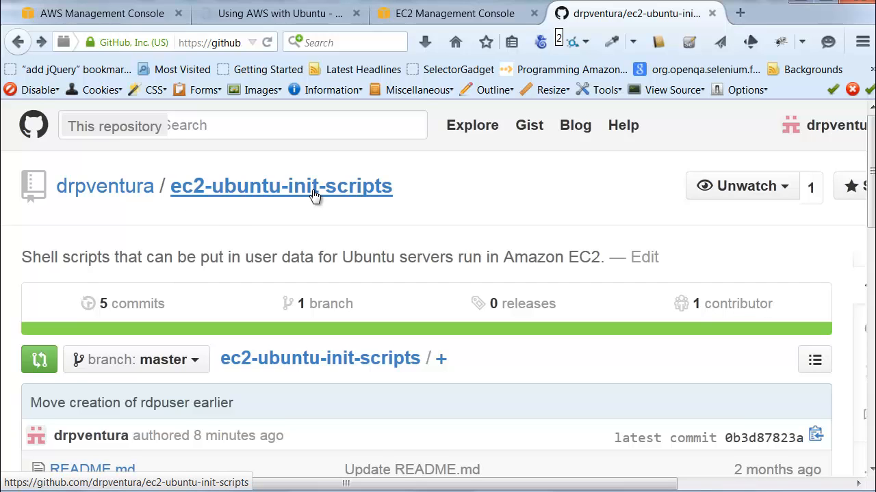
{"action": "scroll", "scroll_direction": "down", "scroll_amount": 3}
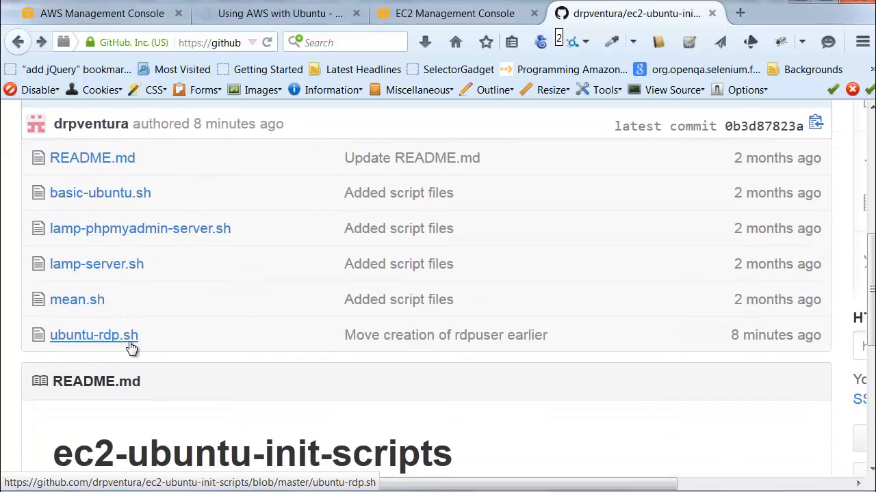
{"action": "mouse_move", "coordinate": [124, 365]}
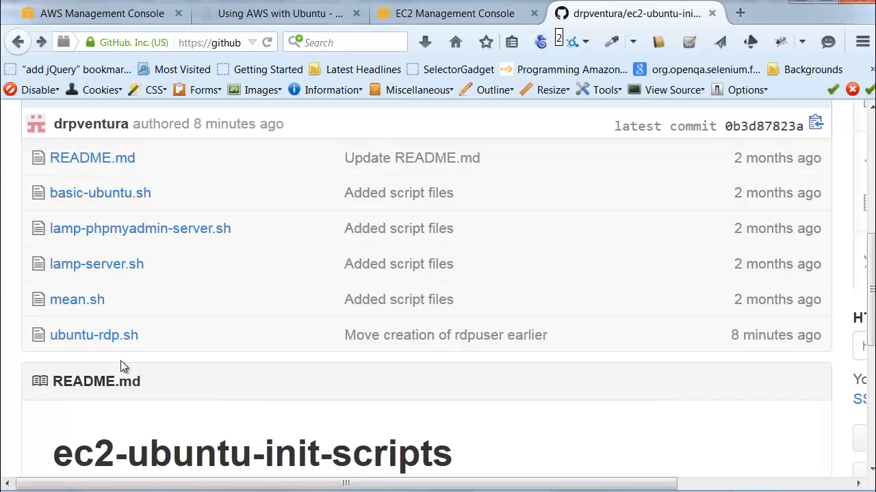
{"action": "mouse_move", "coordinate": [225, 352]}
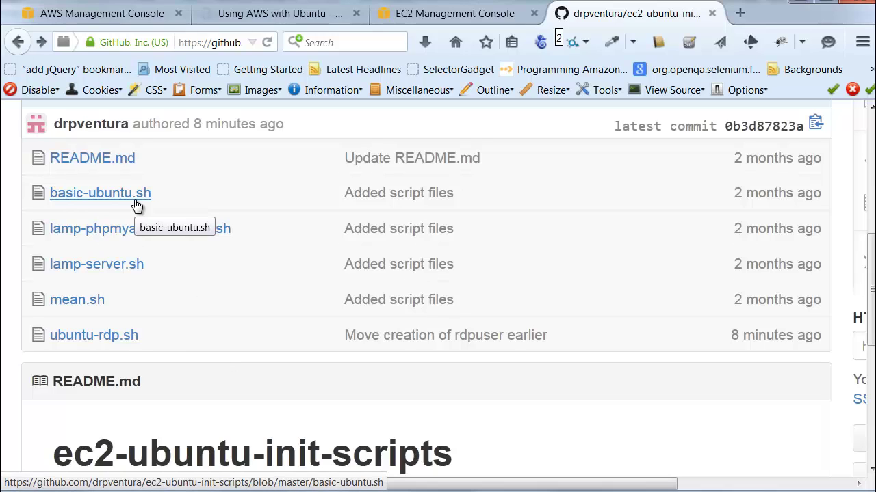
{"action": "mouse_move", "coordinate": [78, 300]}
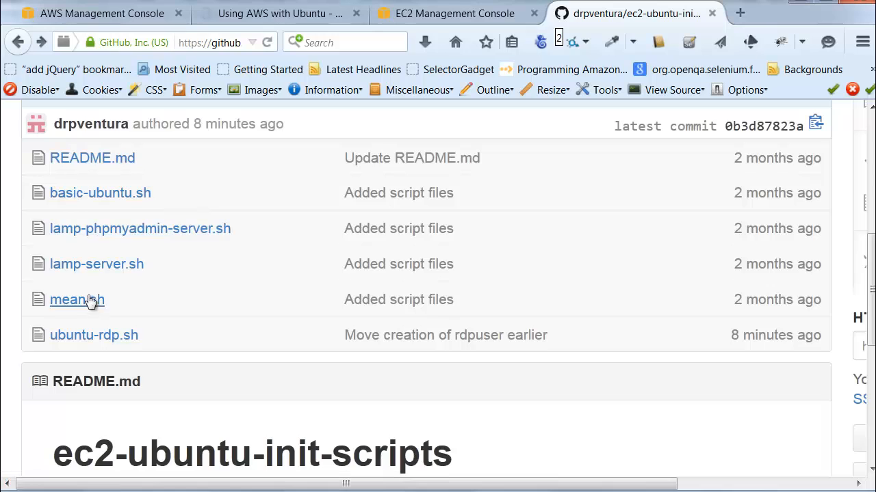
{"action": "mouse_move", "coordinate": [81, 278]}
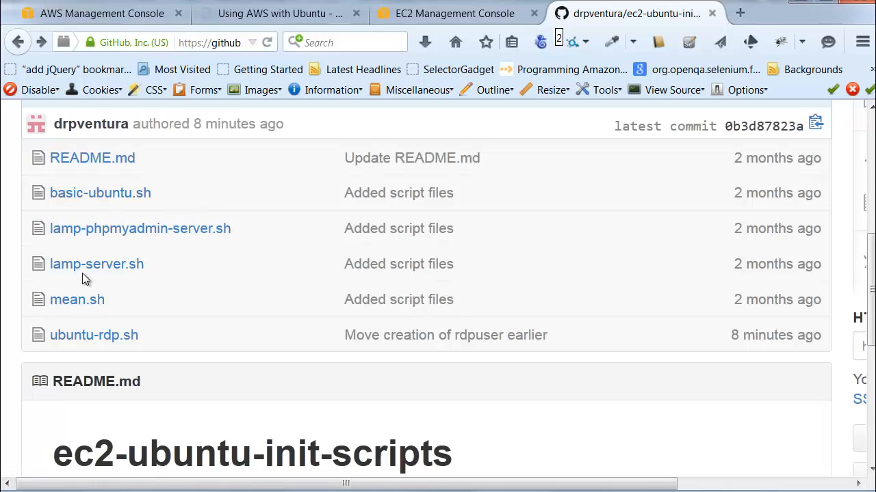
{"action": "mouse_move", "coordinate": [92, 228]}
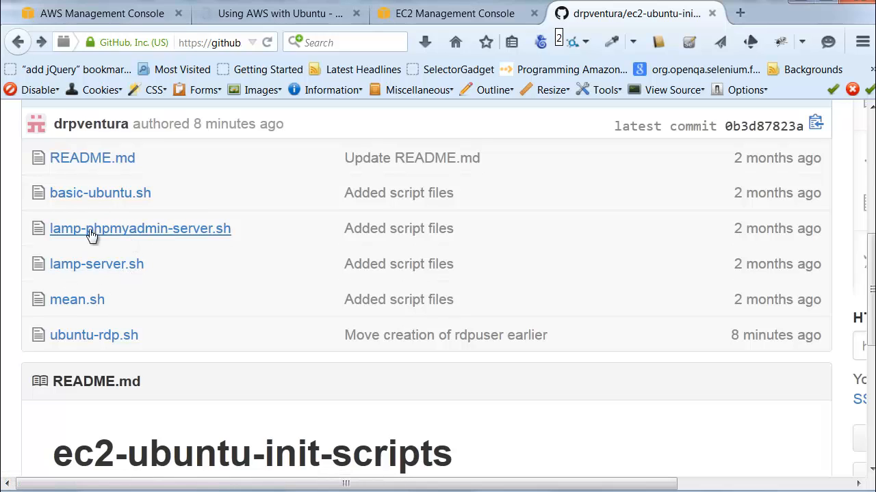
{"action": "mouse_move", "coordinate": [86, 282]}
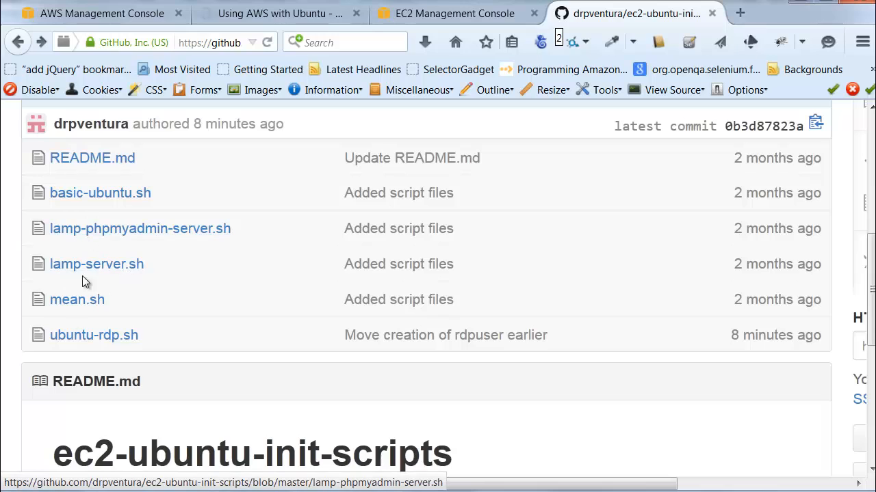
{"action": "mouse_move", "coordinate": [77, 300]}
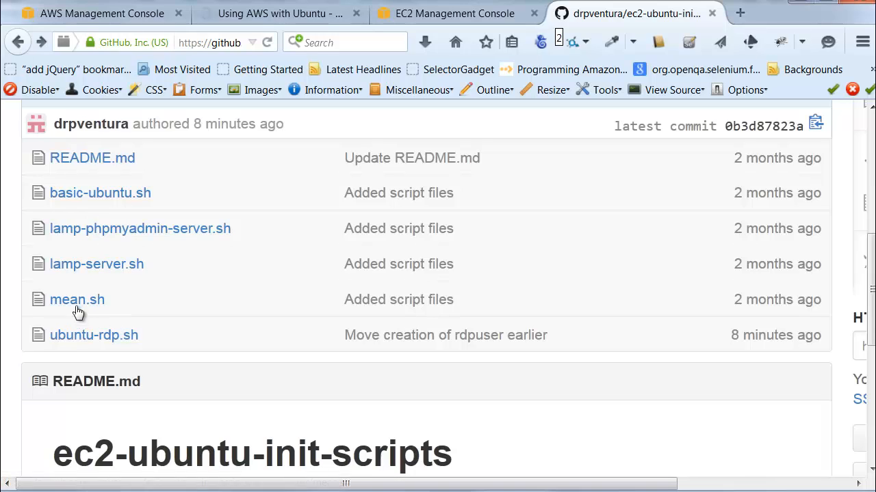
{"action": "mouse_move", "coordinate": [77, 299]}
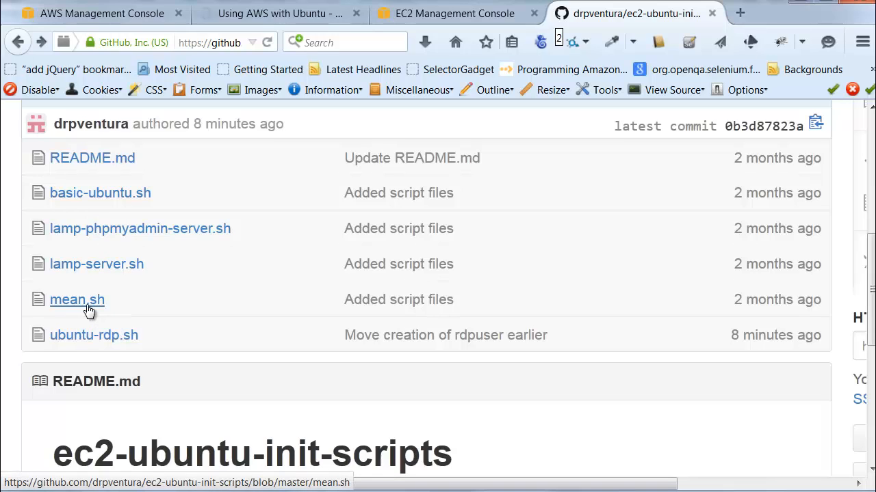
{"action": "mouse_move", "coordinate": [94, 335]}
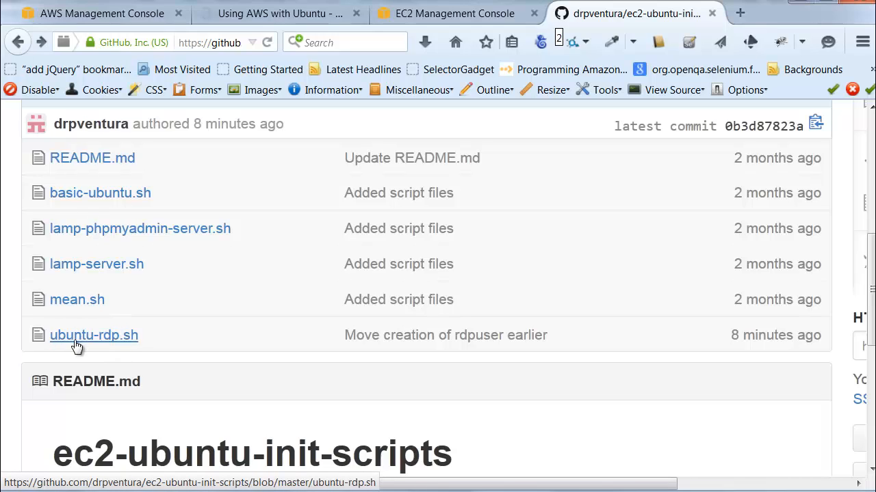
{"action": "mouse_move", "coordinate": [85, 343]}
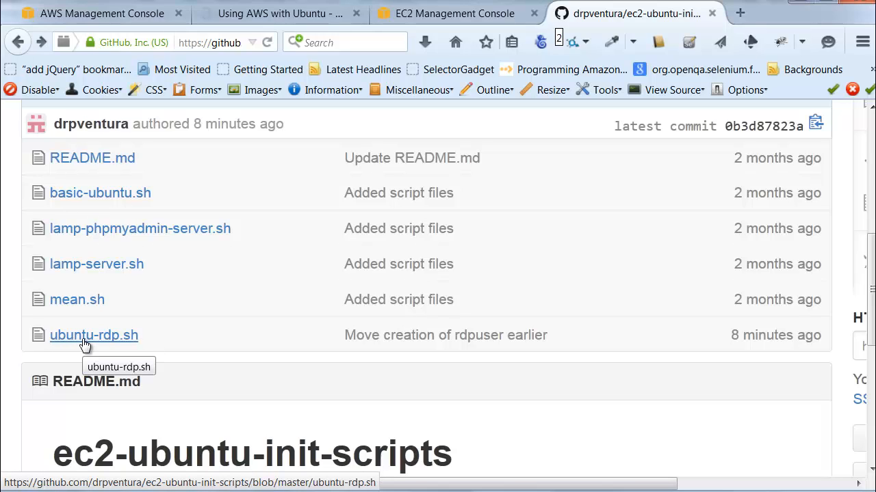
{"action": "mouse_move", "coordinate": [93, 335]}
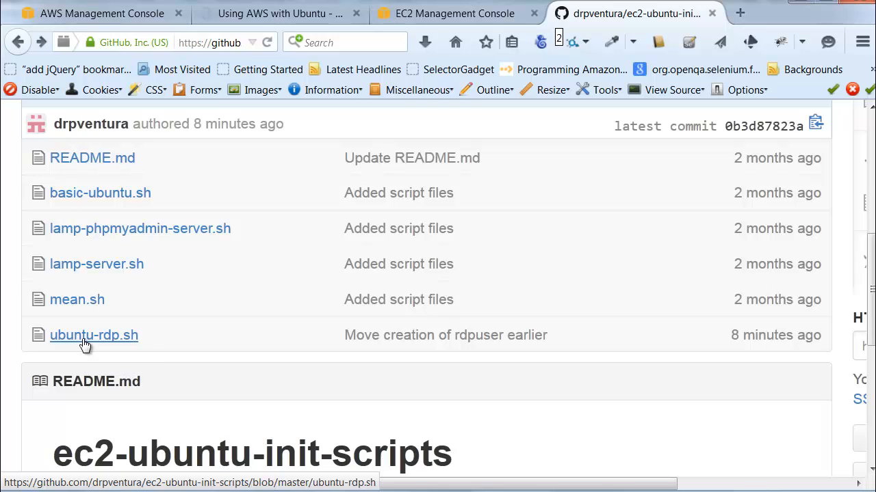
- Open ubuntu-rdp.sh from the repository file list
{"action": "left_click", "coordinate": [94, 335]}
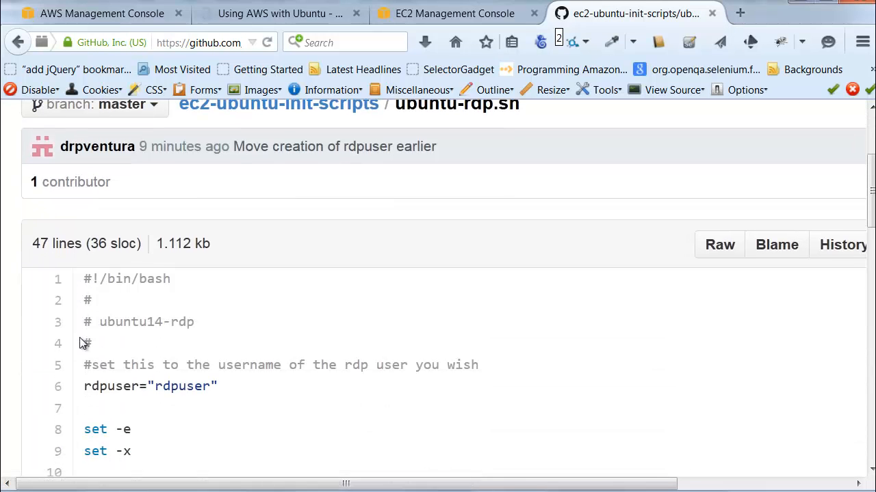
{"action": "mouse_move", "coordinate": [765, 292]}
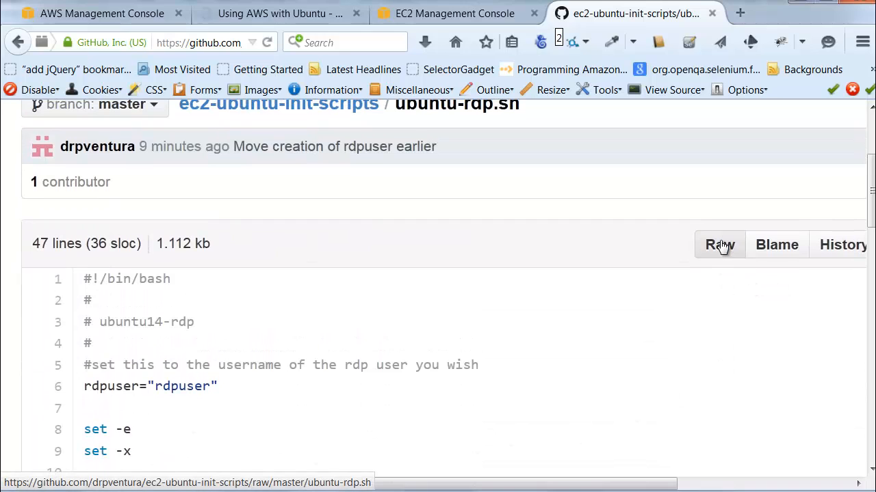
{"action": "mouse_move", "coordinate": [126, 284]}
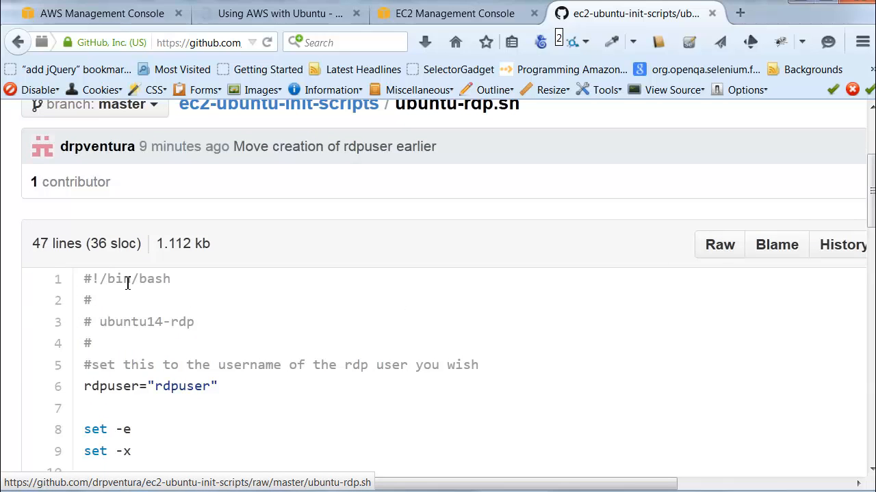
{"action": "mouse_move", "coordinate": [720, 245]}
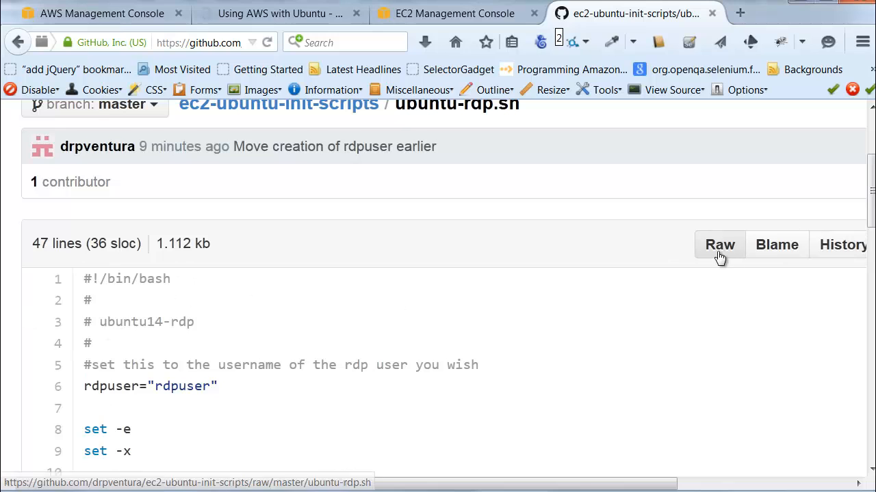
- Show ubuntu-rdp.sh as raw plain text
{"action": "left_click", "coordinate": [719, 244]}
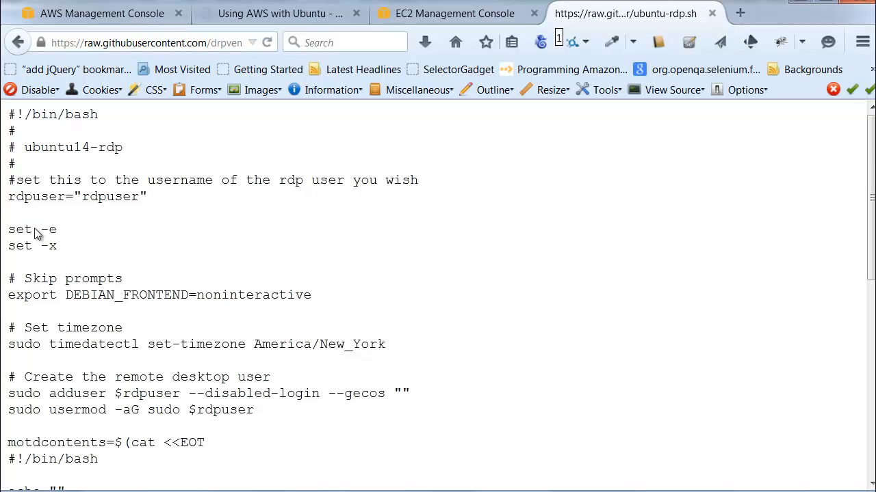
{"action": "mouse_move", "coordinate": [273, 324]}
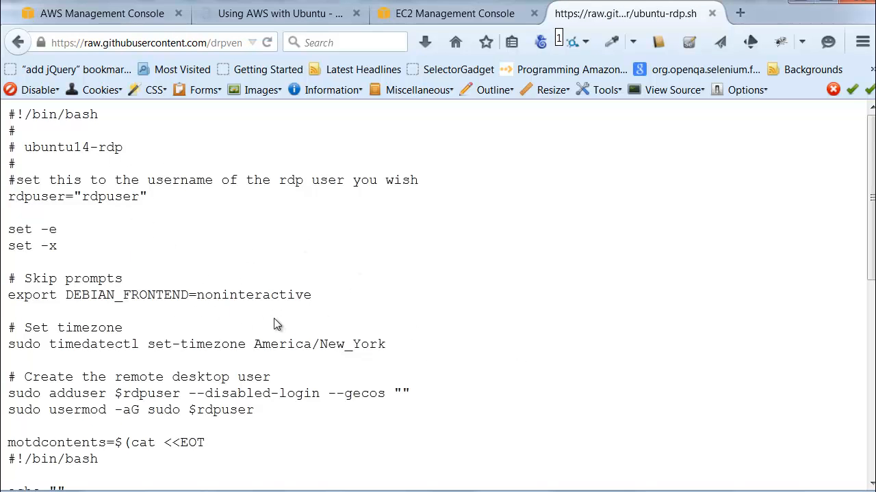
{"action": "mouse_move", "coordinate": [62, 244]}
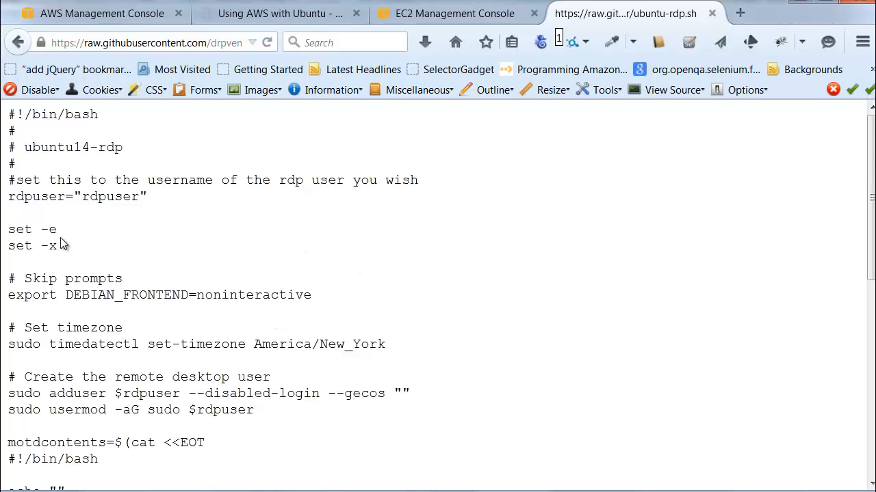
{"action": "mouse_move", "coordinate": [163, 180]}
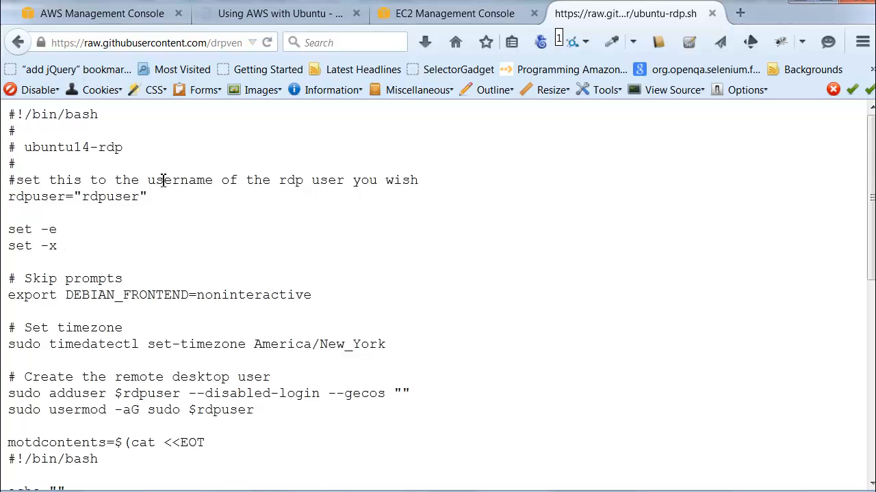
{"action": "mouse_move", "coordinate": [89, 173]}
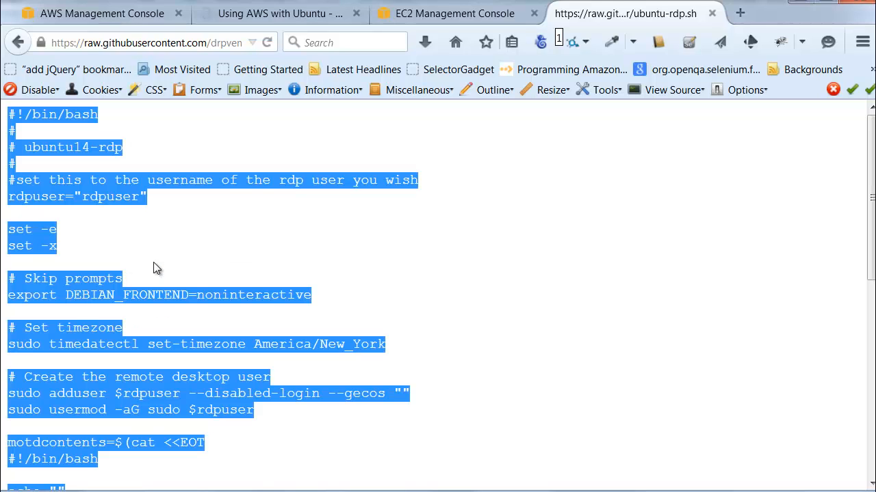
{"action": "mouse_move", "coordinate": [201, 277]}
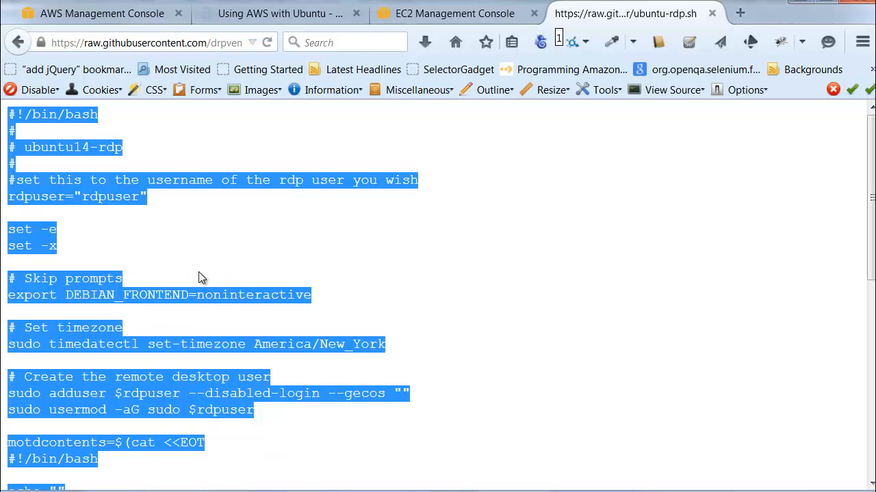
{"action": "mouse_move", "coordinate": [454, 13]}
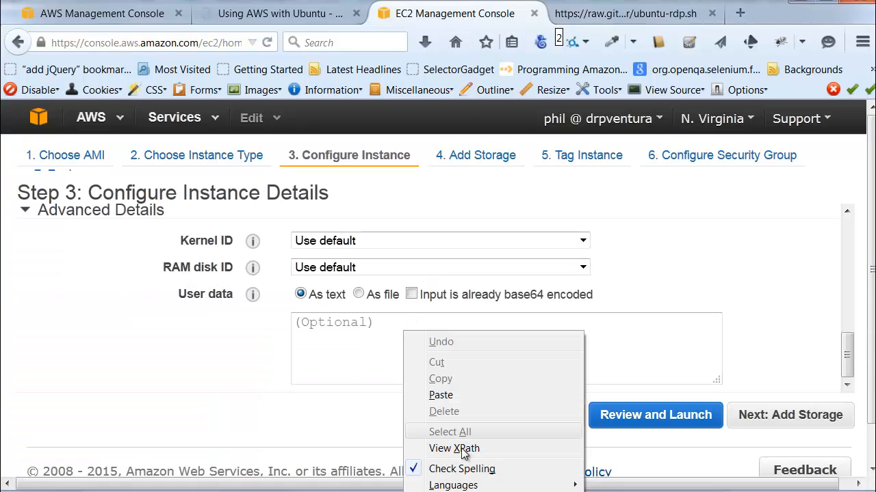
- Paste the ubuntu-rdp.sh script into the User data field and scroll to its top
{"action": "left_click", "coordinate": [440, 394]}
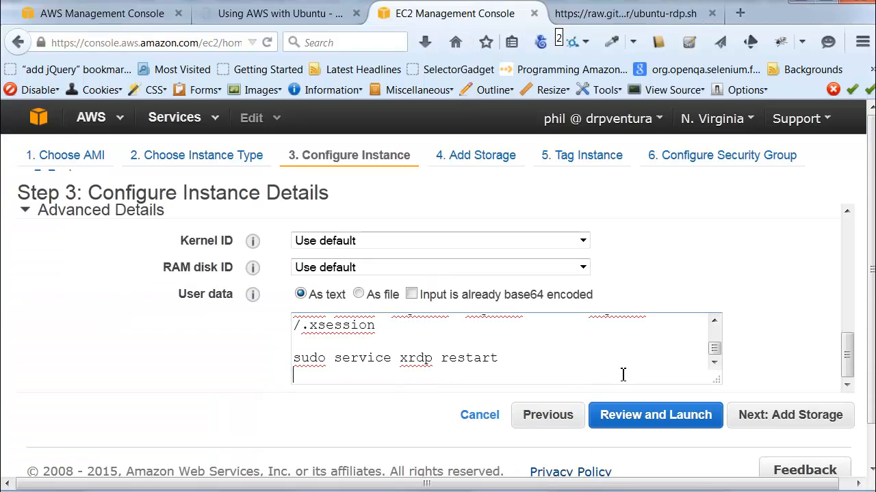
{"action": "scroll", "scroll_direction": "up", "scroll_amount": 3}
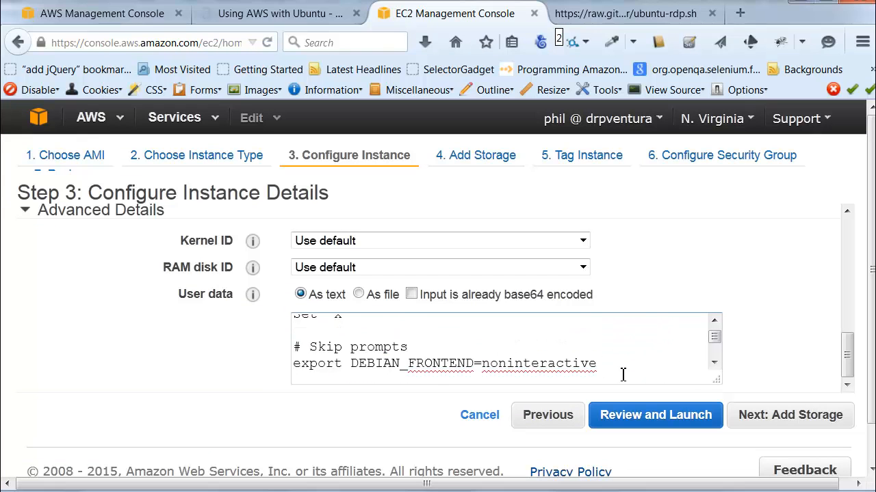
{"action": "scroll", "scroll_direction": "up", "scroll_amount": 3}
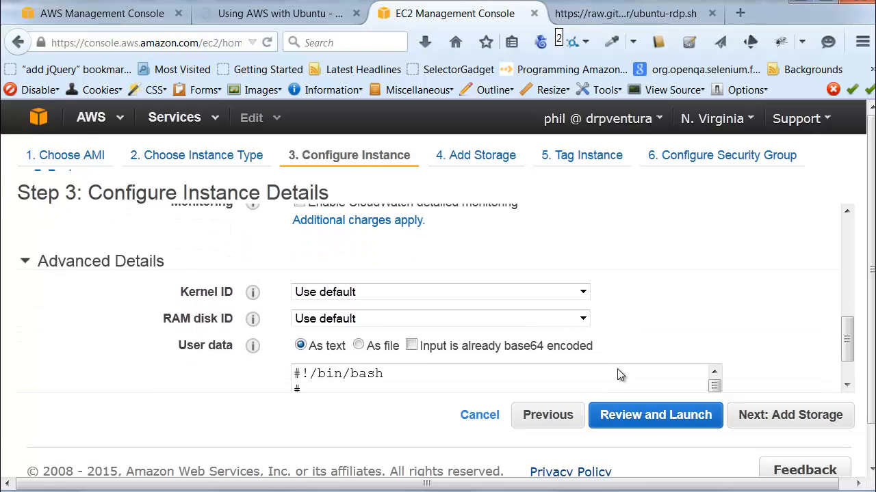
{"action": "scroll", "scroll_direction": "down", "scroll_amount": 3}
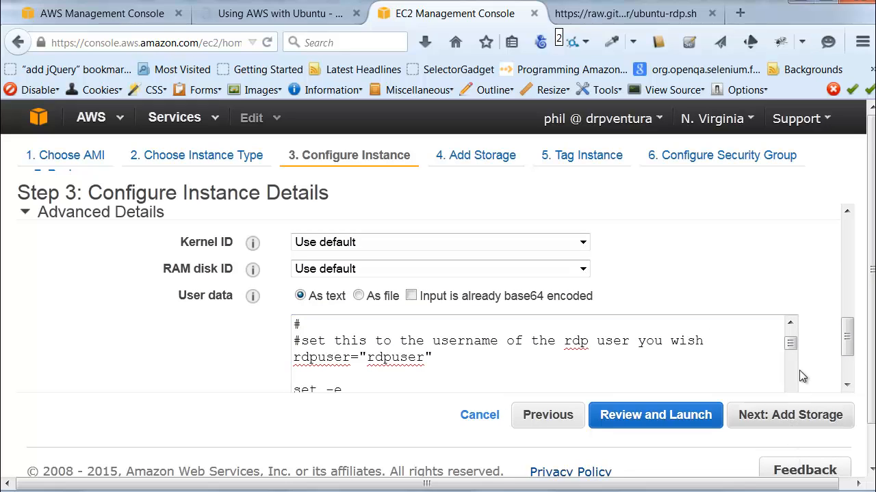
{"action": "left_click", "coordinate": [791, 296]}
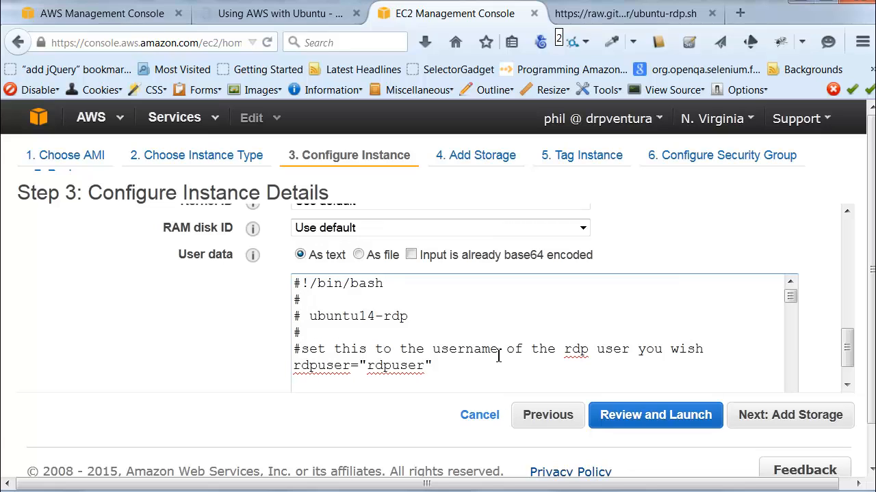
{"action": "mouse_move", "coordinate": [515, 322]}
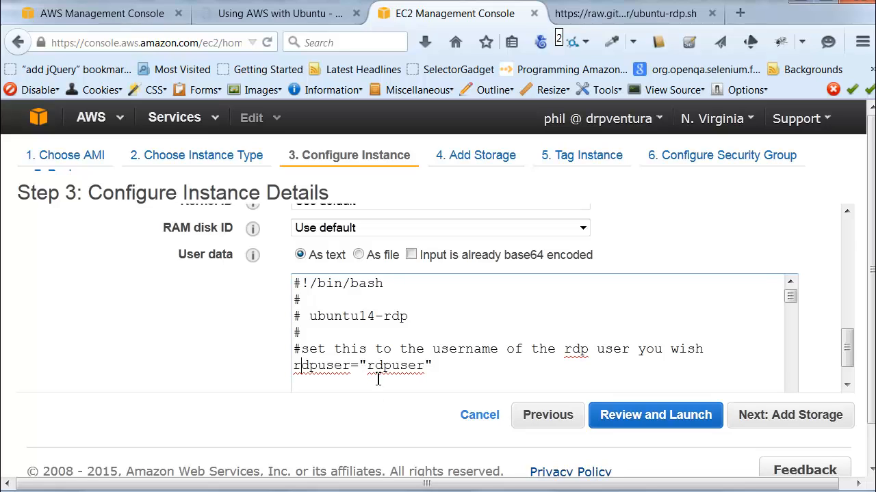
{"action": "mouse_move", "coordinate": [371, 391]}
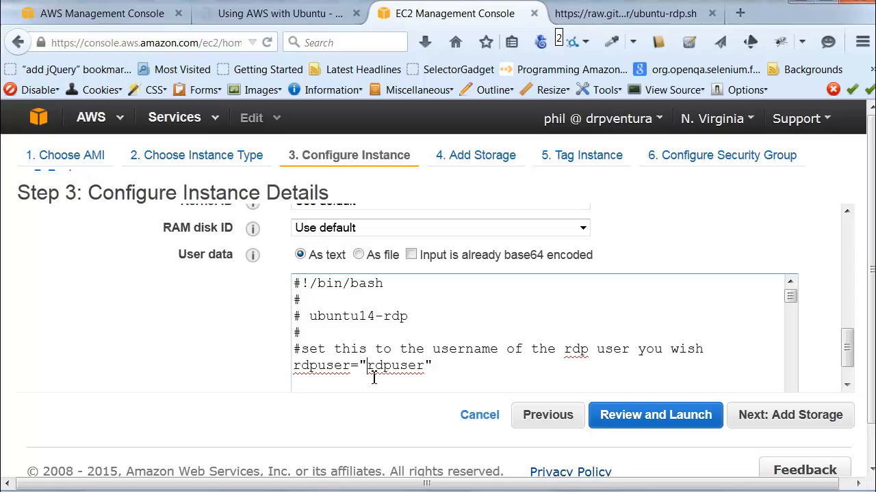
- Replace the script's rdpuser value with 'phil'
{"action": "key", "text": "Backspace"}
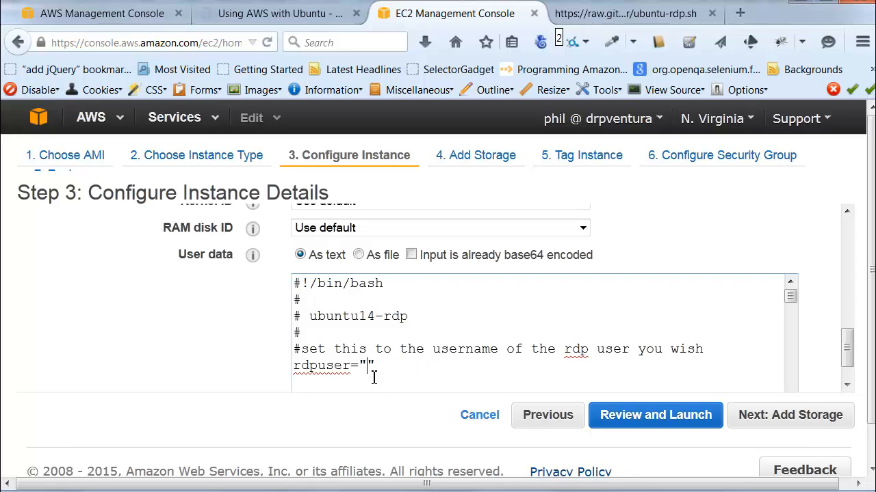
{"action": "type", "text": "phil"}
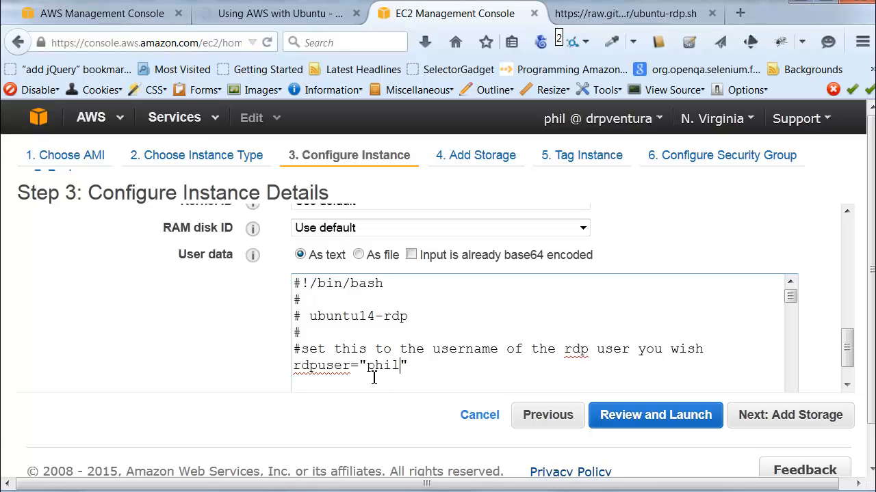
{"action": "mouse_move", "coordinate": [441, 371]}
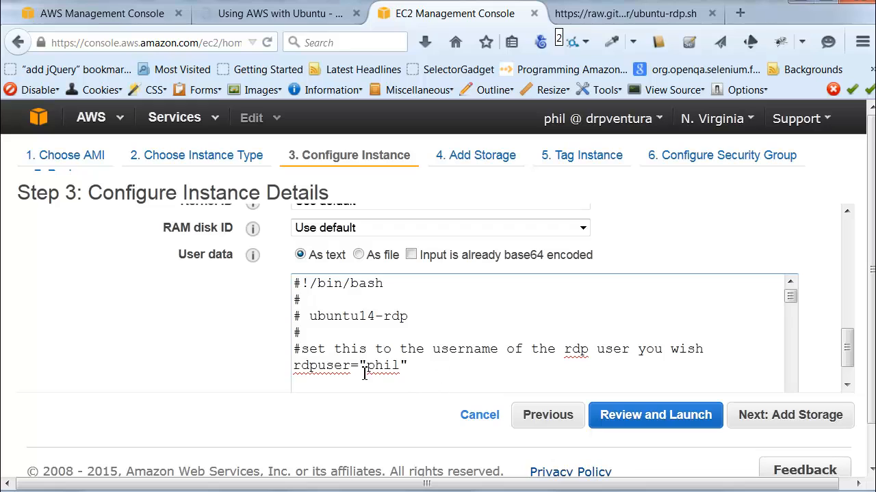
{"action": "mouse_move", "coordinate": [441, 327]}
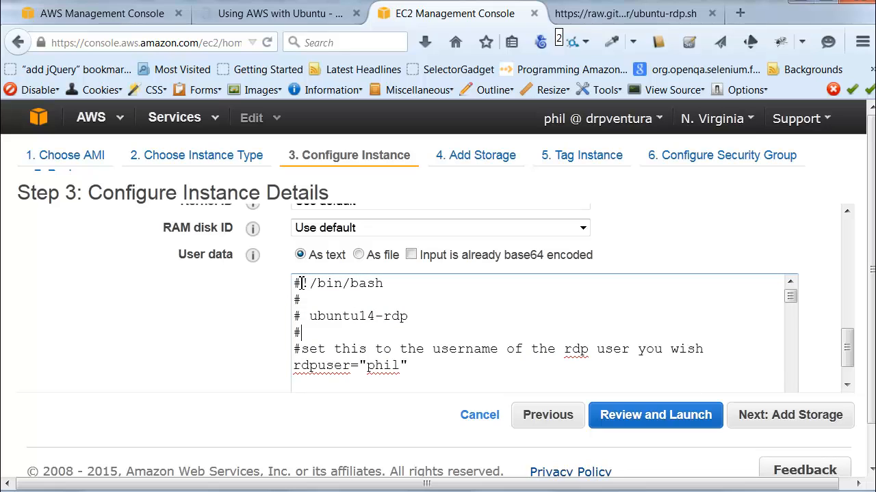
{"action": "scroll", "scroll_direction": "down", "scroll_amount": 3}
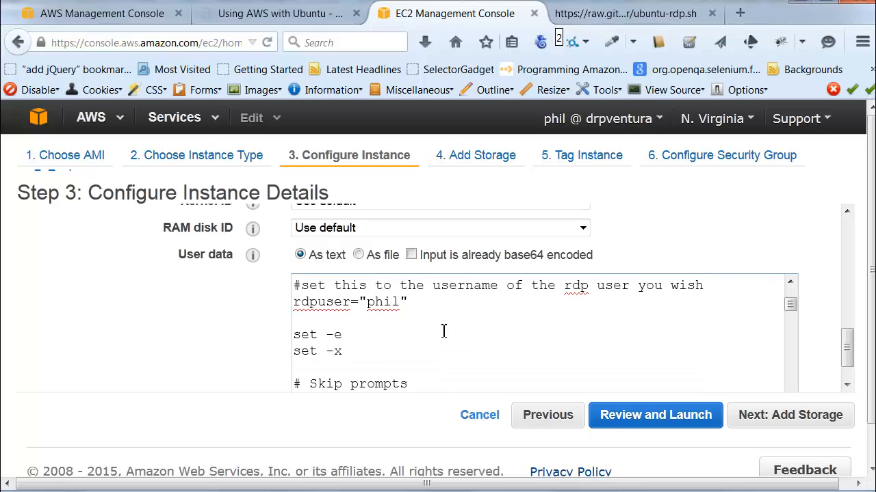
{"action": "scroll", "scroll_direction": "down", "scroll_amount": 3}
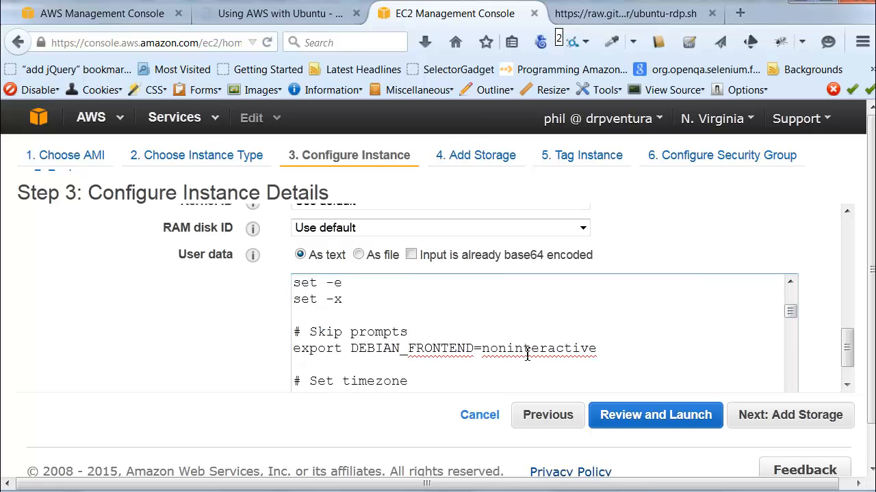
{"action": "scroll", "scroll_direction": "down", "scroll_amount": 3}
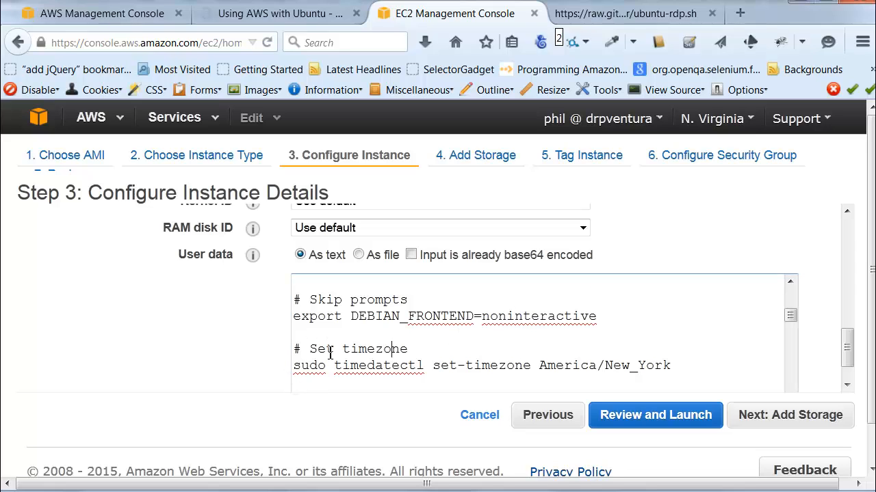
{"action": "mouse_move", "coordinate": [700, 375]}
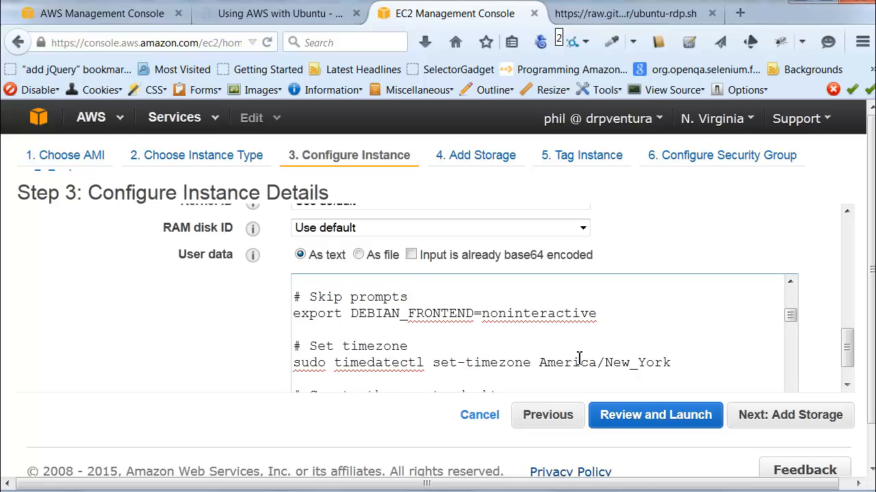
{"action": "scroll", "scroll_direction": "down", "scroll_amount": 3}
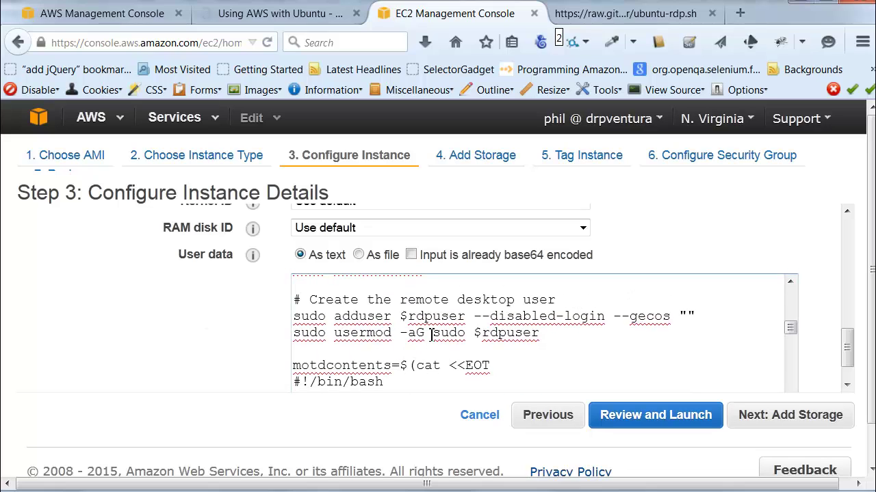
{"action": "scroll", "scroll_direction": "down", "scroll_amount": 3}
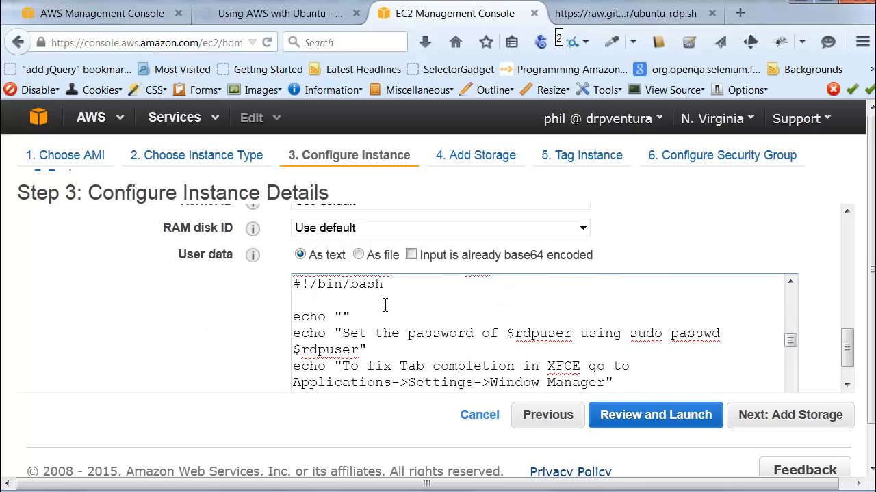
{"action": "scroll", "scroll_direction": "down", "scroll_amount": 3}
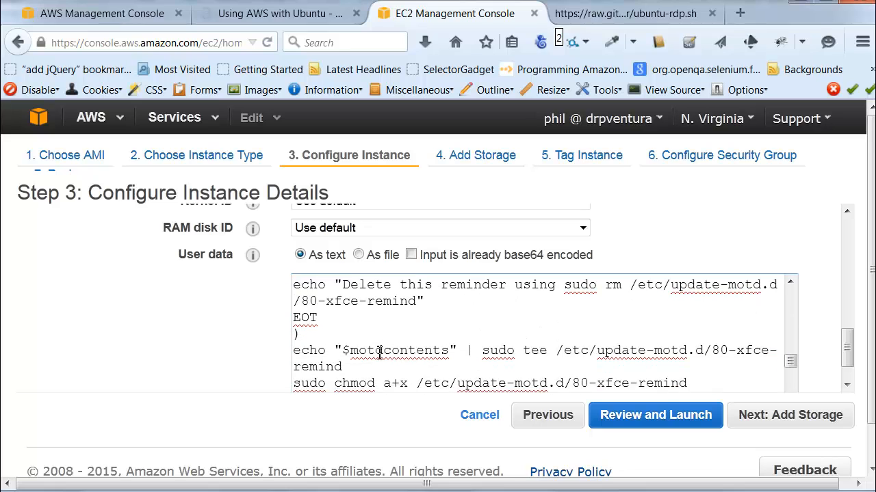
{"action": "scroll", "scroll_direction": "down", "scroll_amount": 3}
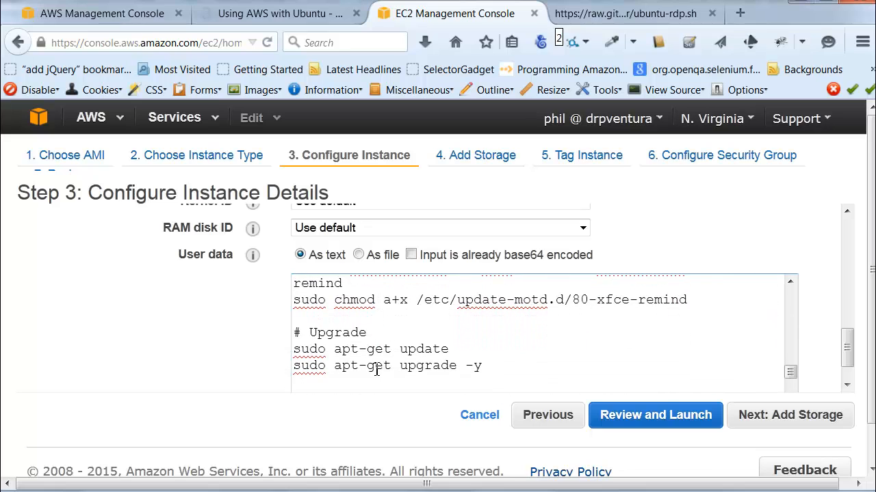
{"action": "scroll", "scroll_direction": "down", "scroll_amount": 3}
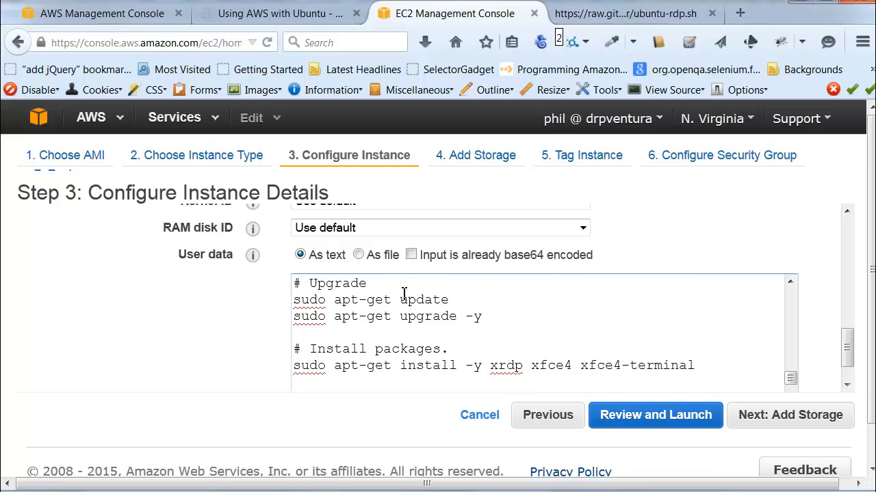
{"action": "mouse_move", "coordinate": [472, 309]}
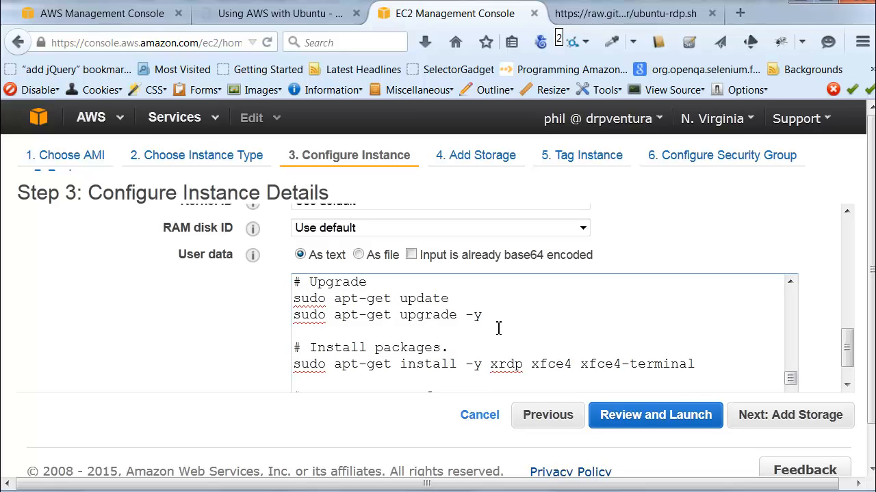
{"action": "scroll", "scroll_direction": "down", "scroll_amount": 3}
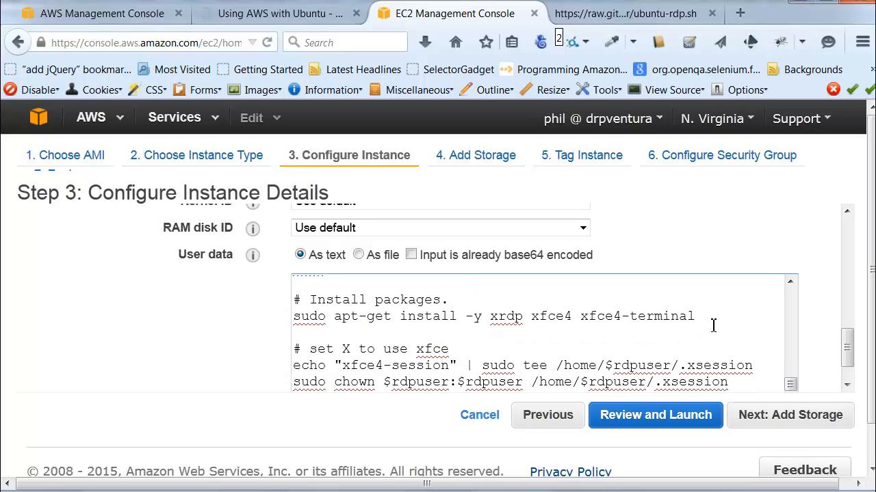
{"action": "scroll", "scroll_direction": "up", "scroll_amount": 3}
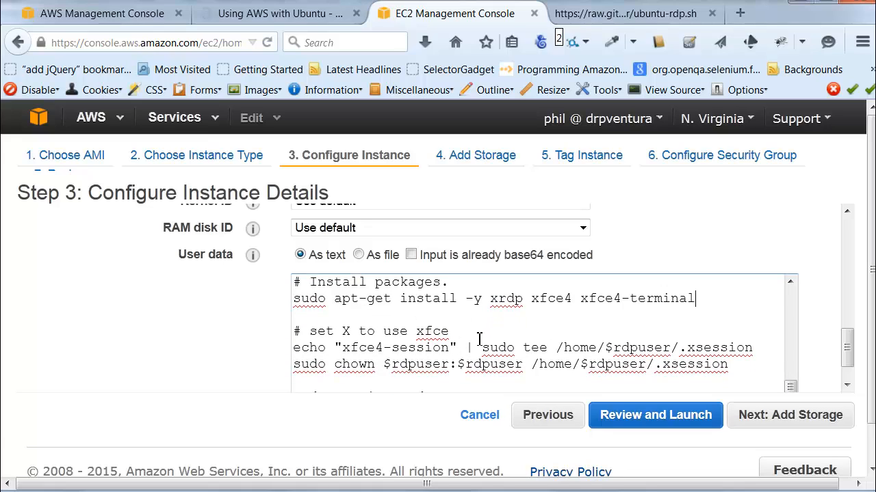
{"action": "mouse_move", "coordinate": [585, 341]}
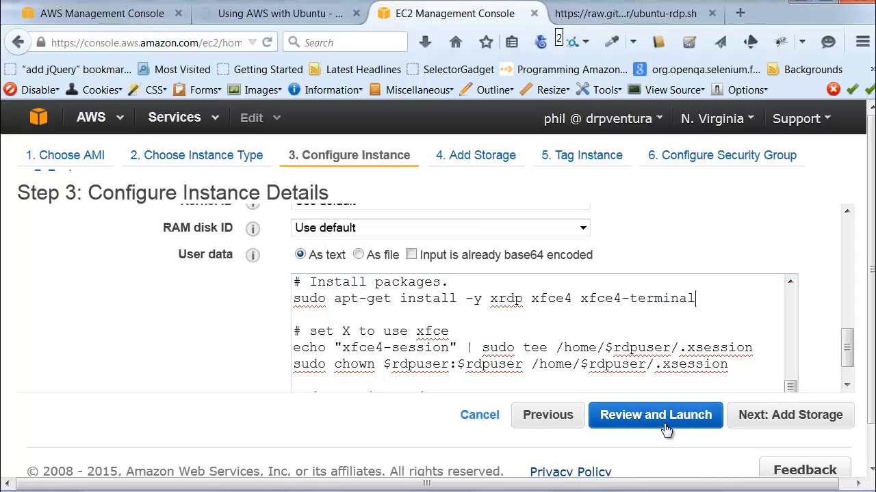
- Review the instance, pick the dropbox_key key pair, acknowledge it, and launch
{"action": "left_click", "coordinate": [655, 415]}
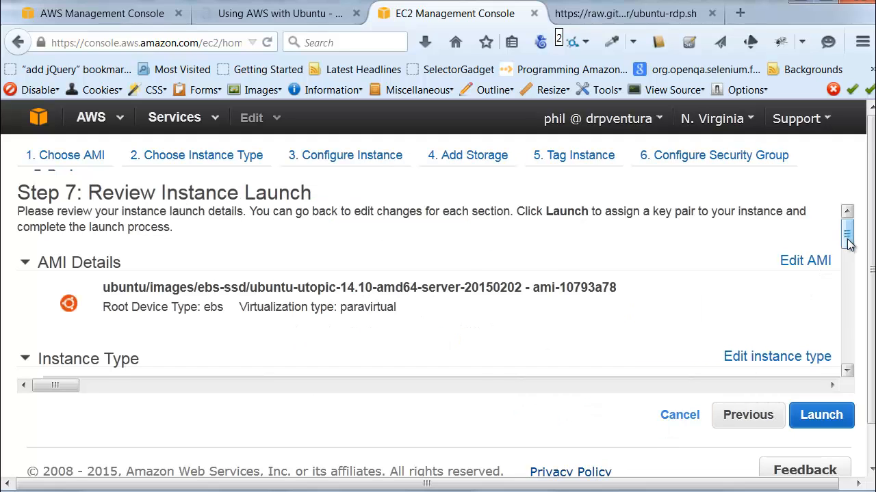
{"action": "scroll", "scroll_direction": "down", "scroll_amount": 3}
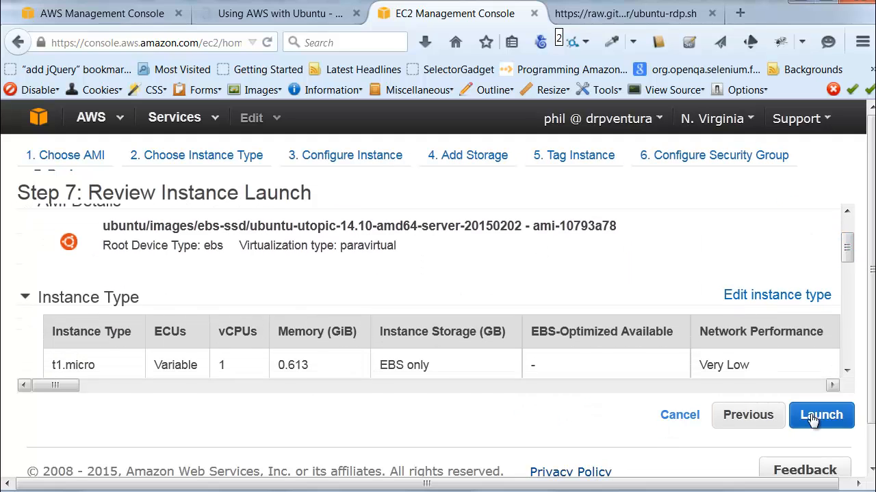
{"action": "left_click", "coordinate": [821, 416]}
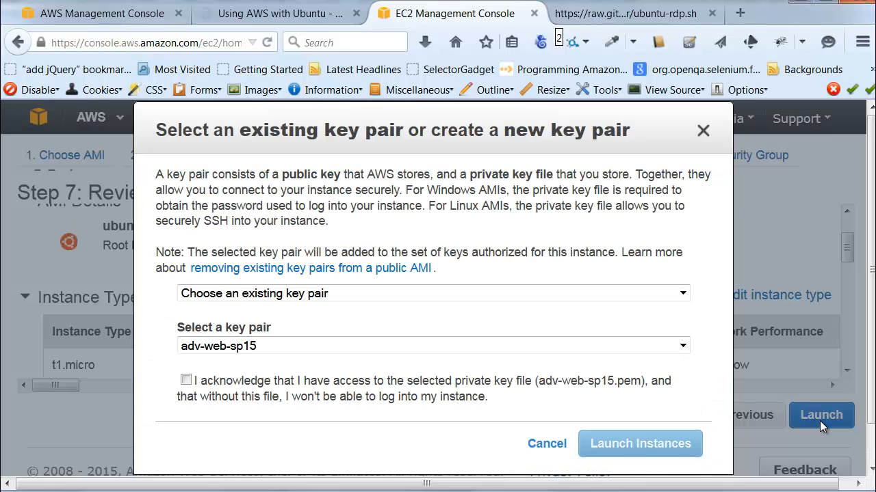
{"action": "mouse_move", "coordinate": [323, 331]}
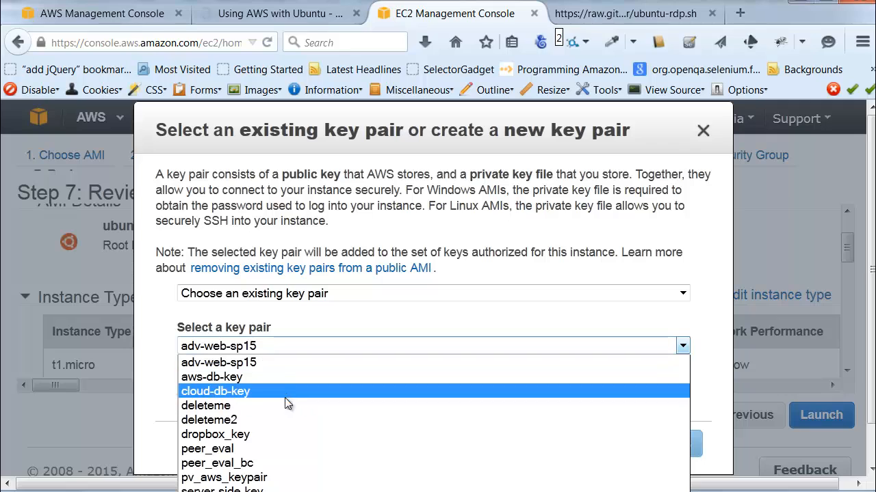
{"action": "left_click", "coordinate": [215, 435]}
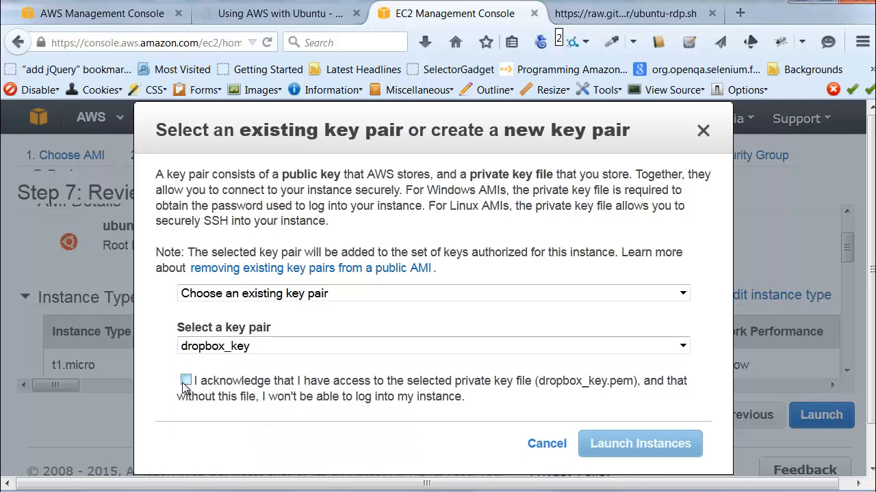
{"action": "left_click", "coordinate": [185, 379]}
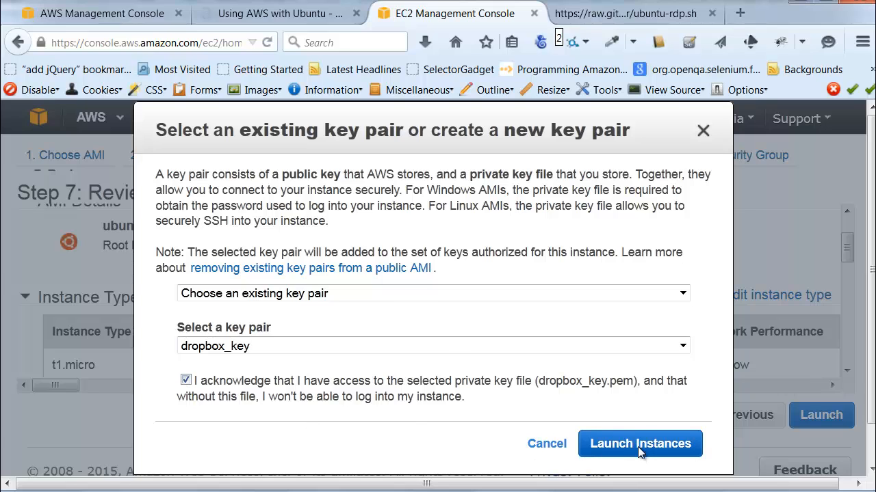
{"action": "left_click", "coordinate": [639, 443]}
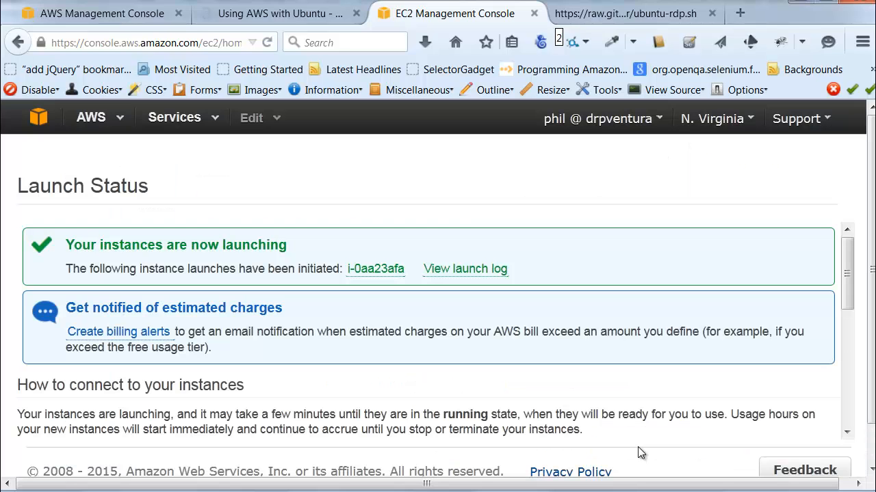
{"action": "mouse_move", "coordinate": [374, 269]}
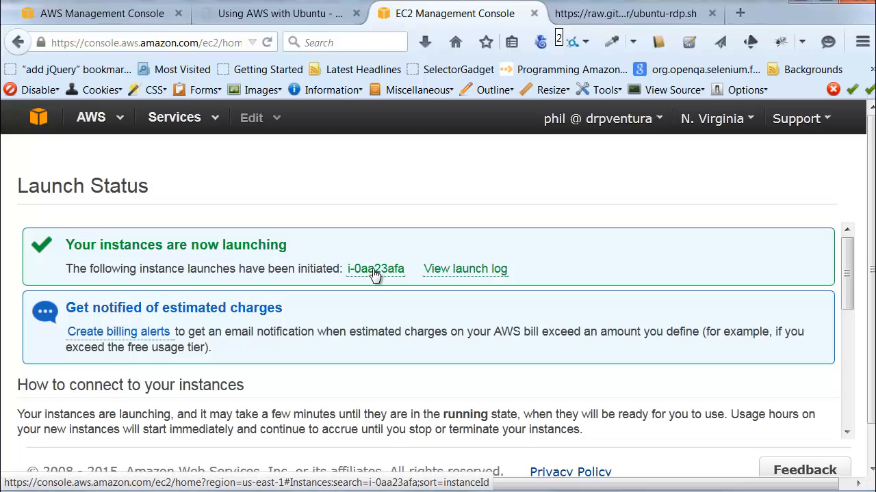
- Open instance i-0aa23afa in the instances list and wait until it shows running
{"action": "left_click", "coordinate": [375, 268]}
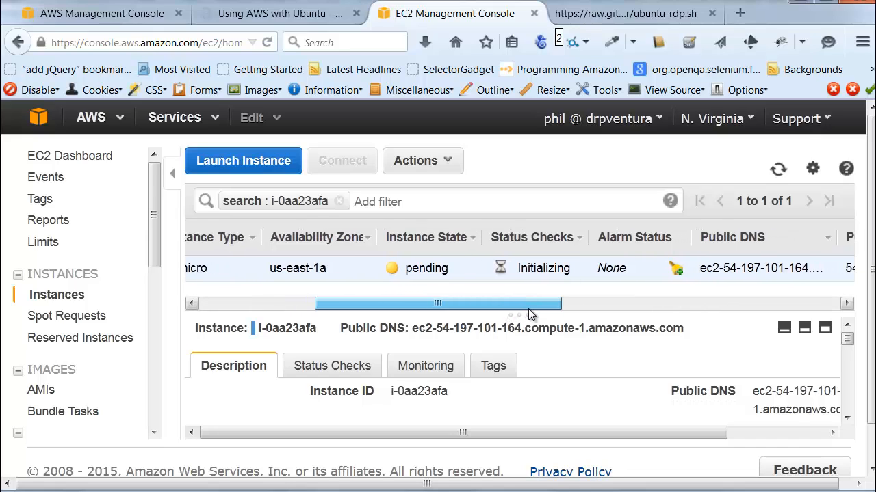
{"action": "left_click_drag", "start_coordinate": [437, 303], "coordinate": [447, 303]}
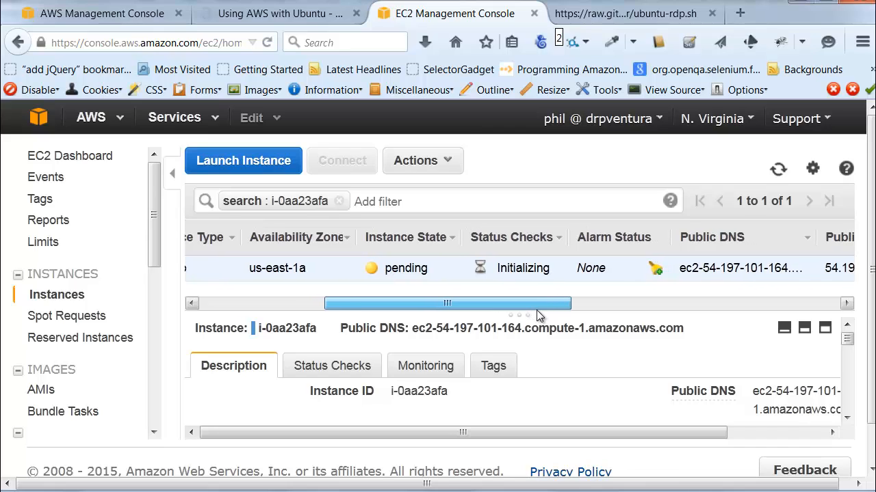
{"action": "left_click_drag", "start_coordinate": [446, 303], "coordinate": [474, 303]}
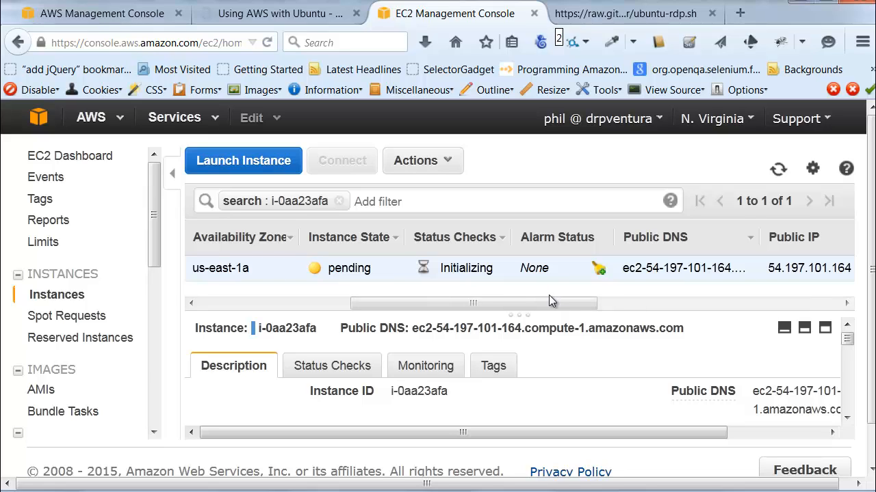
{"action": "left_click", "coordinate": [552, 302]}
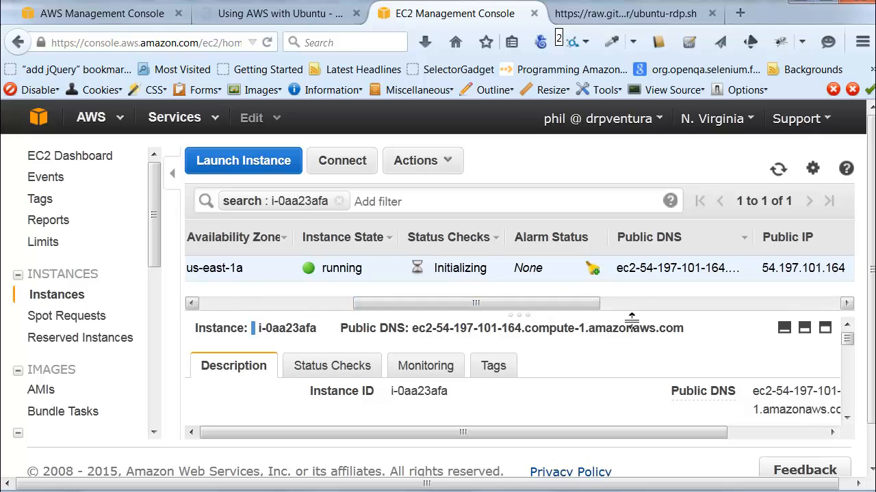
{"action": "mouse_move", "coordinate": [636, 327]}
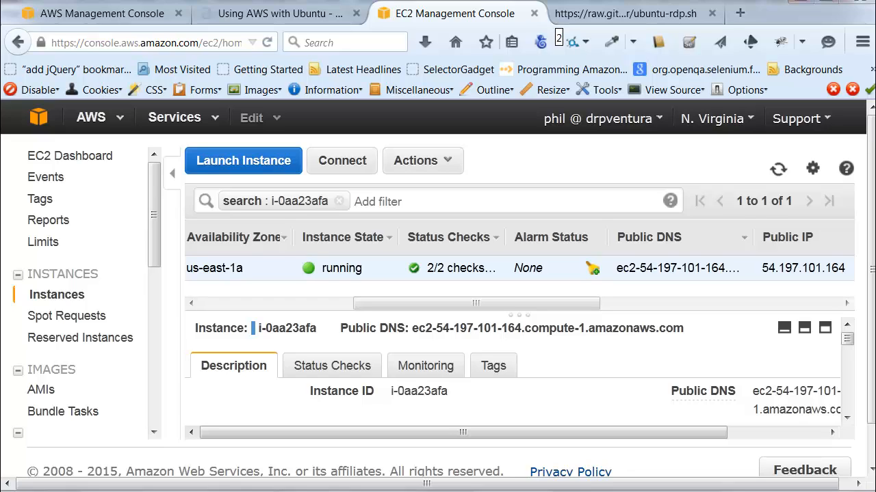
{"action": "mouse_move", "coordinate": [158, 467]}
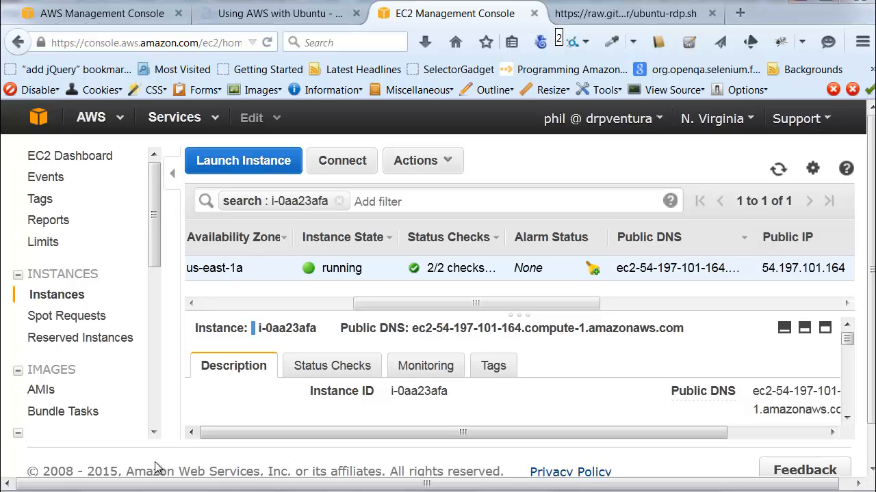
{"action": "mouse_move", "coordinate": [94, 468]}
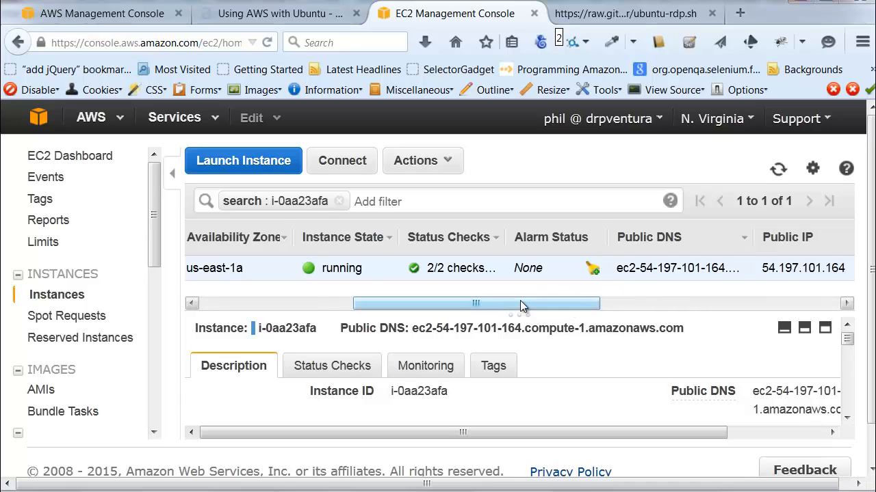
- Copy the instance's Public DNS once 2/2 checks pass, then start PuTTY
{"action": "left_click_drag", "start_coordinate": [475, 303], "coordinate": [507, 303]}
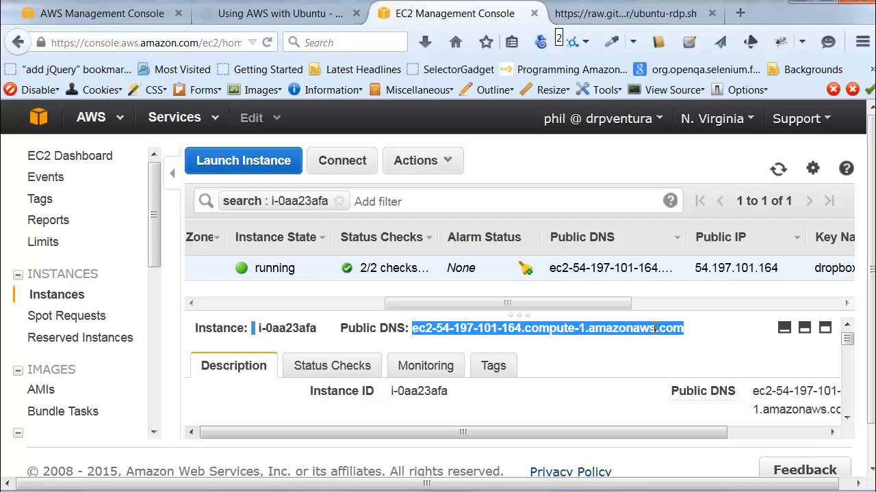
{"action": "mouse_move", "coordinate": [470, 354]}
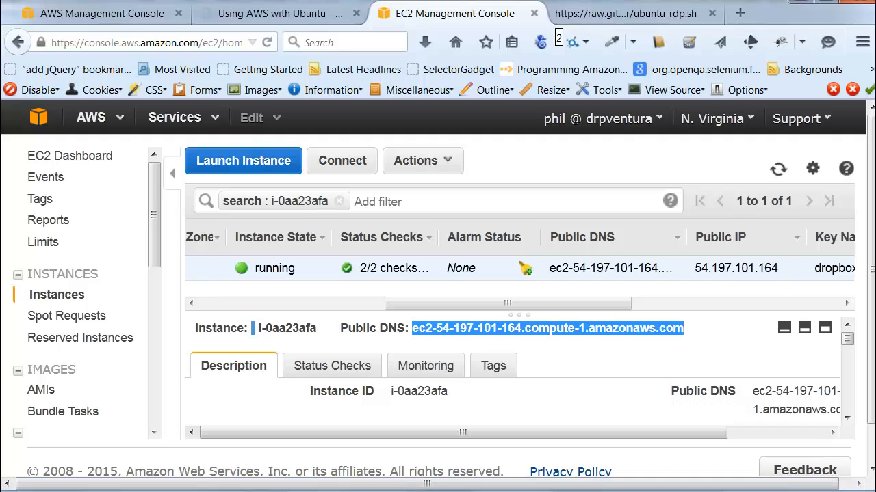
{"action": "left_click", "coordinate": [10, 485]}
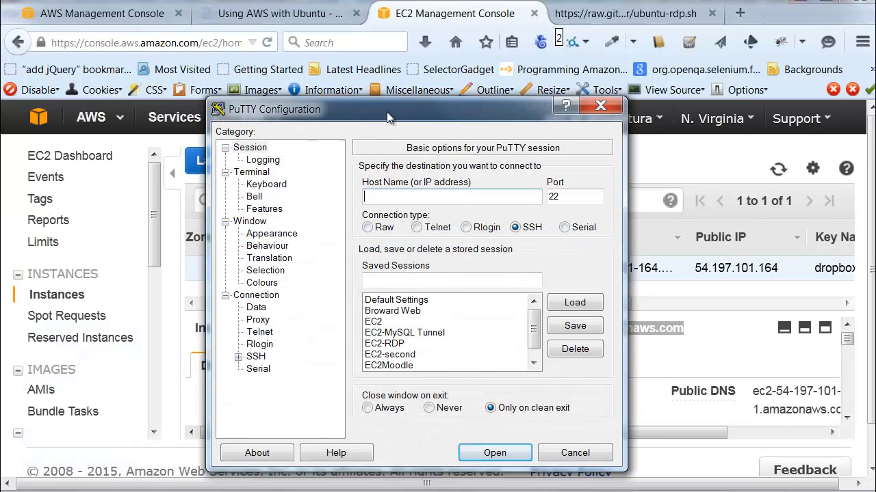
{"action": "left_click_drag", "start_coordinate": [386, 109], "coordinate": [376, 55]}
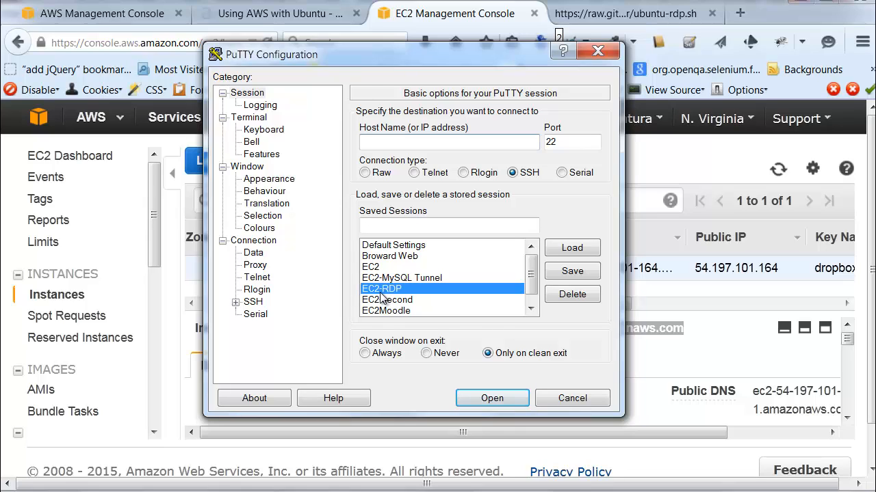
{"action": "left_click", "coordinate": [572, 248]}
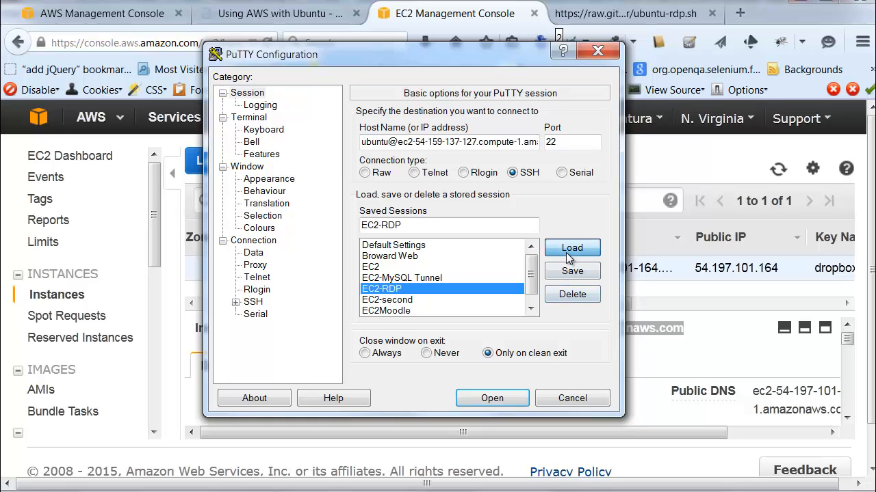
{"action": "mouse_move", "coordinate": [375, 155]}
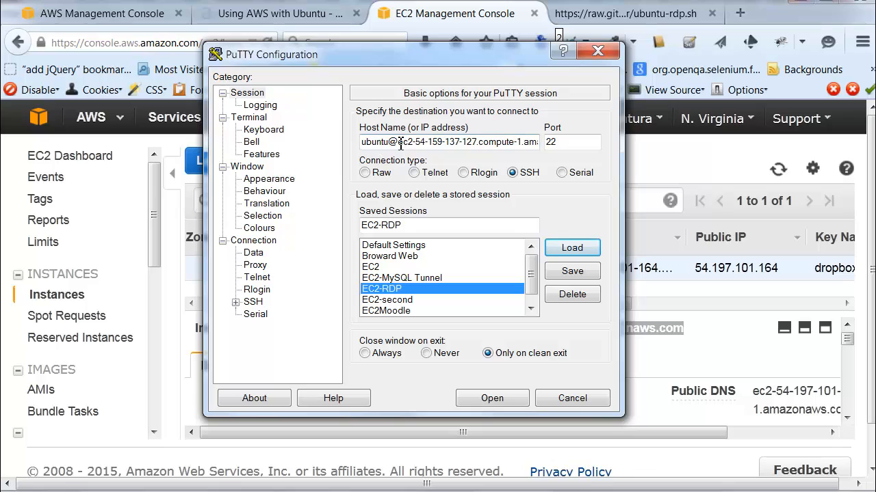
{"action": "triple_click", "coordinate": [448, 142]}
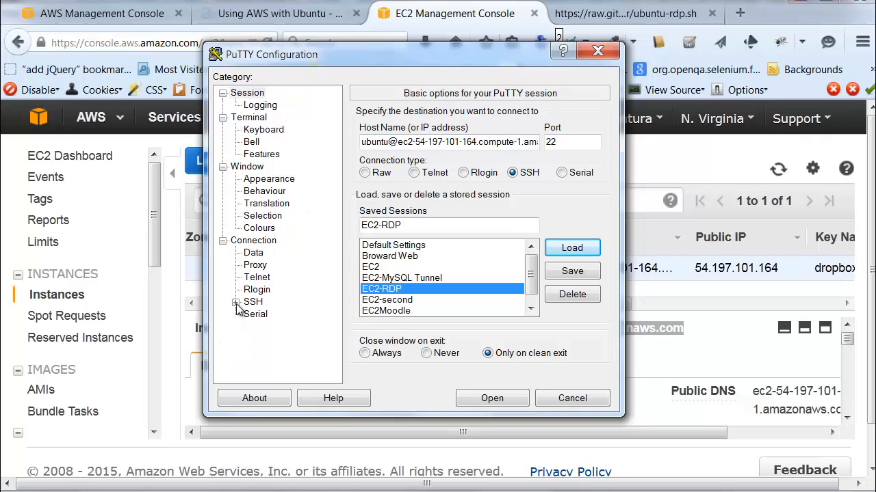
- Verify the L3391 tunnel to 127.0.0.1:3389, then return to the EC2-RDP session settings
{"action": "left_click", "coordinate": [236, 301]}
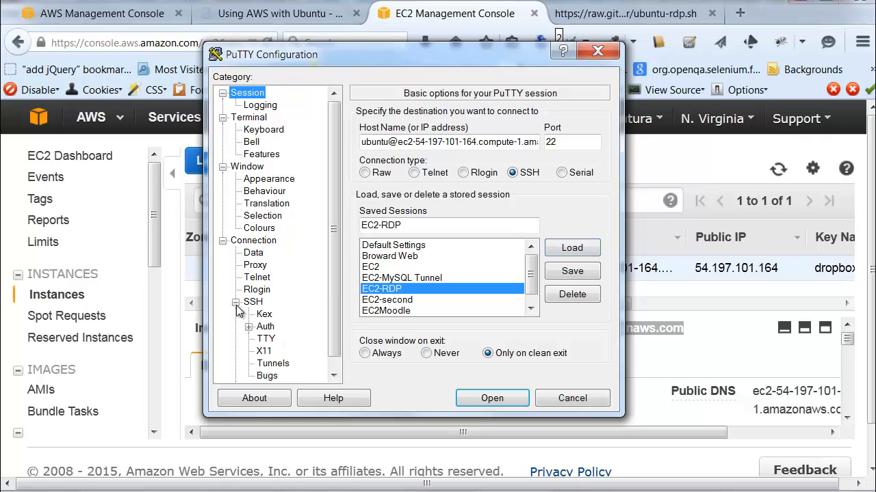
{"action": "scroll", "scroll_direction": "down", "scroll_amount": 3}
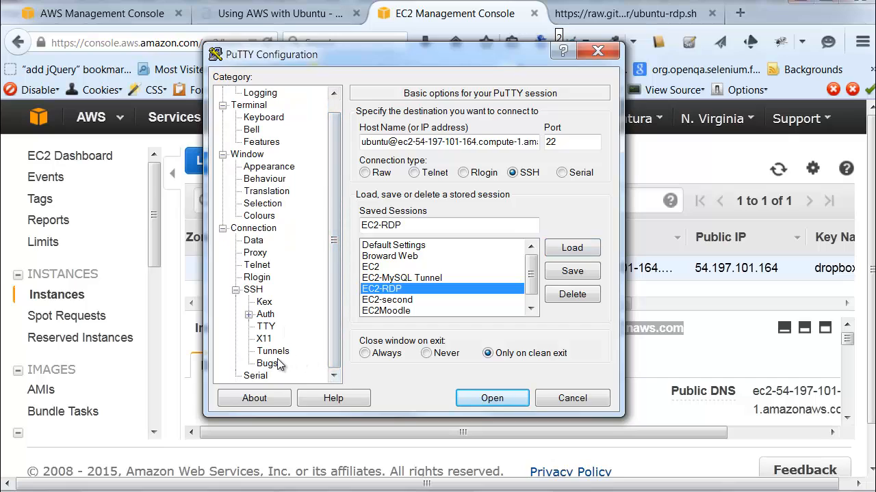
{"action": "left_click", "coordinate": [272, 351]}
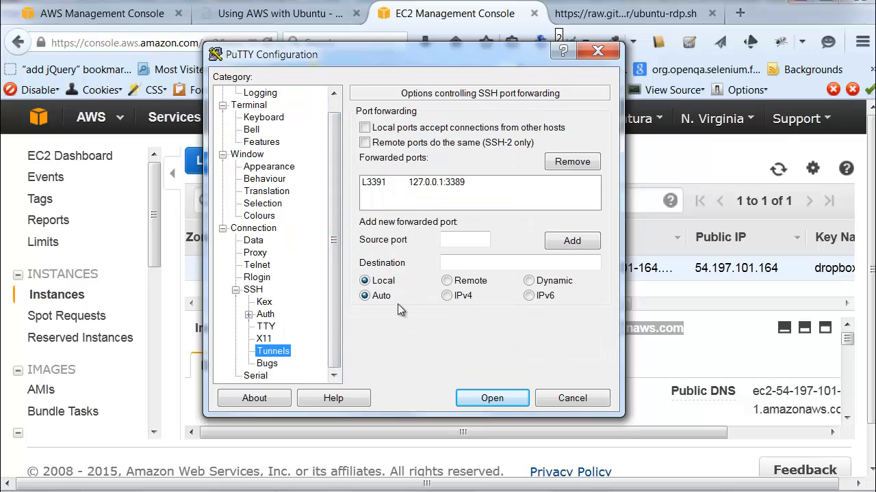
{"action": "mouse_move", "coordinate": [383, 195]}
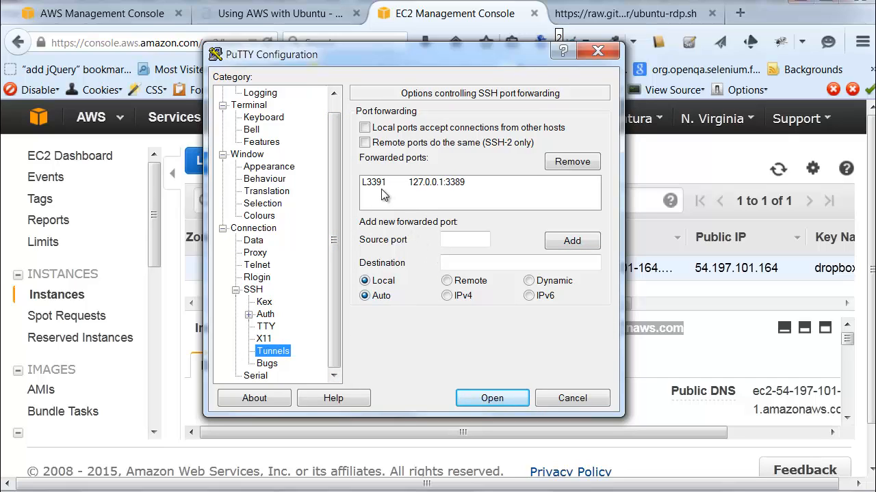
{"action": "left_click", "coordinate": [465, 239]}
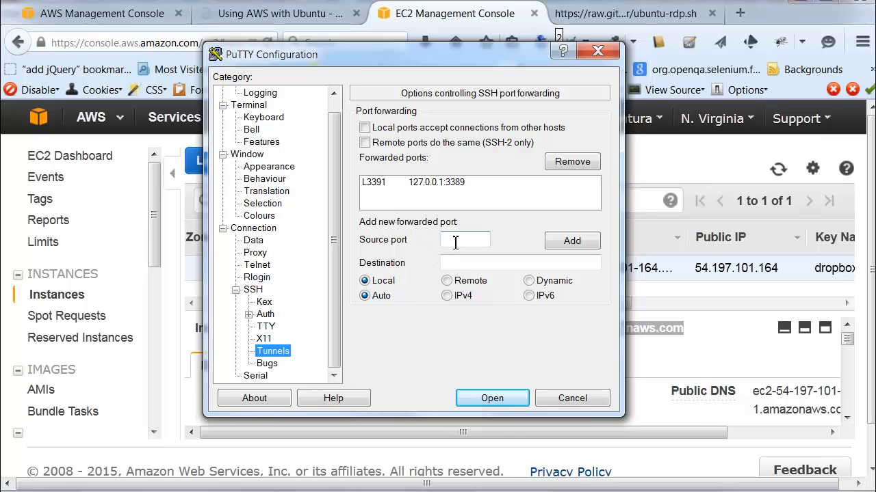
{"action": "mouse_move", "coordinate": [437, 207]}
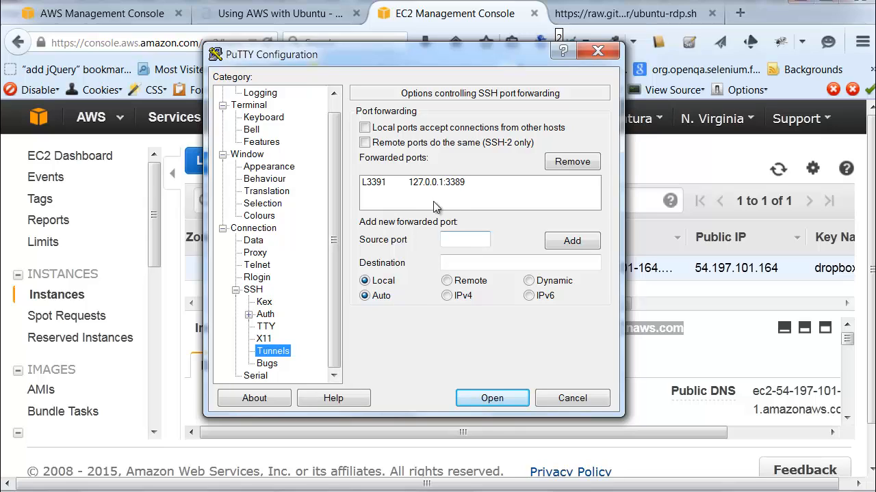
{"action": "mouse_move", "coordinate": [469, 262]}
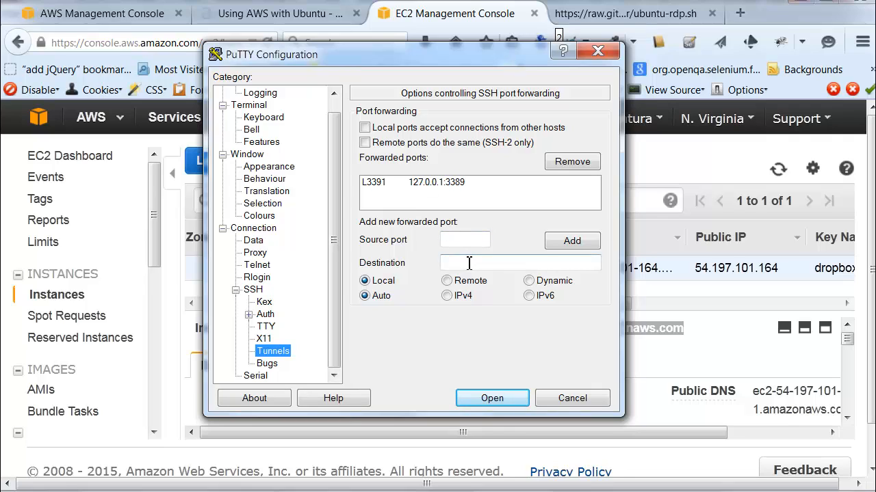
{"action": "mouse_move", "coordinate": [465, 207]}
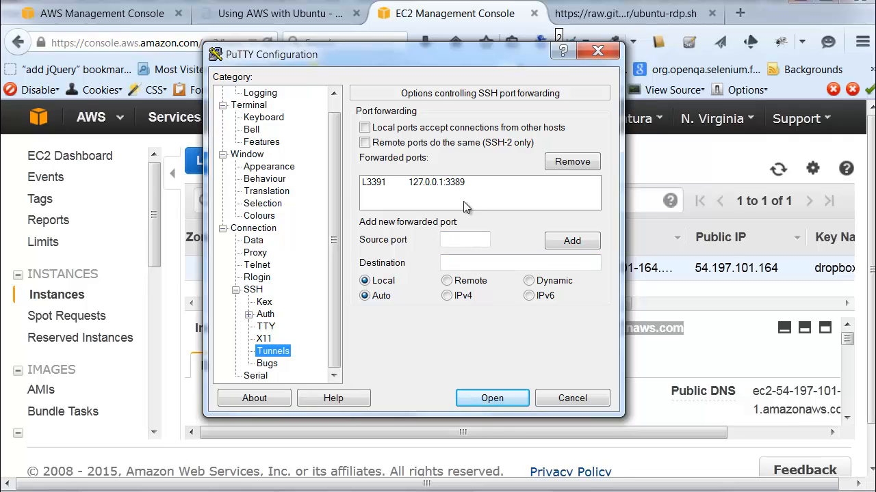
{"action": "mouse_move", "coordinate": [420, 197]}
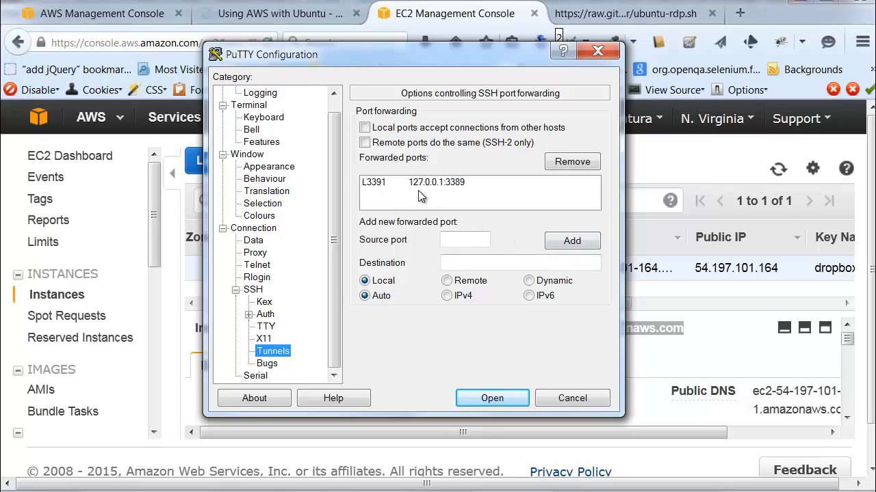
{"action": "mouse_move", "coordinate": [456, 190]}
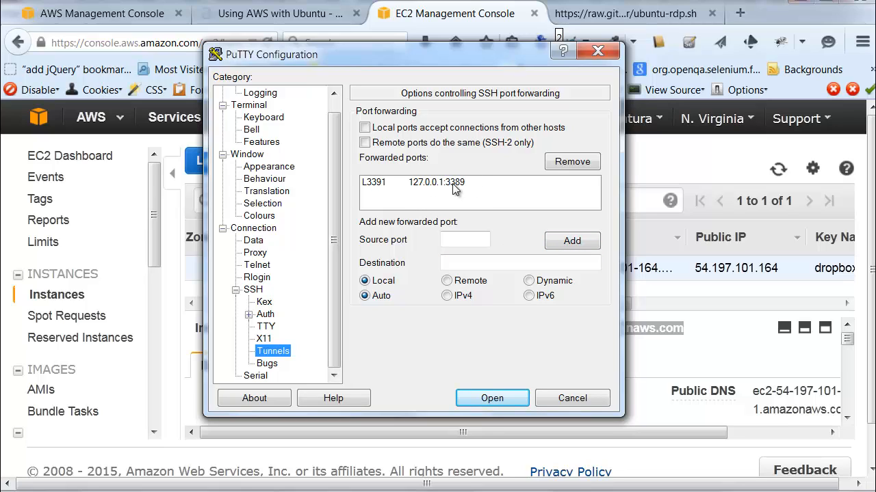
{"action": "mouse_move", "coordinate": [351, 173]}
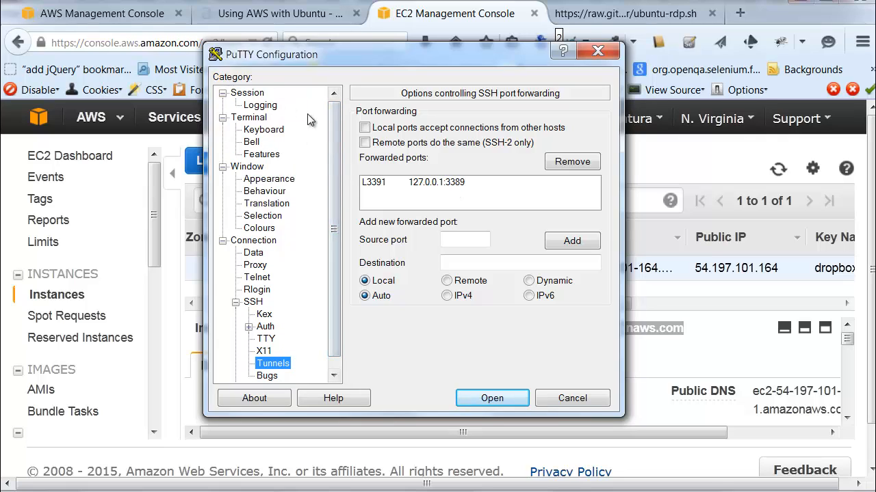
{"action": "left_click", "coordinate": [247, 93]}
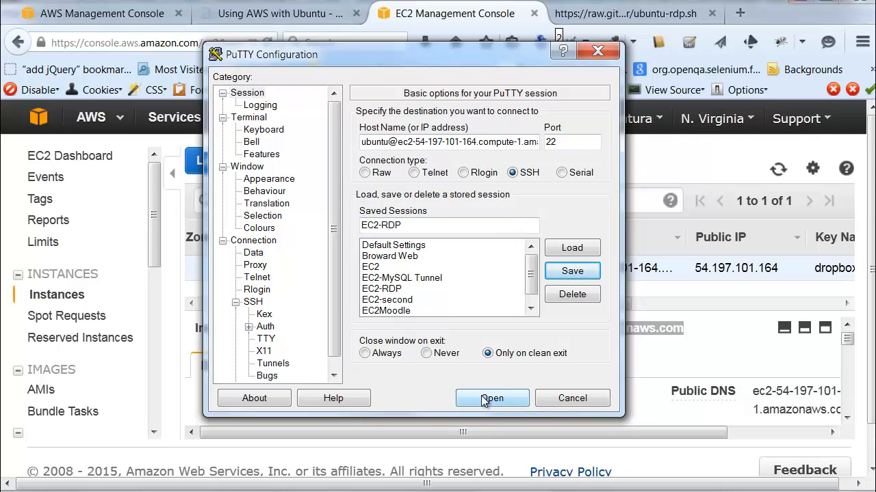
- Connect to the instance and accept its host key in the security alert
{"action": "left_click", "coordinate": [492, 398]}
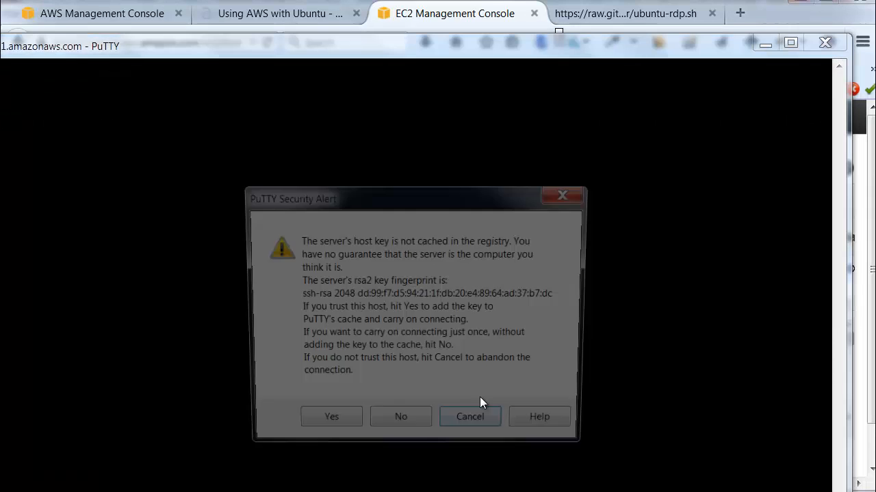
{"action": "left_click_drag", "start_coordinate": [417, 199], "coordinate": [438, 82]}
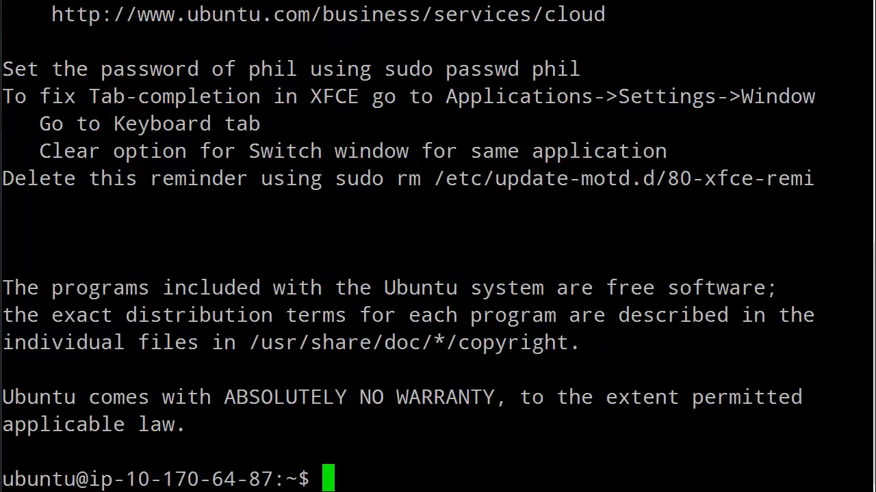
{"action": "mouse_move", "coordinate": [582, 431]}
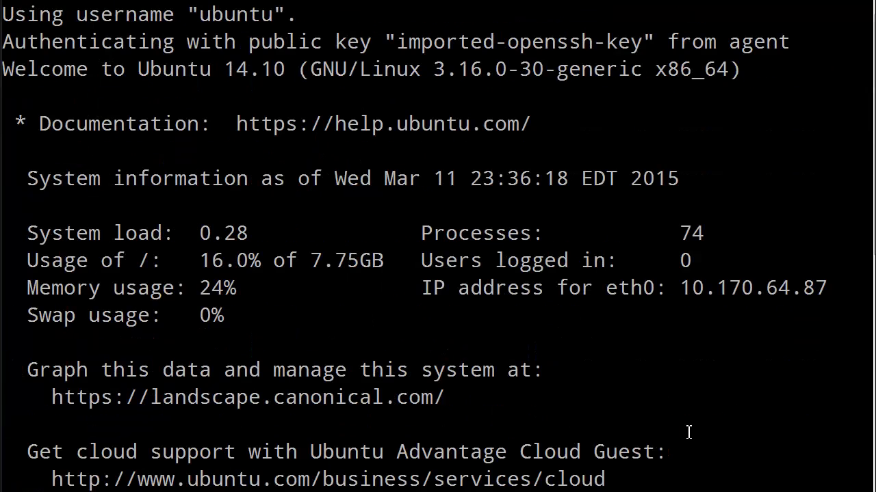
- Scroll through the Ubuntu login banner to the 'sudo passwd phil' reminder
{"action": "scroll", "scroll_direction": "down", "scroll_amount": 3}
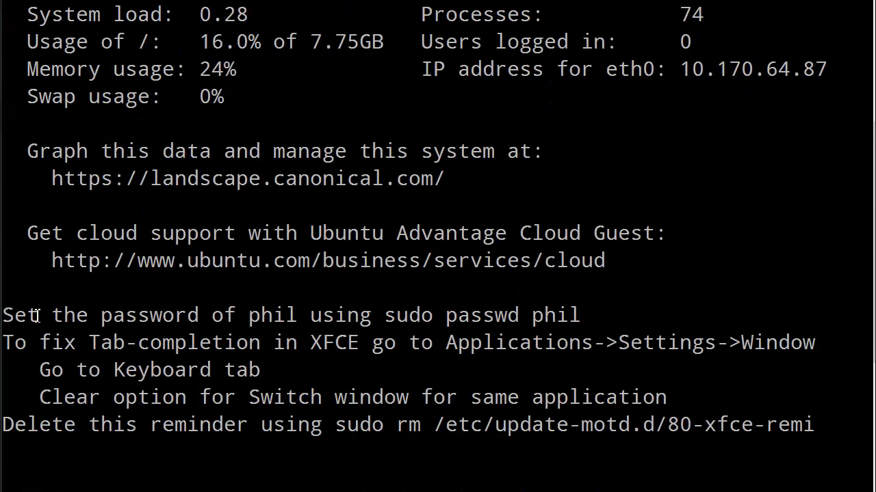
{"action": "mouse_move", "coordinate": [348, 316]}
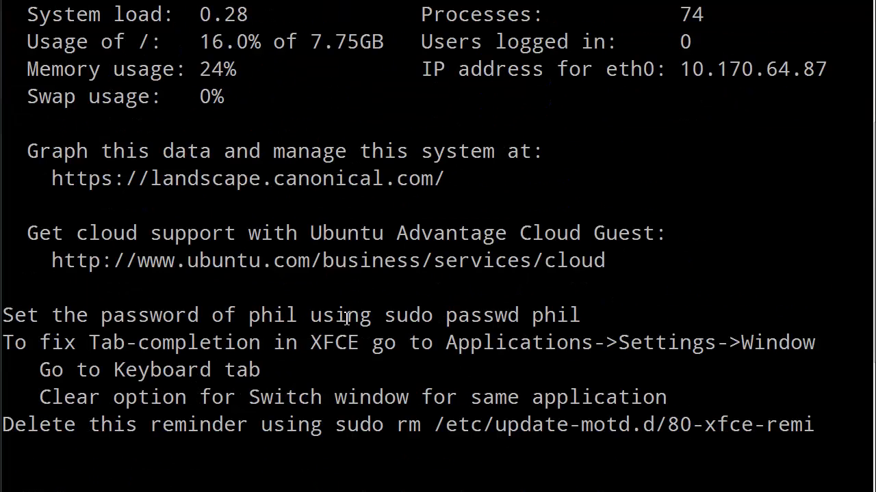
{"action": "scroll", "scroll_direction": "down", "scroll_amount": 3}
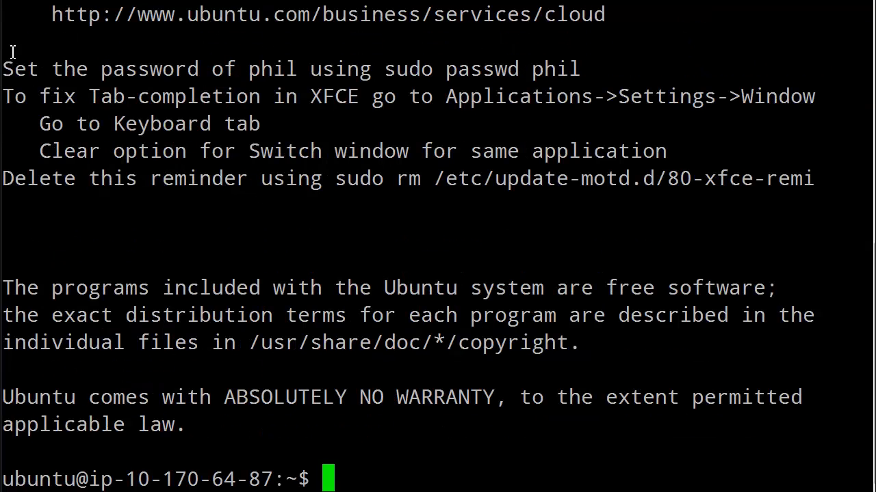
{"action": "mouse_move", "coordinate": [729, 227]}
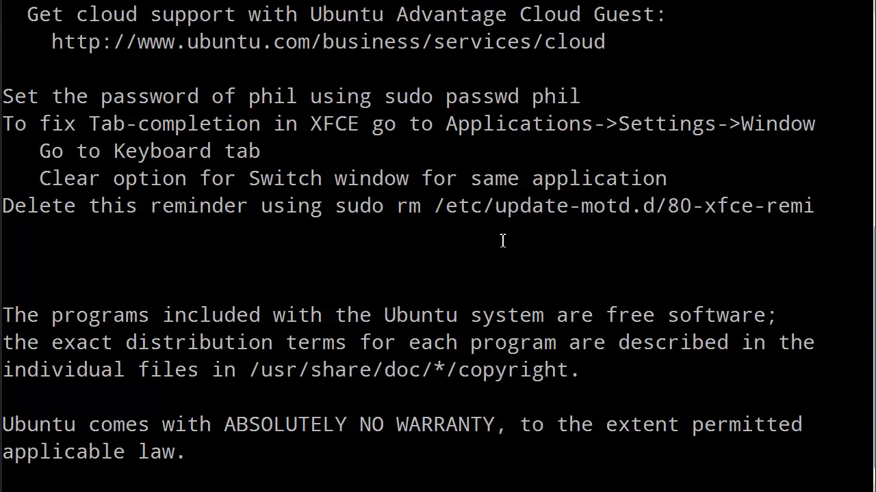
{"action": "mouse_move", "coordinate": [200, 230]}
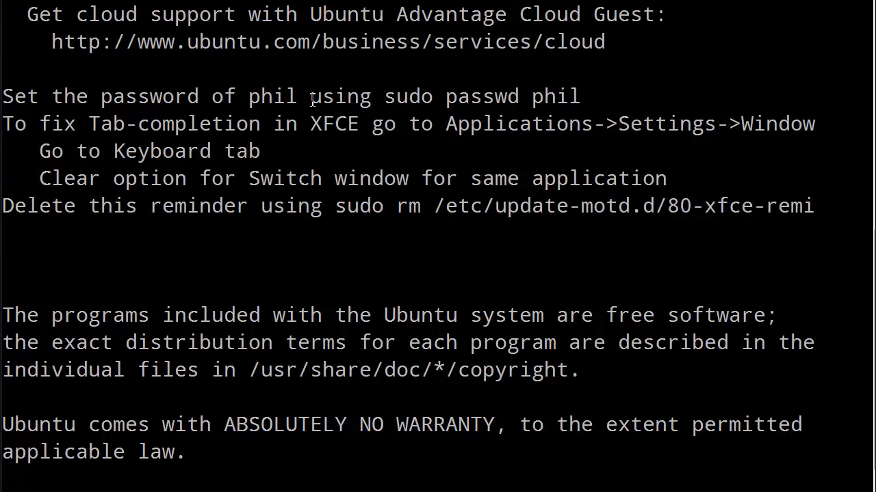
{"action": "mouse_move", "coordinate": [387, 106]}
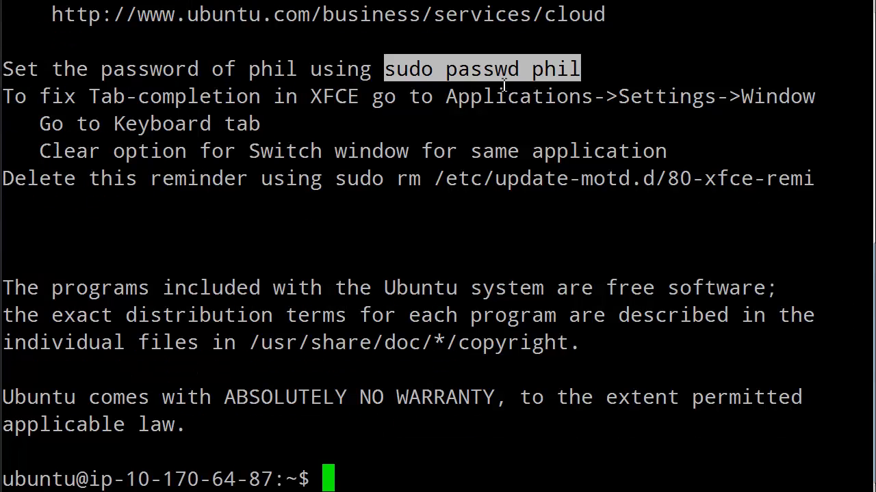
{"action": "mouse_move", "coordinate": [352, 482]}
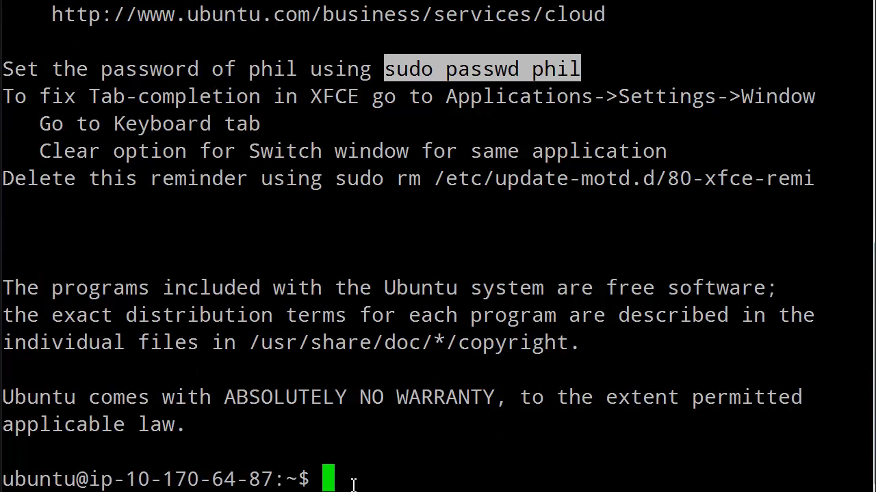
- Run 'sudo passwd phil' and enter the new password twice
{"action": "type", "text": "sudo passwd phil"}
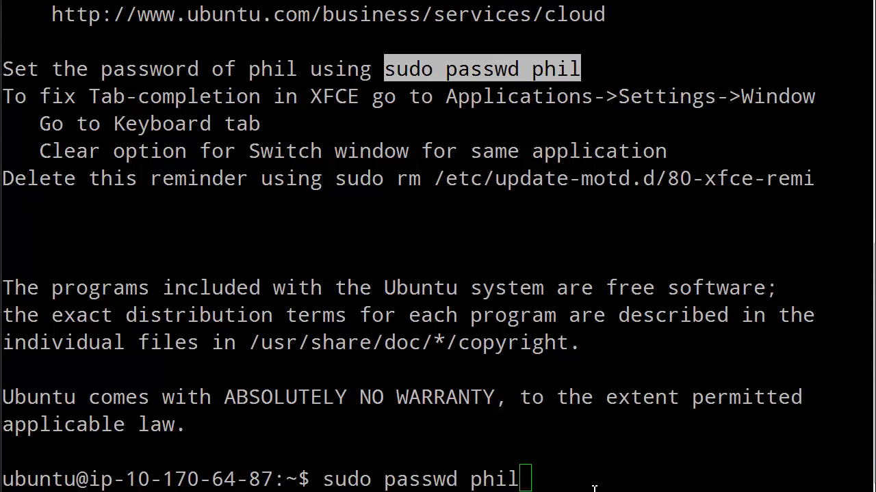
{"action": "key", "text": "Return"}
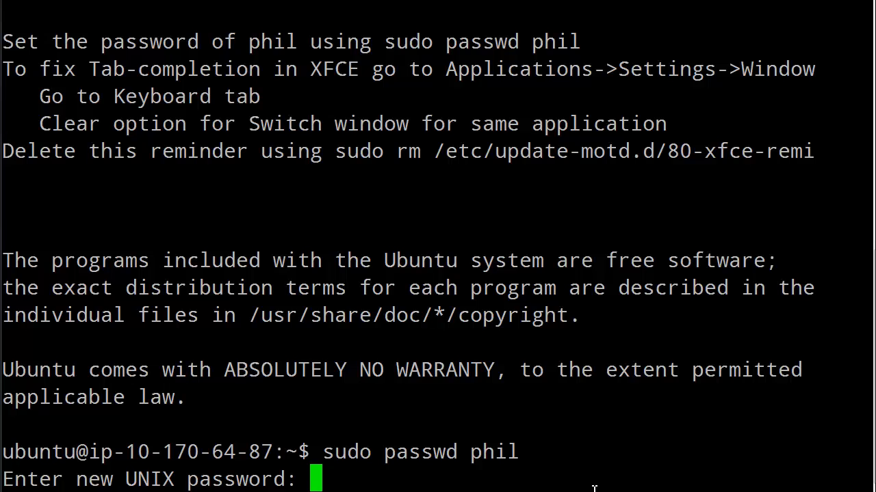
{"action": "key", "text": "Return"}
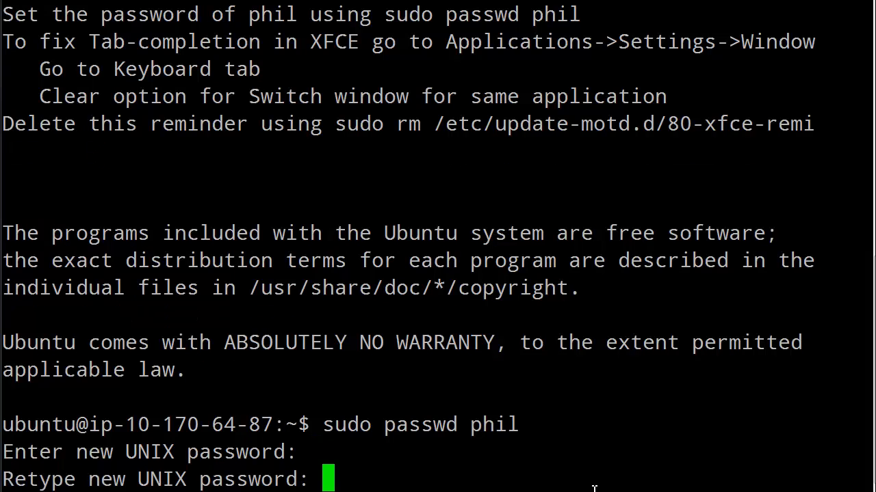
{"action": "key", "text": "Return"}
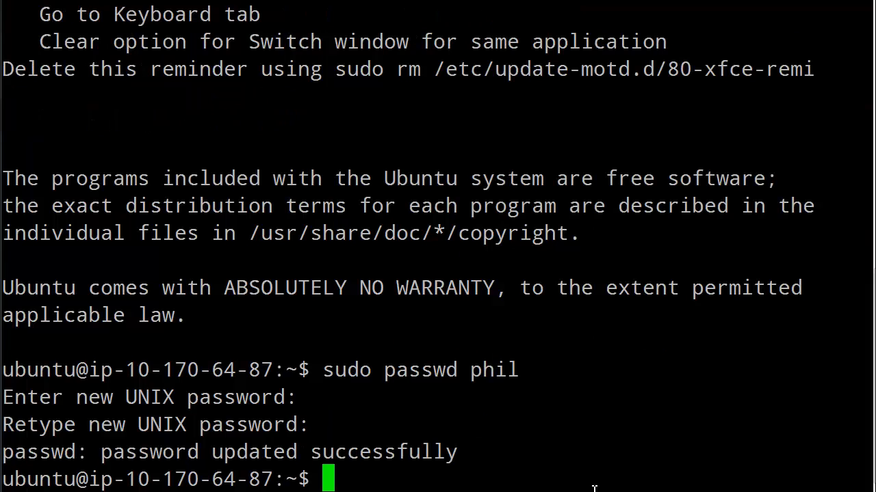
{"action": "mouse_move", "coordinate": [366, 451]}
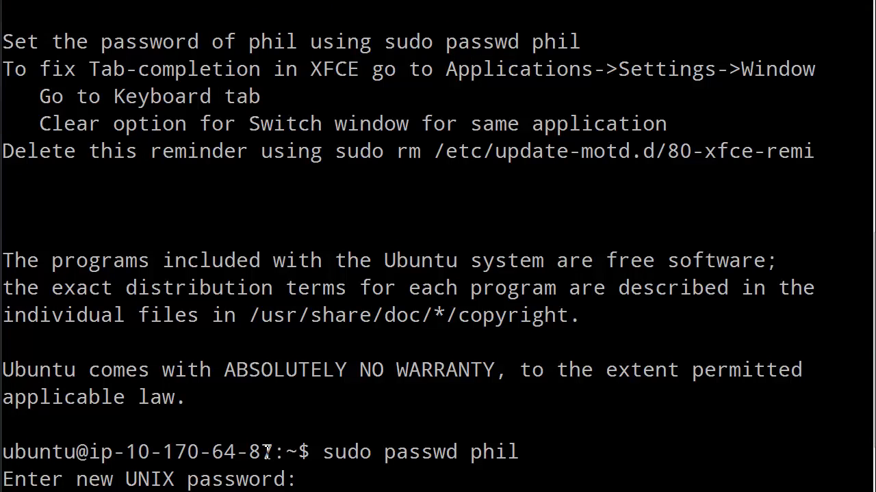
{"action": "mouse_move", "coordinate": [238, 450]}
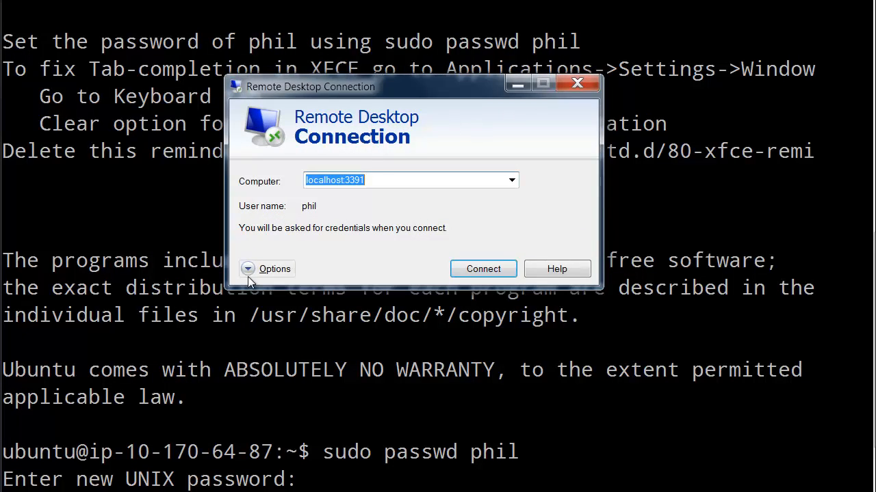
- Expand the localhost:3391 connection options and confirm the 1024 by 768 display size
{"action": "left_click", "coordinate": [274, 268]}
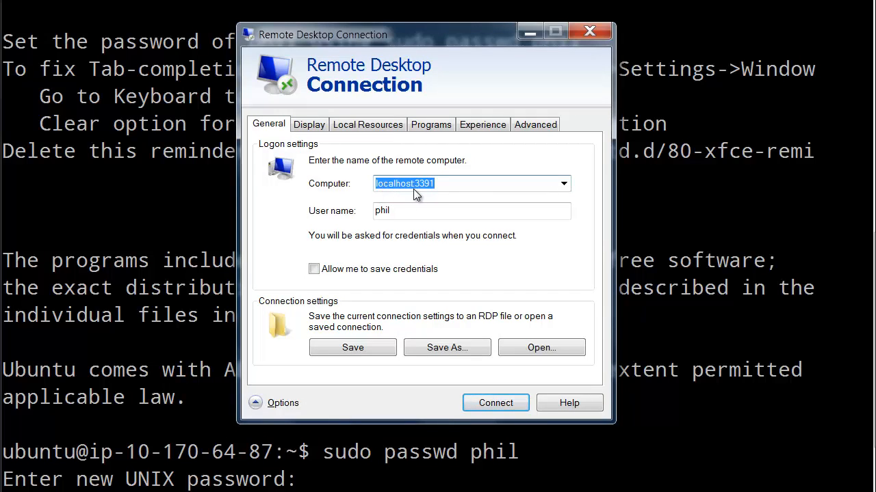
{"action": "mouse_move", "coordinate": [428, 197]}
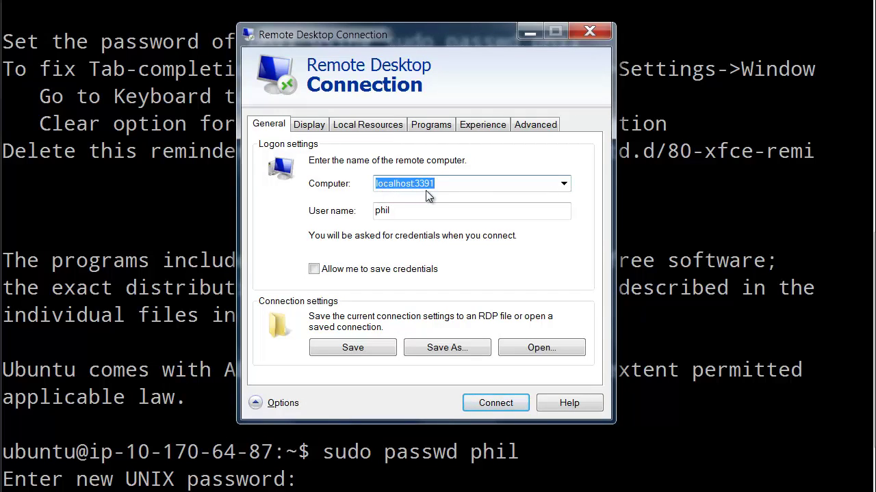
{"action": "mouse_move", "coordinate": [271, 334]}
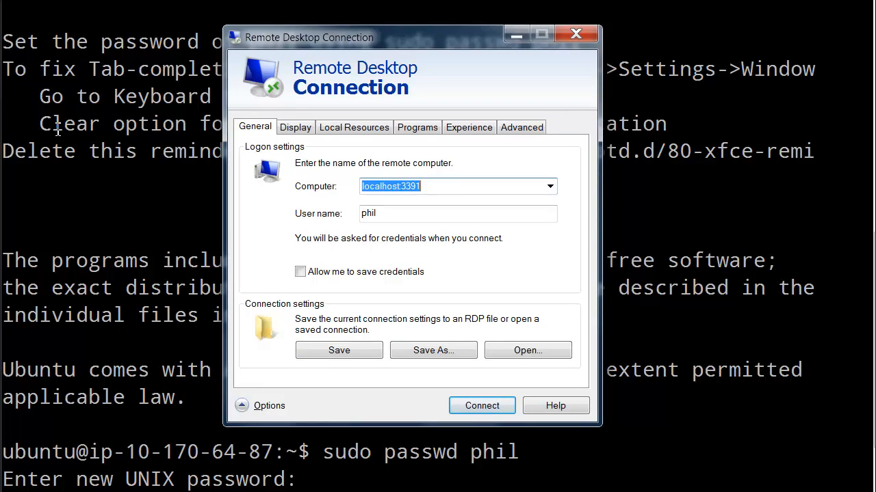
{"action": "mouse_move", "coordinate": [437, 481]}
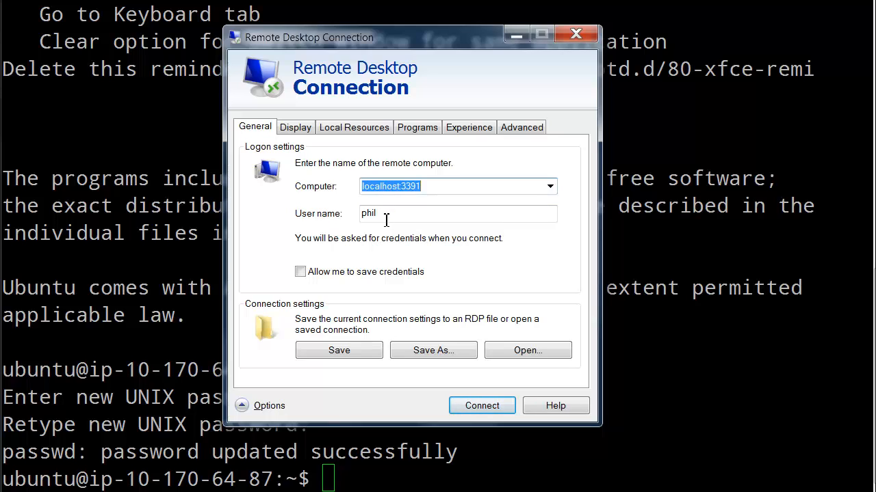
{"action": "left_click", "coordinate": [295, 128]}
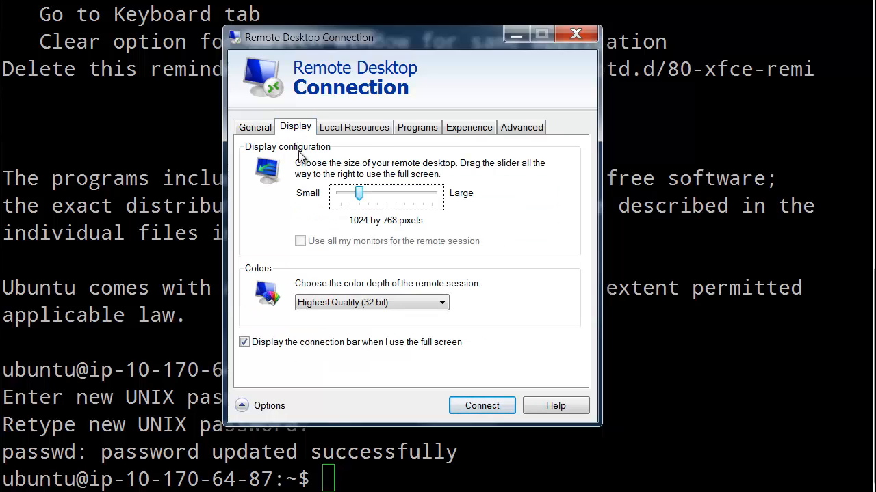
{"action": "mouse_move", "coordinate": [356, 231]}
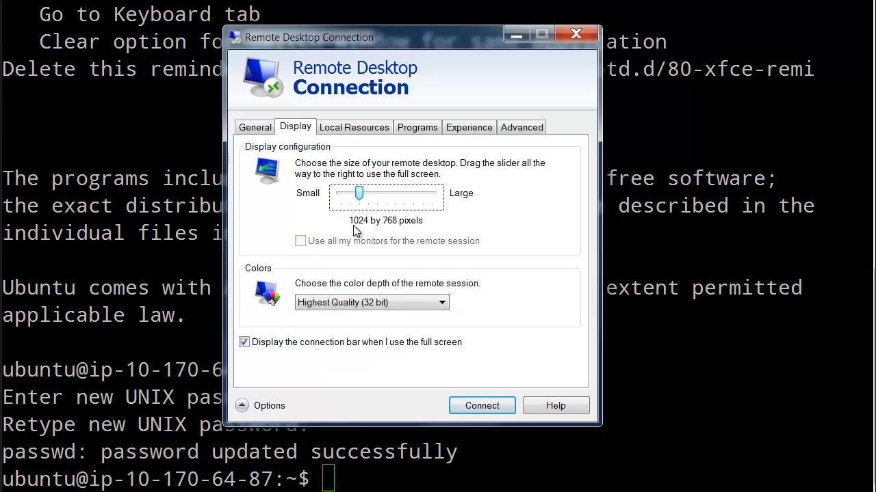
{"action": "mouse_move", "coordinate": [382, 233]}
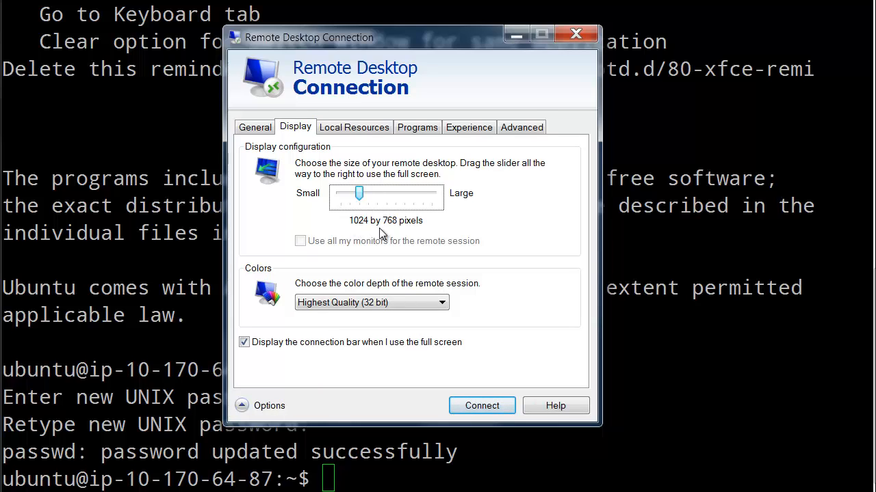
{"action": "mouse_move", "coordinate": [443, 199]}
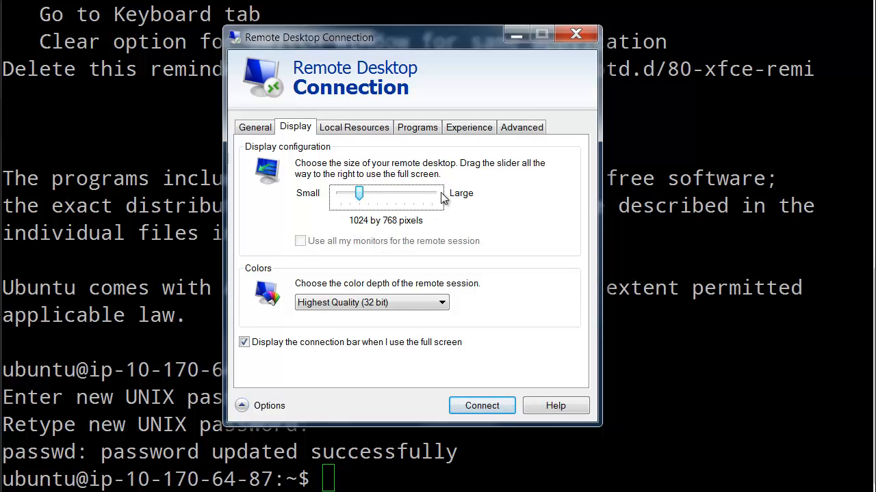
{"action": "mouse_move", "coordinate": [443, 190]}
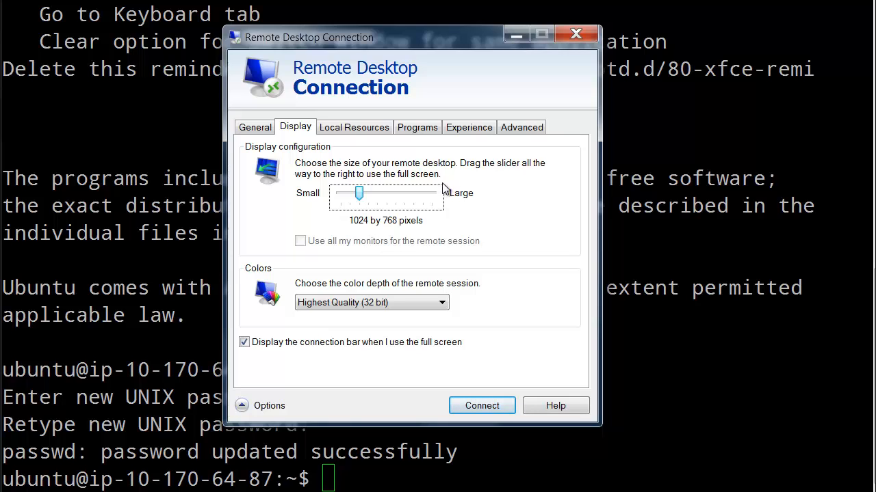
{"action": "mouse_move", "coordinate": [390, 177]}
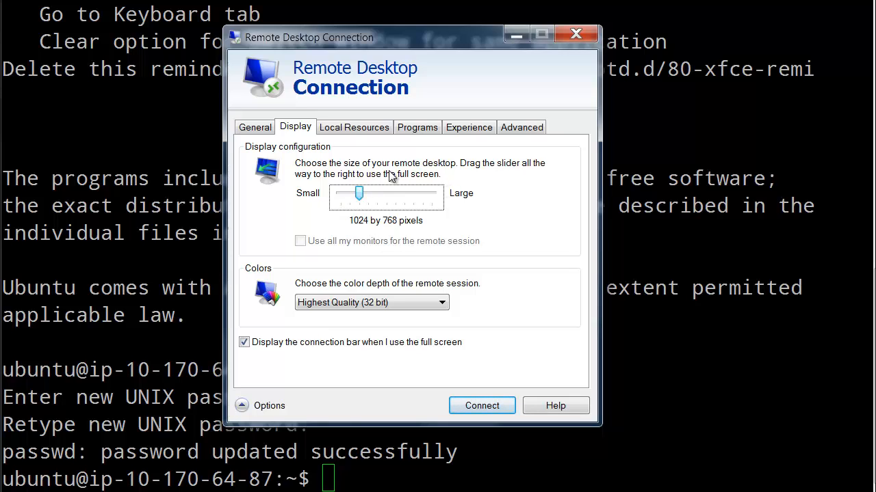
{"action": "mouse_move", "coordinate": [254, 127]}
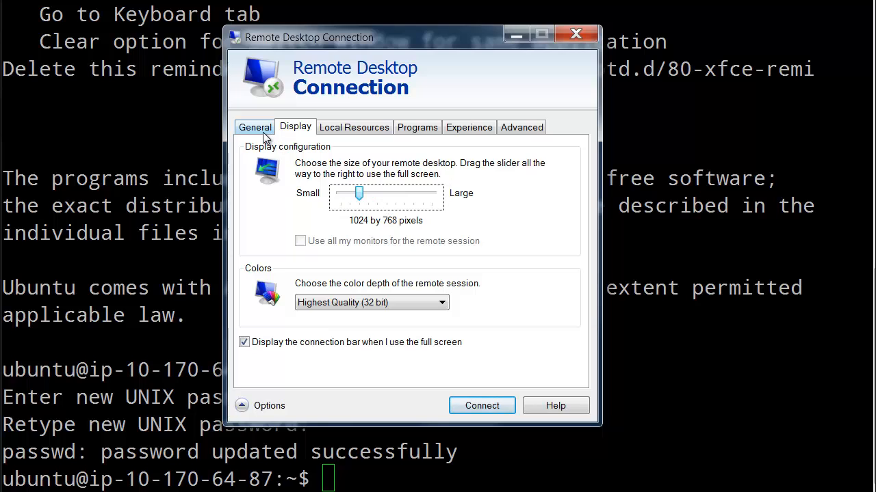
{"action": "left_click", "coordinate": [254, 126]}
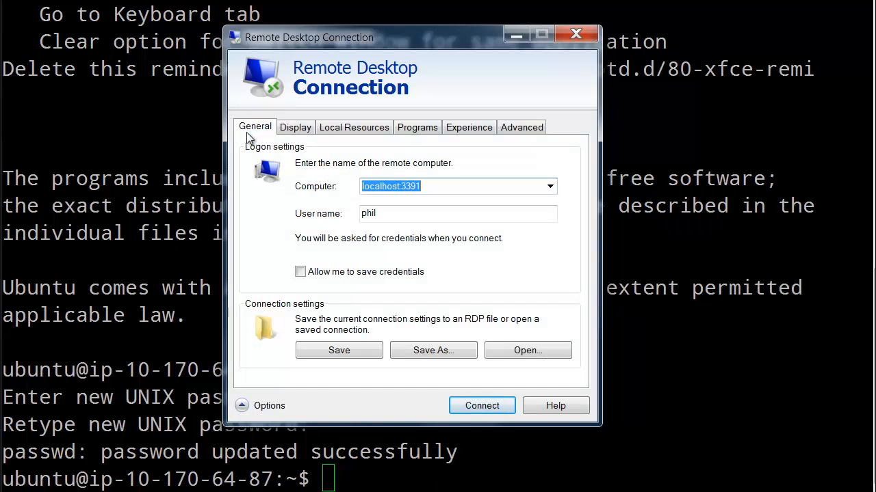
{"action": "mouse_move", "coordinate": [482, 406]}
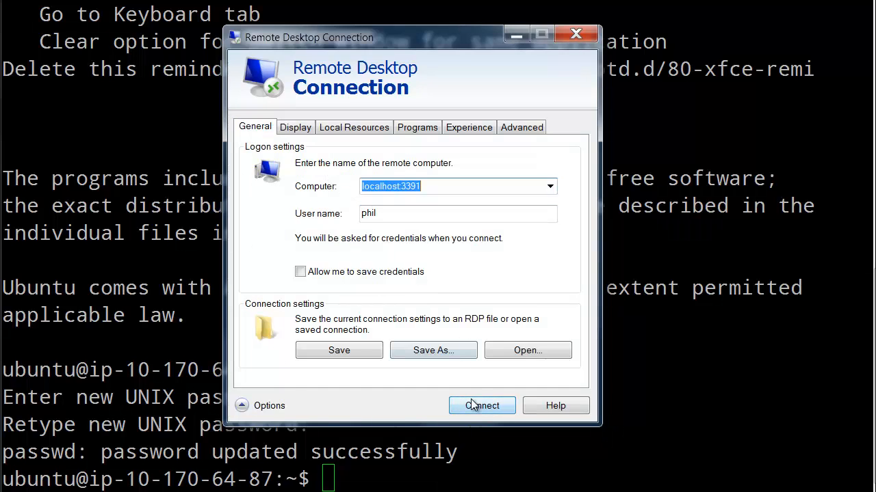
- Connect to localhost:3391 despite the identity warning, log into xrdp as phil, and authenticate
{"action": "left_click", "coordinate": [482, 405]}
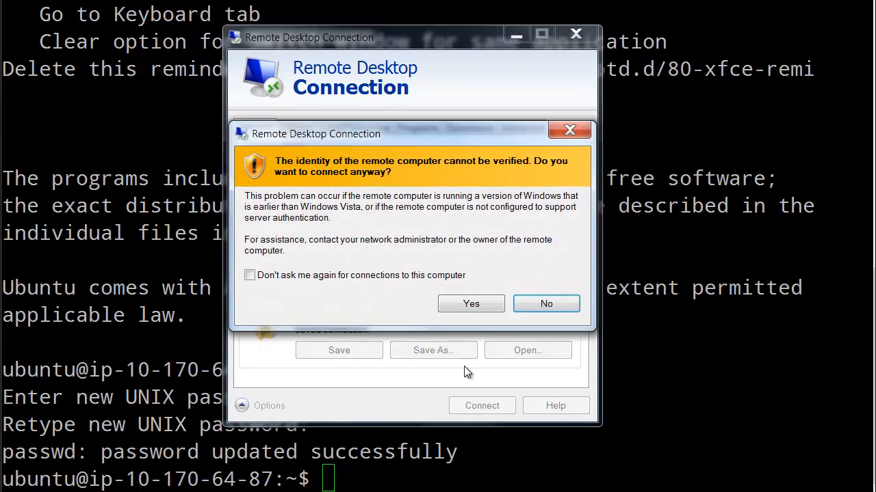
{"action": "mouse_move", "coordinate": [471, 303]}
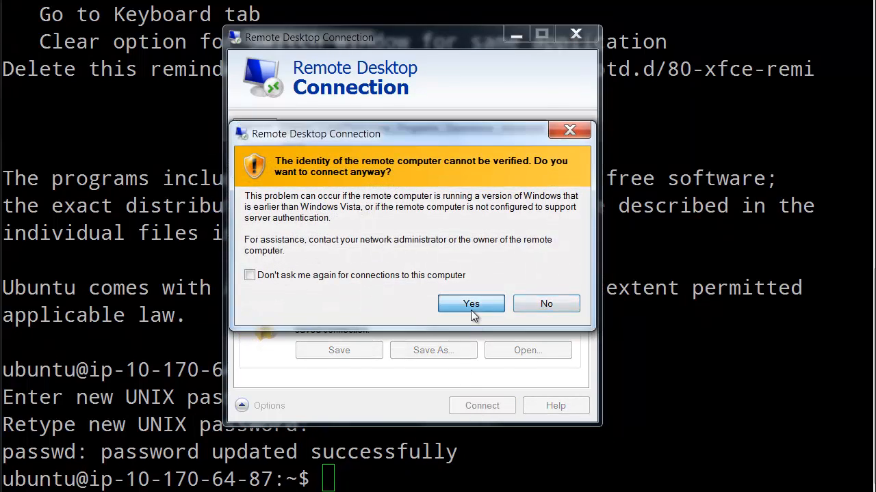
{"action": "left_click", "coordinate": [471, 303]}
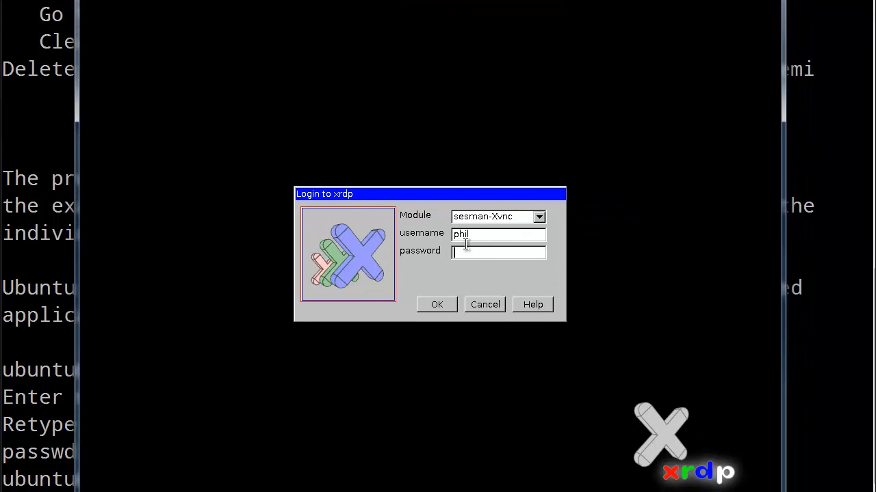
{"action": "mouse_move", "coordinate": [487, 256]}
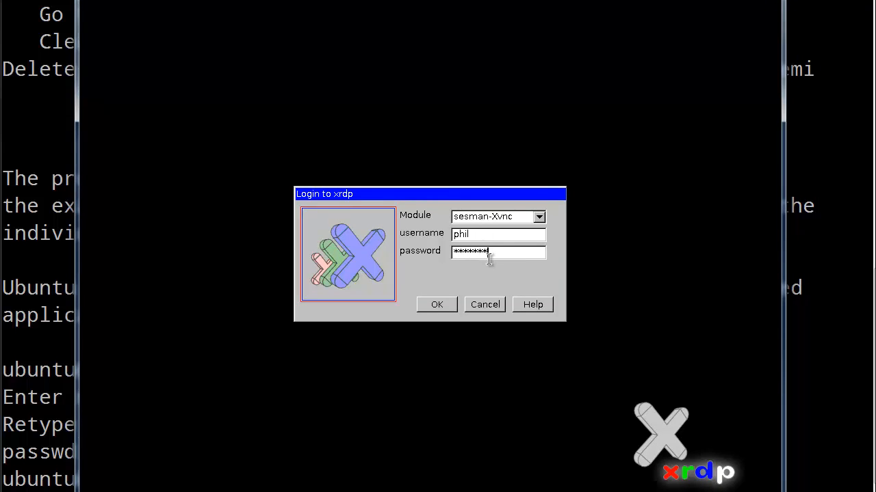
{"action": "left_click", "coordinate": [437, 304]}
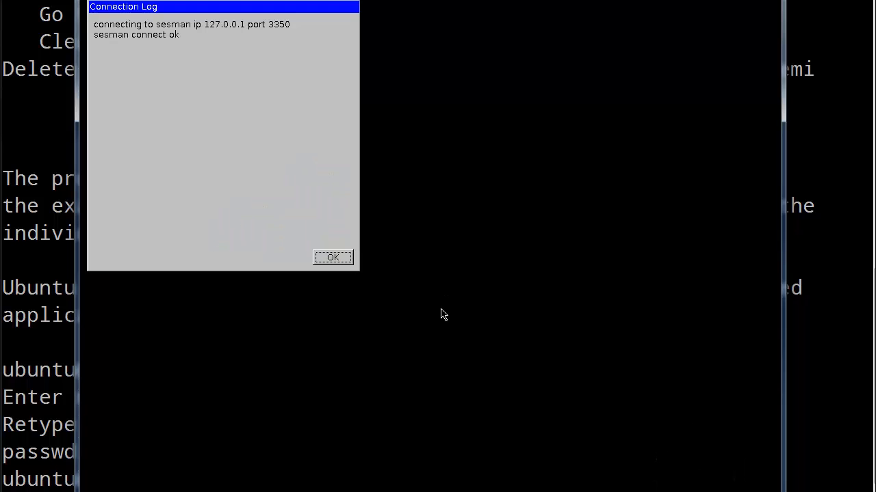
{"action": "left_click", "coordinate": [331, 257]}
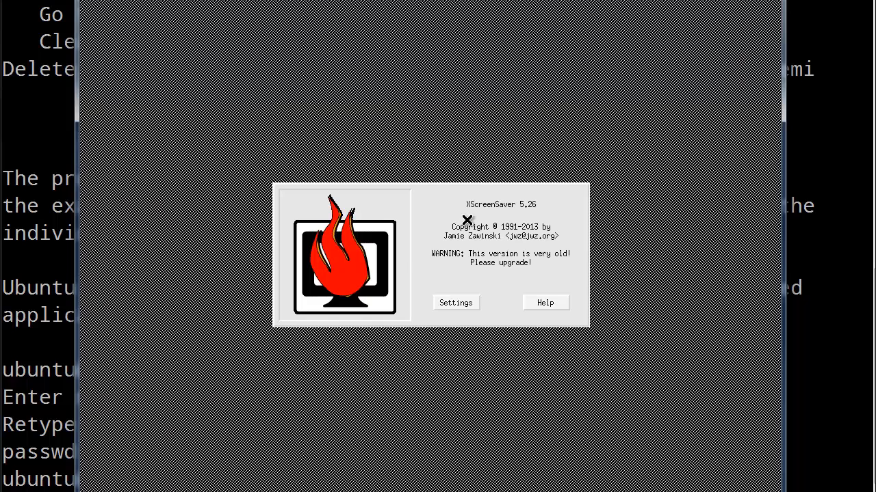
{"action": "left_click", "coordinate": [456, 303]}
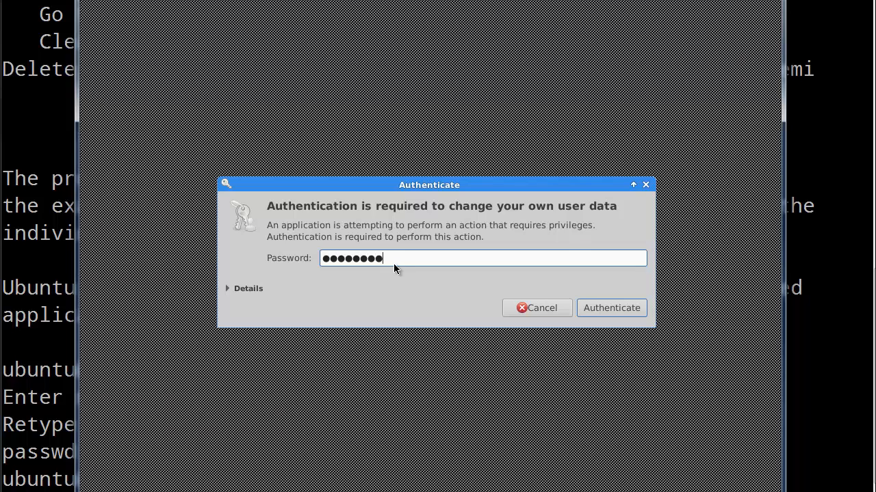
{"action": "left_click", "coordinate": [610, 308]}
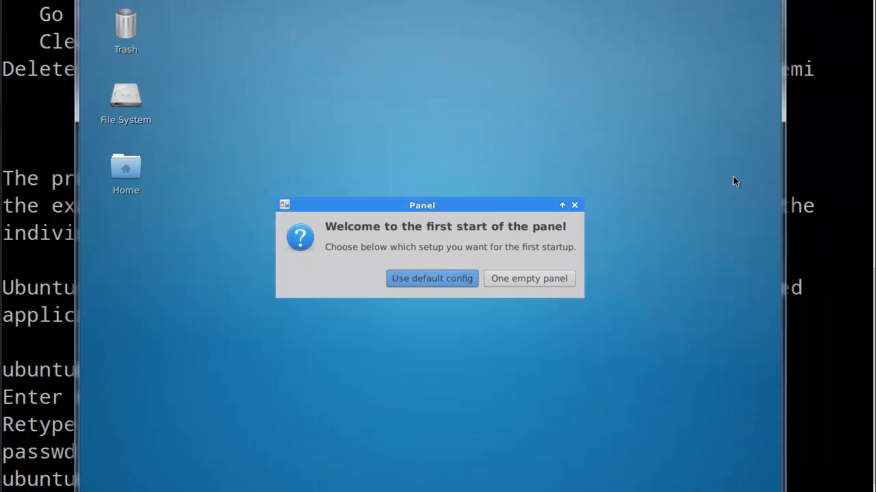
{"action": "mouse_move", "coordinate": [399, 253]}
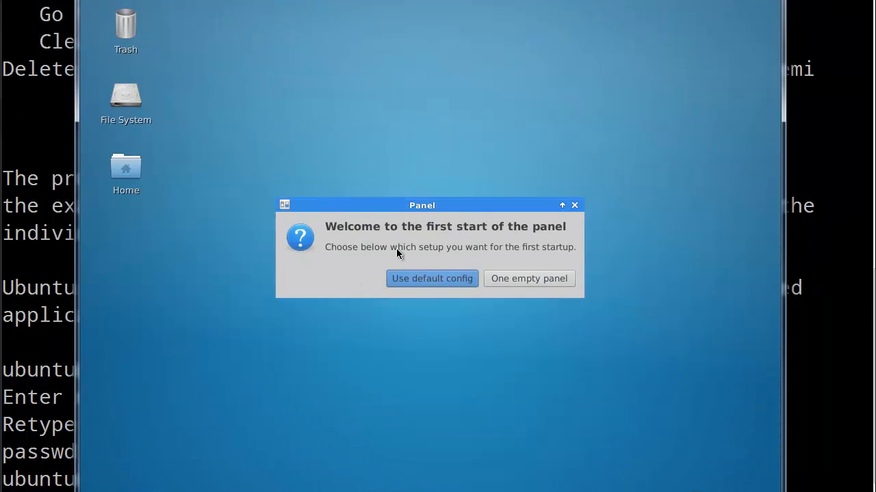
{"action": "mouse_move", "coordinate": [456, 294]}
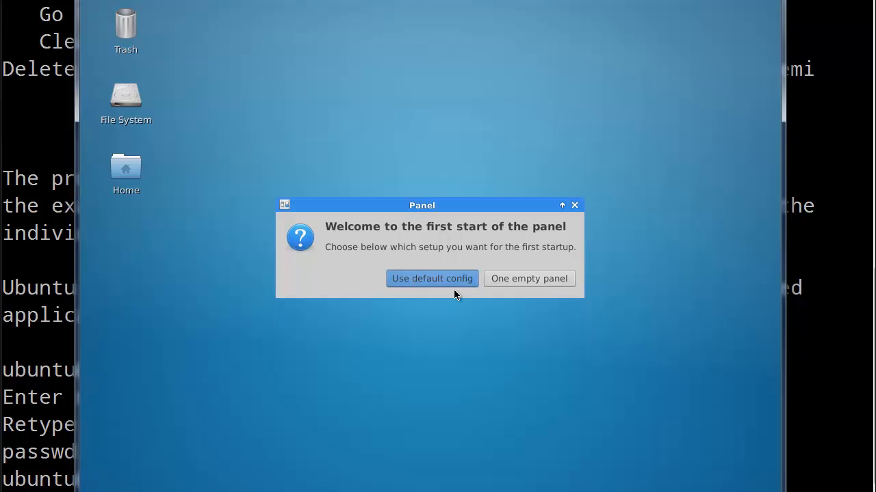
- Accept the default panel configuration, then bring up the Applications menu
{"action": "left_click", "coordinate": [432, 278]}
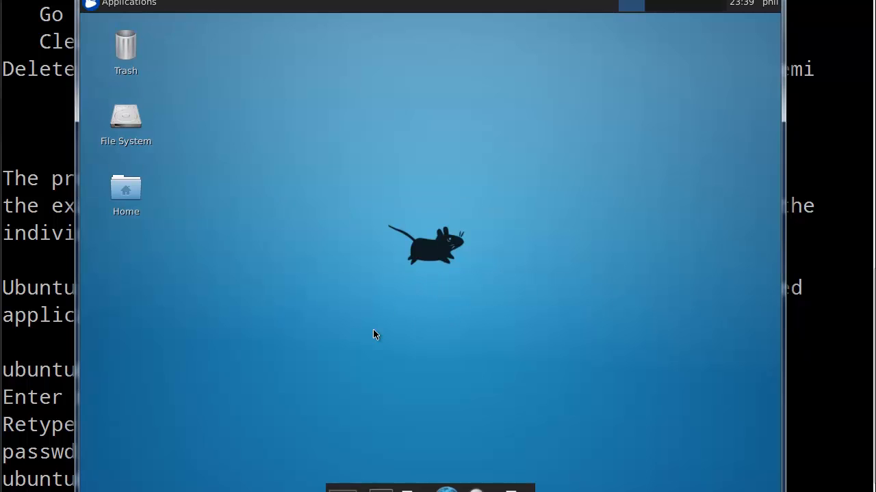
{"action": "mouse_move", "coordinate": [393, 202]}
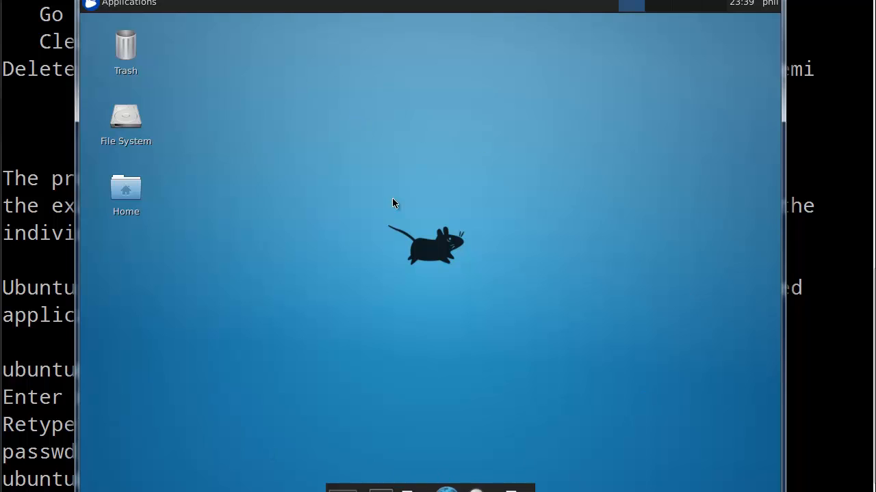
{"action": "mouse_move", "coordinate": [543, 247]}
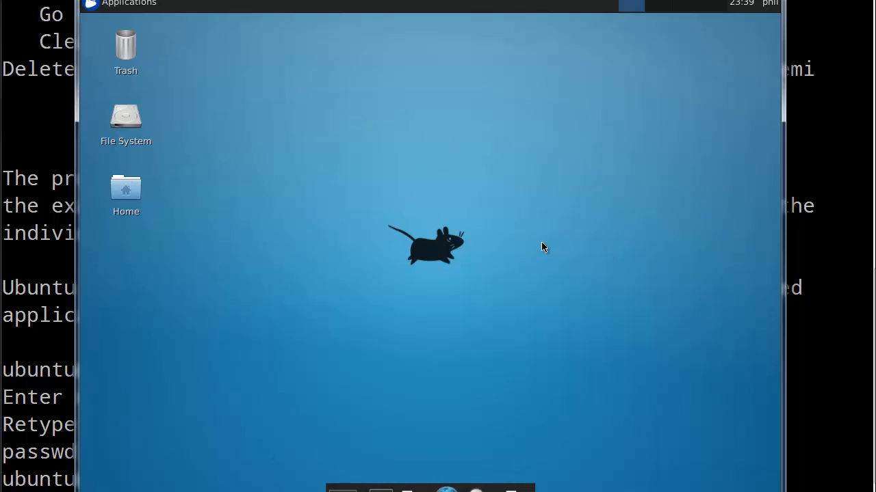
{"action": "mouse_move", "coordinate": [182, 255]}
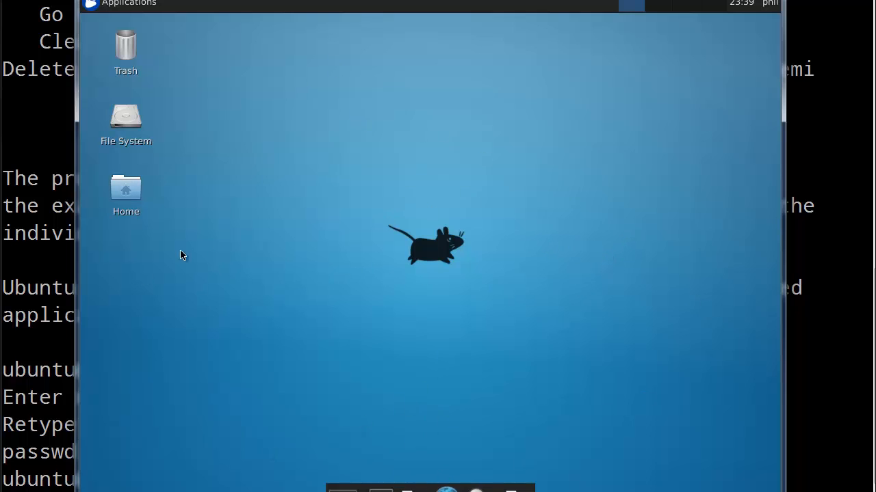
{"action": "left_click", "coordinate": [129, 4]}
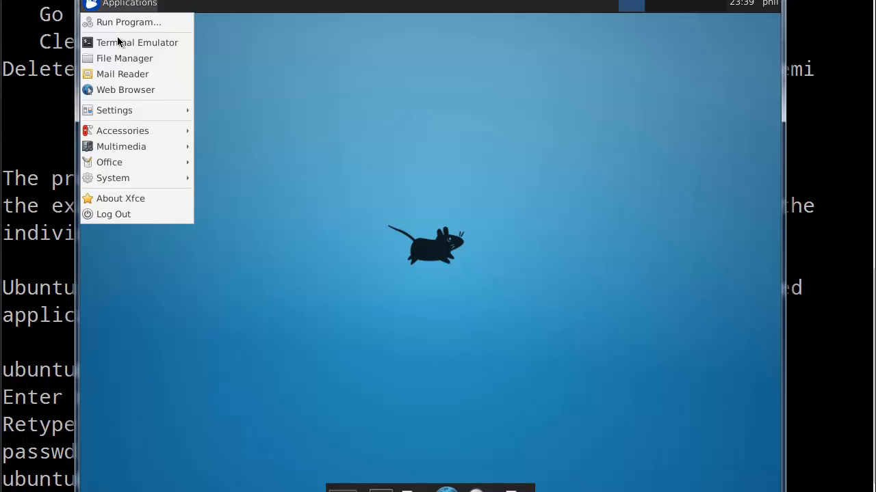
{"action": "left_click", "coordinate": [592, 121]}
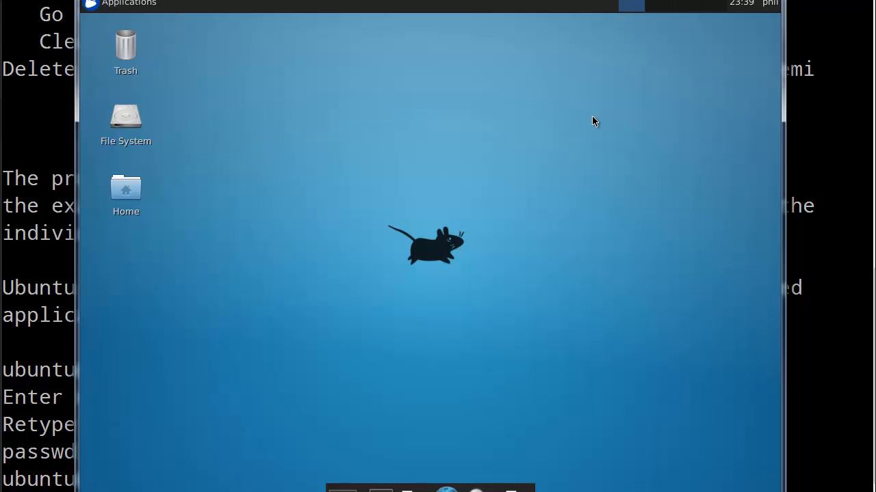
{"action": "mouse_move", "coordinate": [612, 85]}
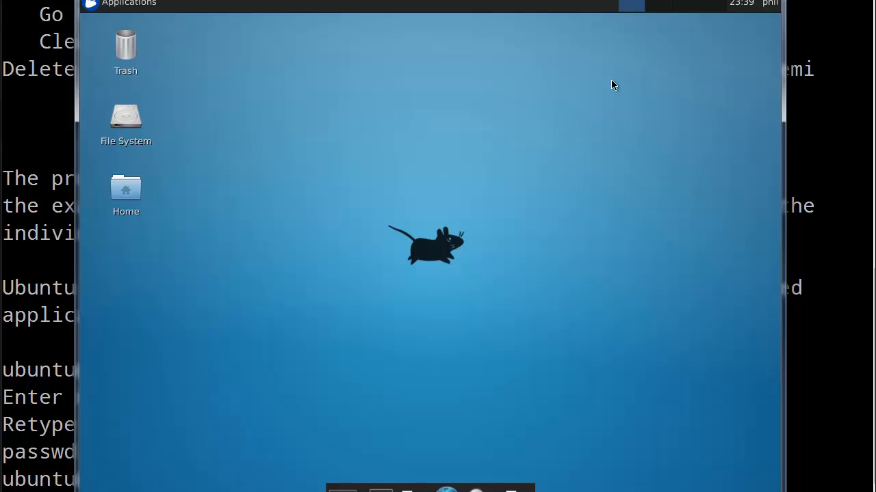
{"action": "mouse_move", "coordinate": [284, 157]}
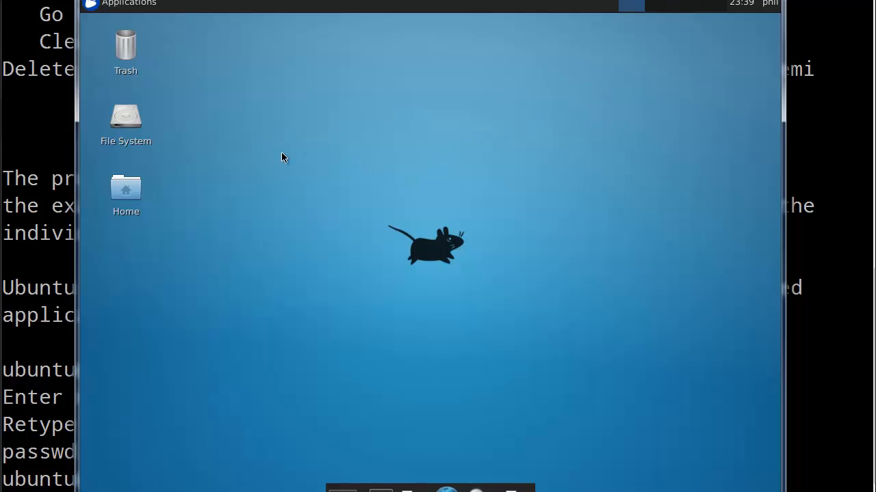
{"action": "mouse_move", "coordinate": [119, 77]}
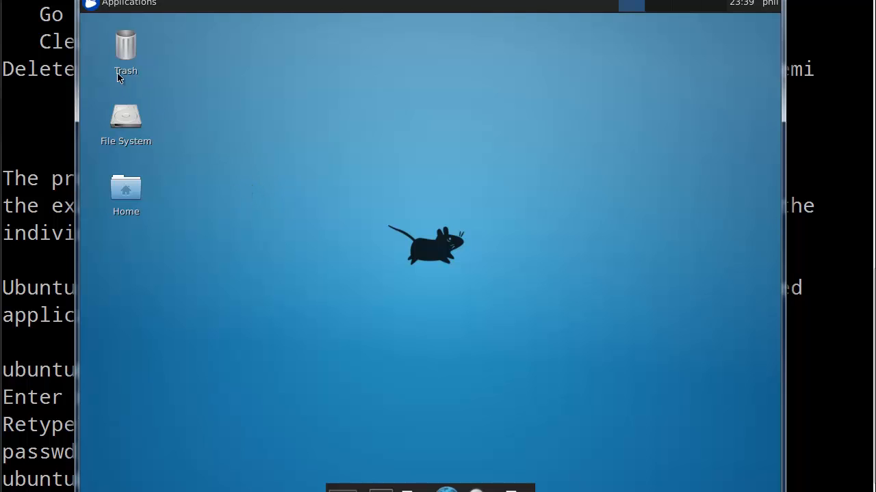
{"action": "left_click", "coordinate": [128, 4]}
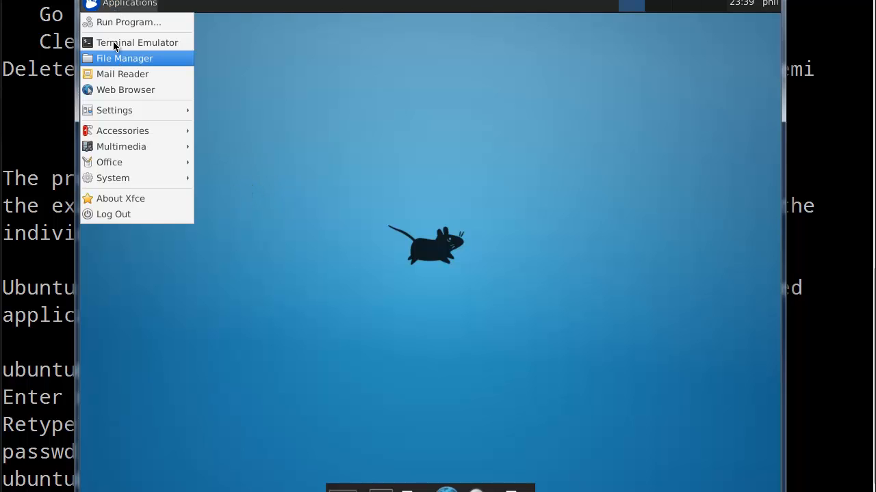
- Launch Terminal Emulator, list the home folder with ls, and start typing 'ls Dow'
{"action": "left_click", "coordinate": [136, 42]}
{"action": "type", "text": "ls"}
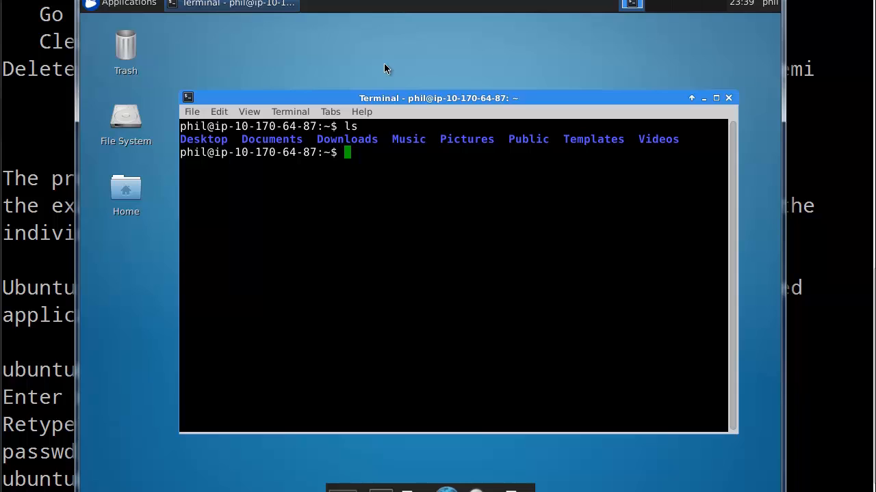
{"action": "mouse_move", "coordinate": [587, 110]}
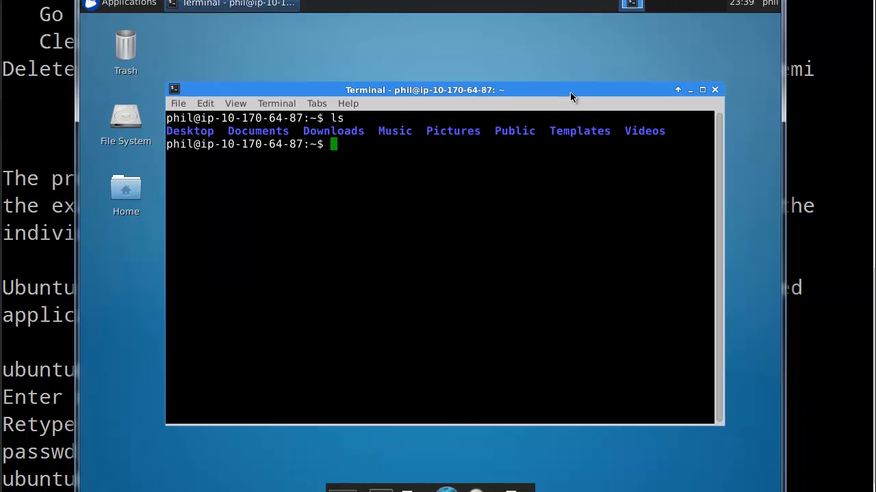
{"action": "type", "text": "ls D"}
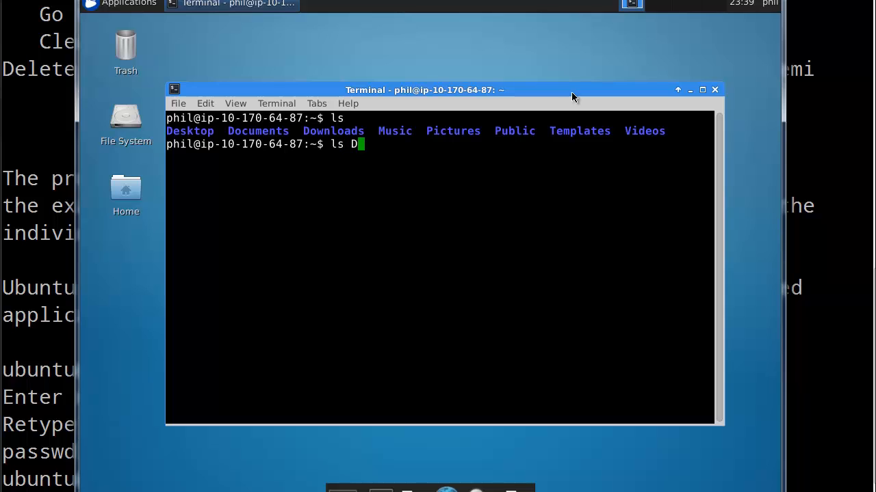
{"action": "type", "text": "o"}
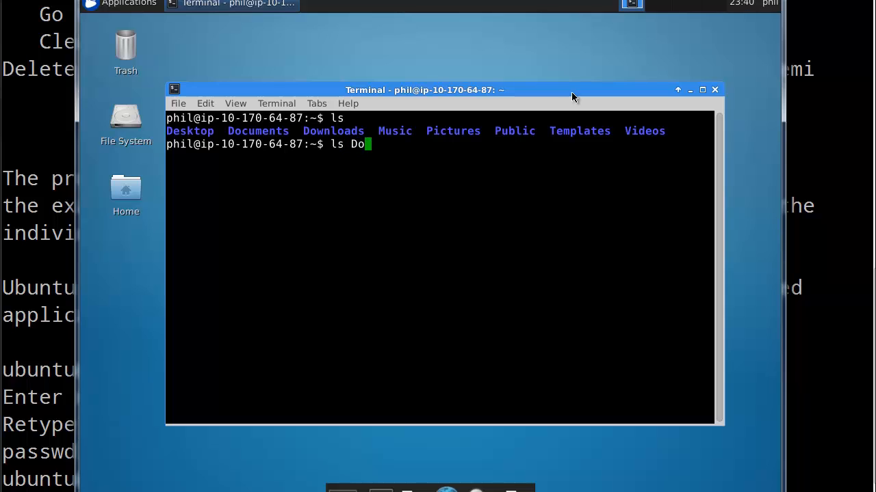
{"action": "type", "text": "w"}
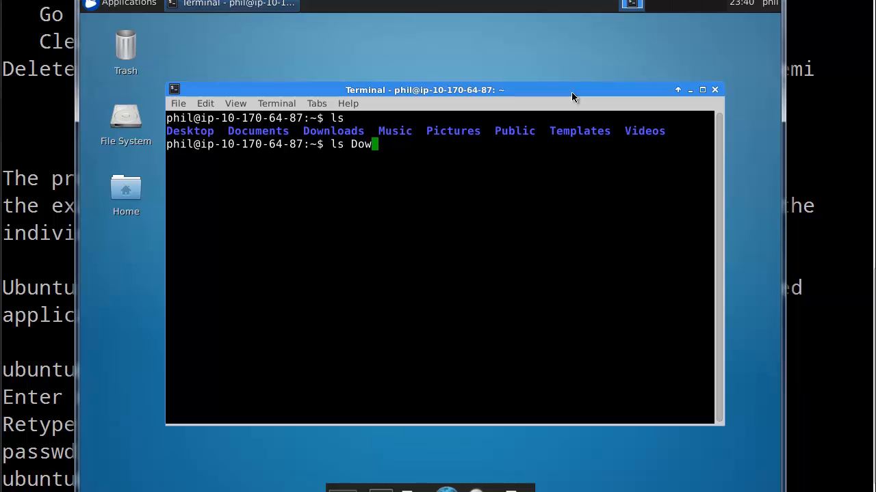
{"action": "mouse_move", "coordinate": [339, 178]}
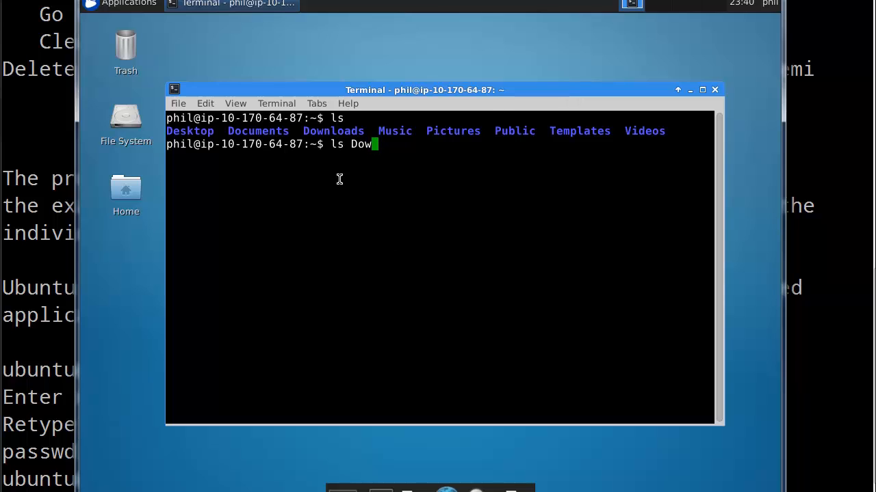
{"action": "mouse_move", "coordinate": [318, 167]}
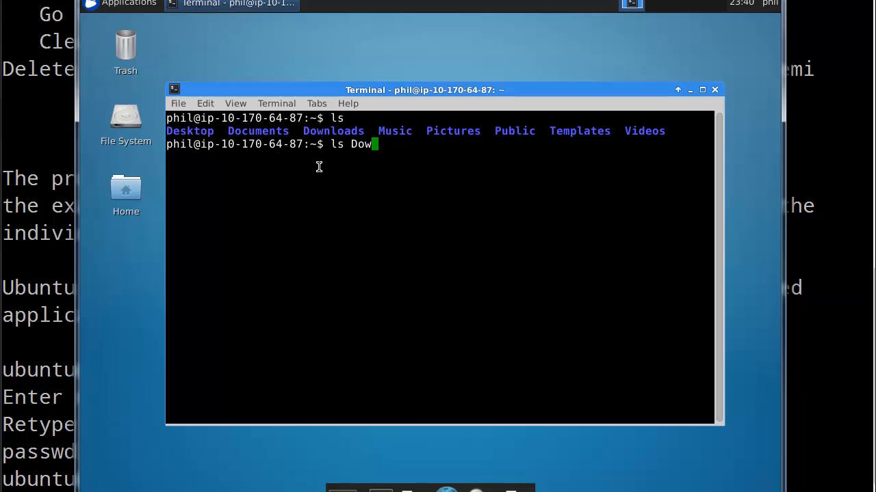
{"action": "mouse_move", "coordinate": [411, 159]}
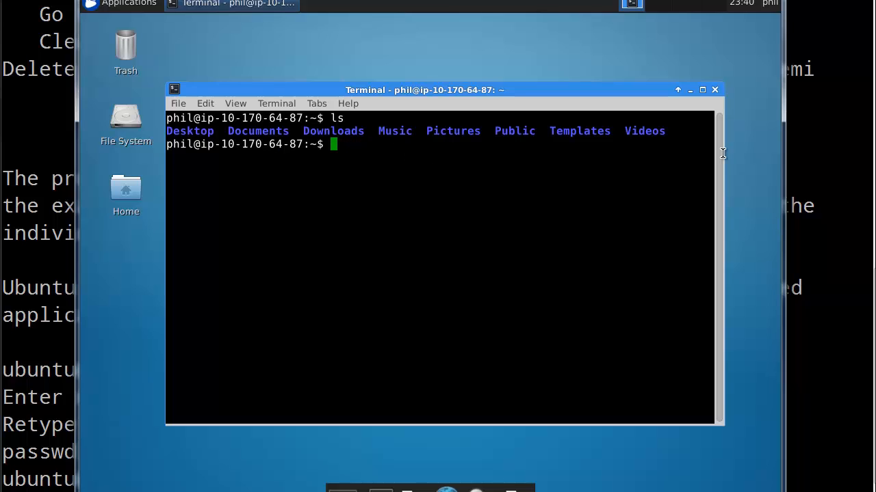
{"action": "mouse_move", "coordinate": [756, 110]}
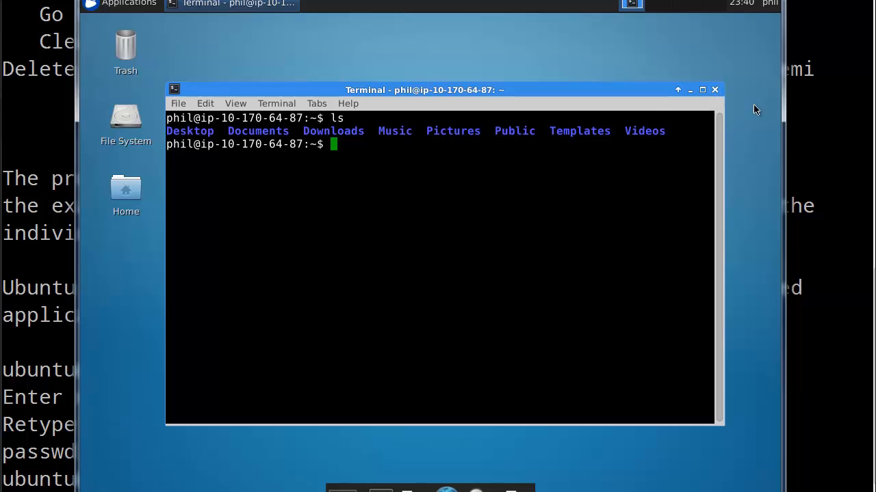
{"action": "mouse_move", "coordinate": [715, 90]}
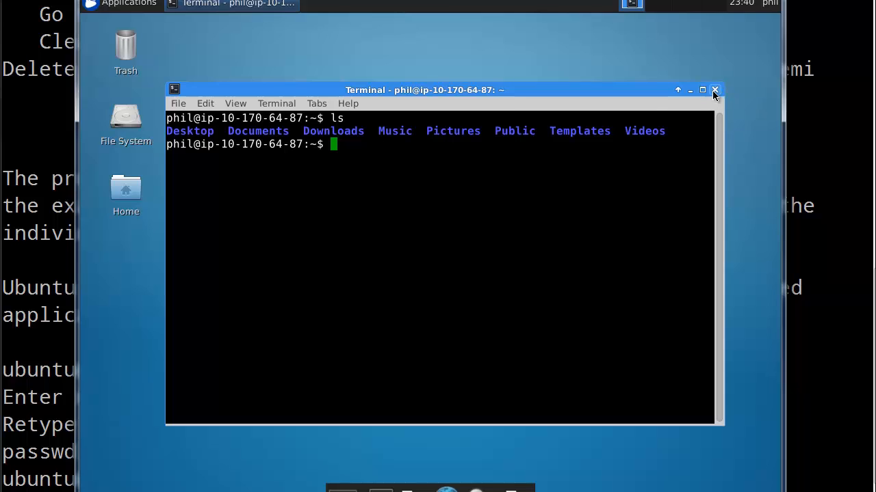
- Close the terminal window, leaving the Xfce desktop
{"action": "left_click", "coordinate": [715, 90]}
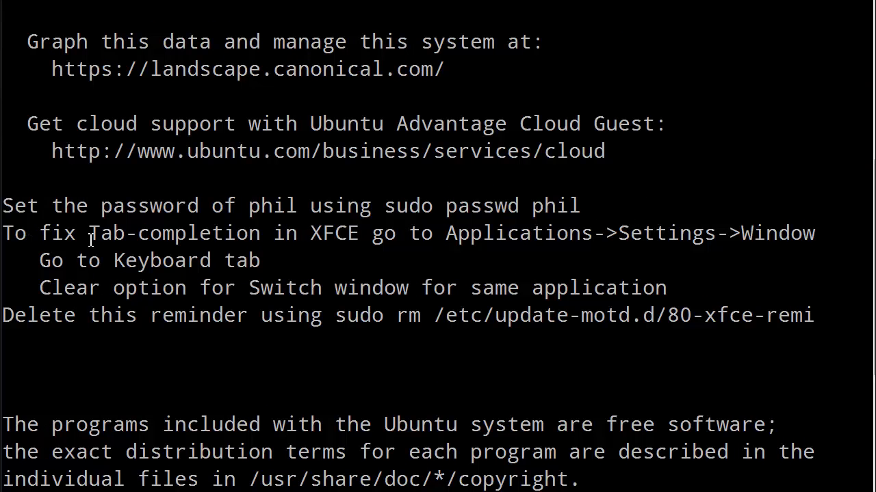
{"action": "mouse_move", "coordinate": [366, 240]}
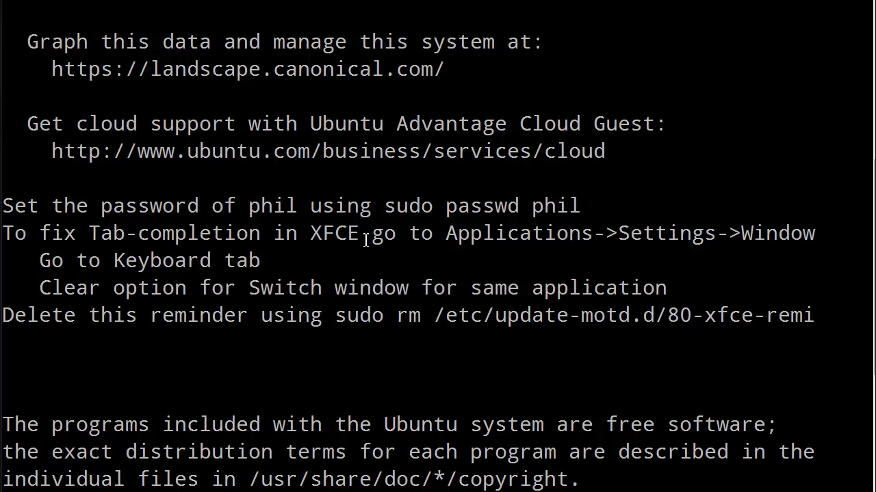
{"action": "mouse_move", "coordinate": [708, 237]}
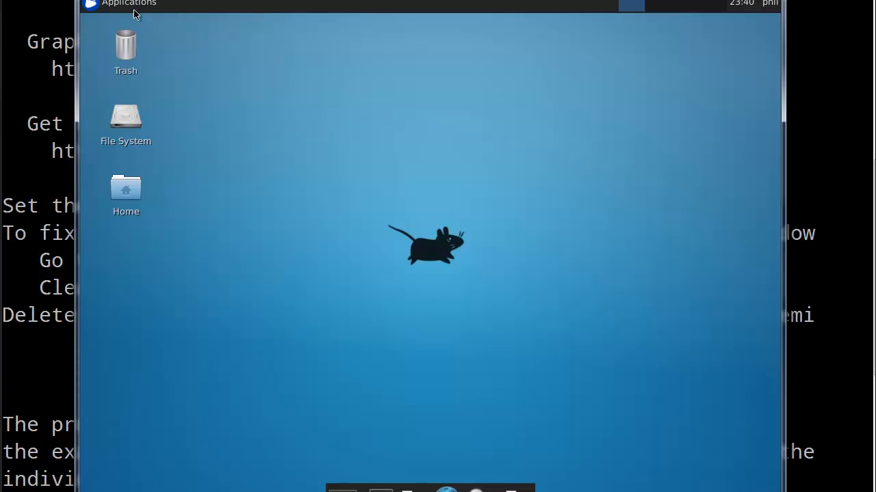
- Open Window Manager from the Applications > Settings menu
{"action": "left_click", "coordinate": [128, 4]}
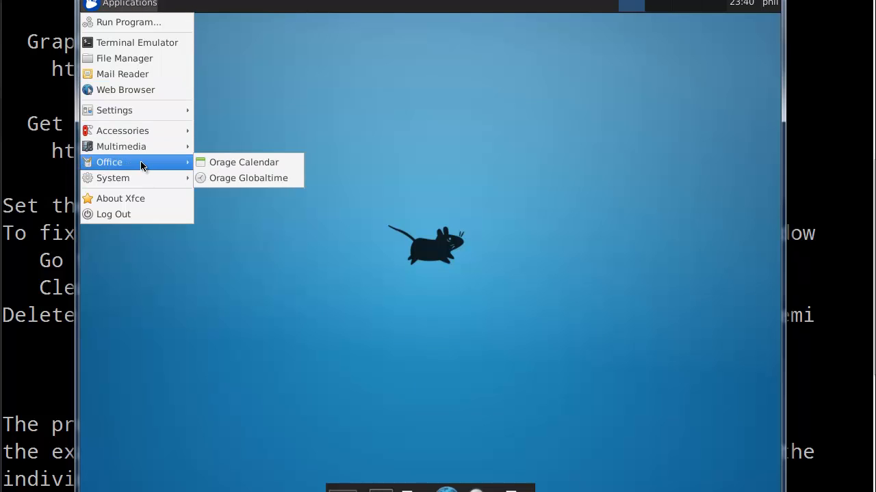
{"action": "mouse_move", "coordinate": [130, 110]}
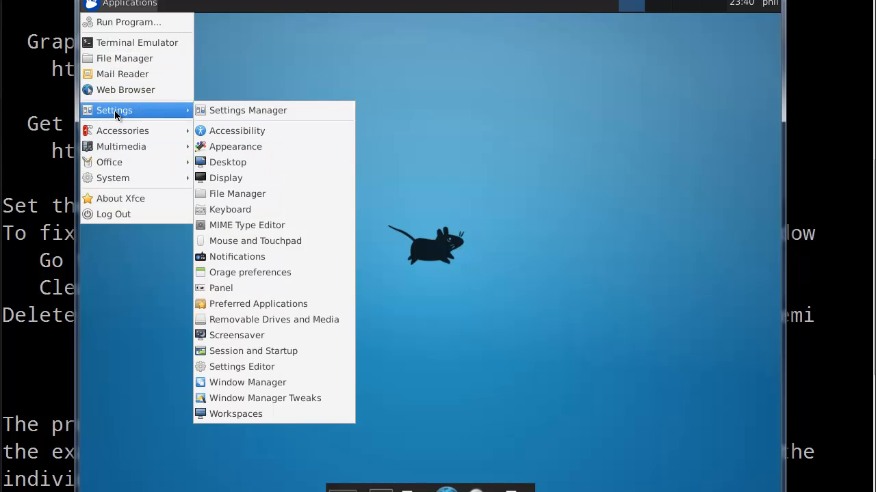
{"action": "mouse_move", "coordinate": [249, 273]}
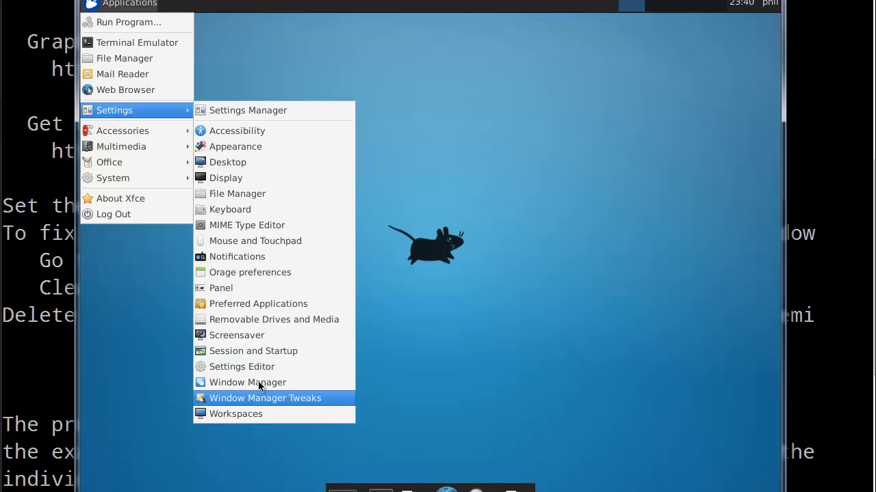
{"action": "mouse_move", "coordinate": [247, 382]}
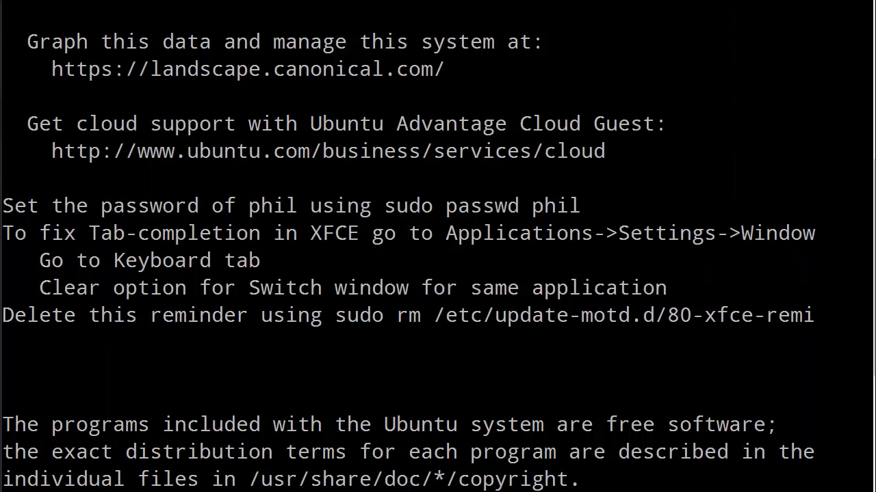
{"action": "left_click", "coordinate": [123, 6]}
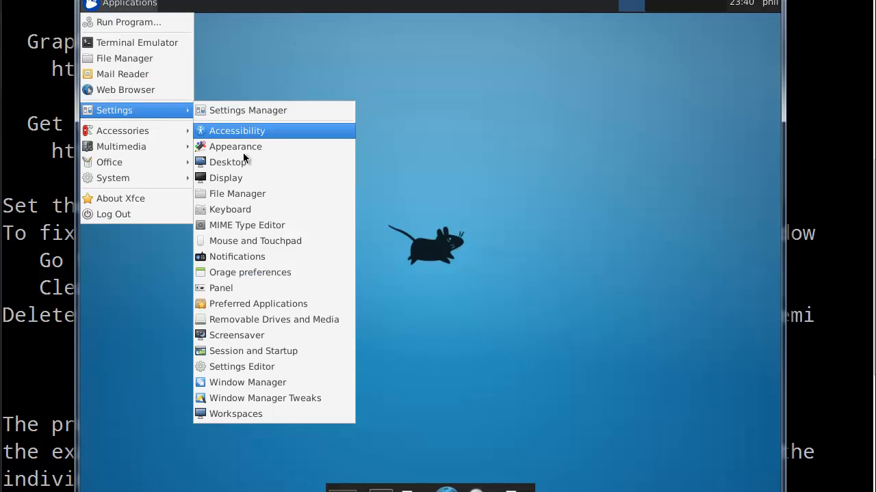
{"action": "mouse_move", "coordinate": [246, 225]}
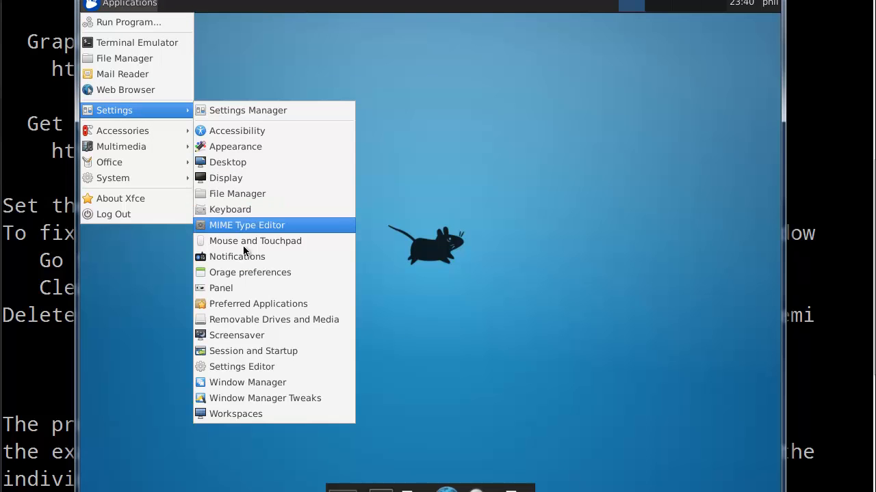
{"action": "mouse_move", "coordinate": [247, 382]}
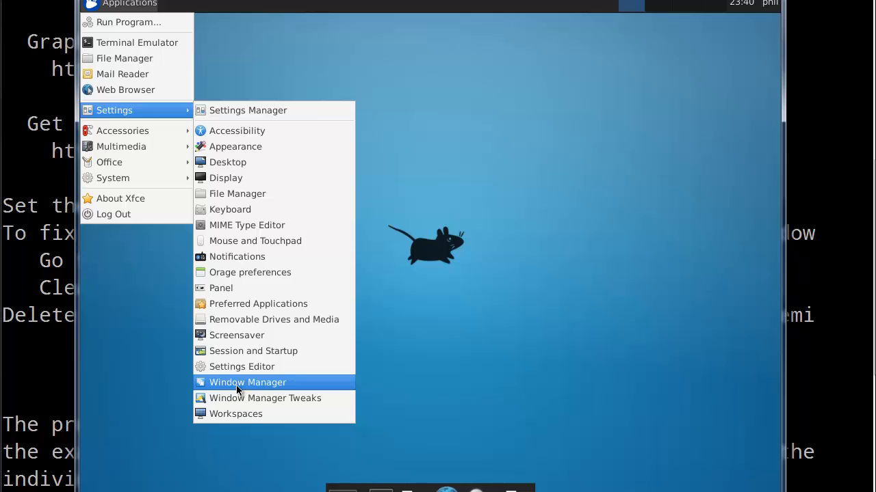
{"action": "left_click", "coordinate": [247, 382]}
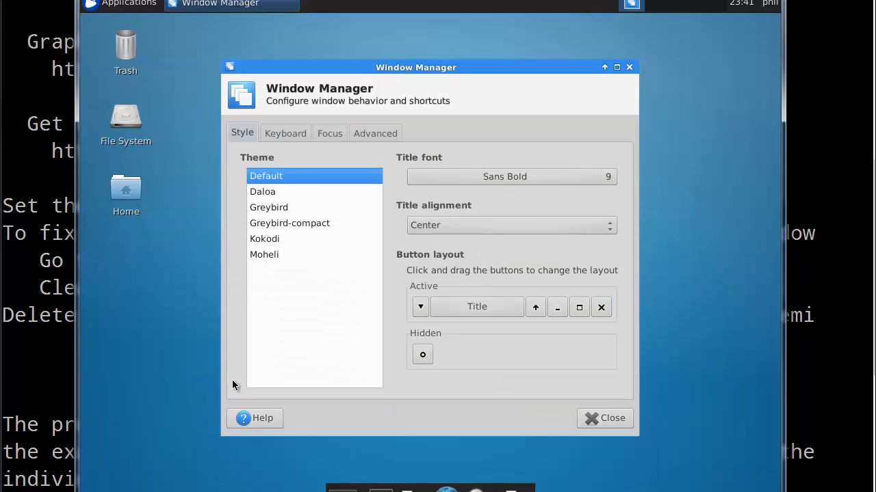
- Clear Super+Tab from 'Switch window for same application' and close Window Manager settings
{"action": "left_click", "coordinate": [605, 418]}
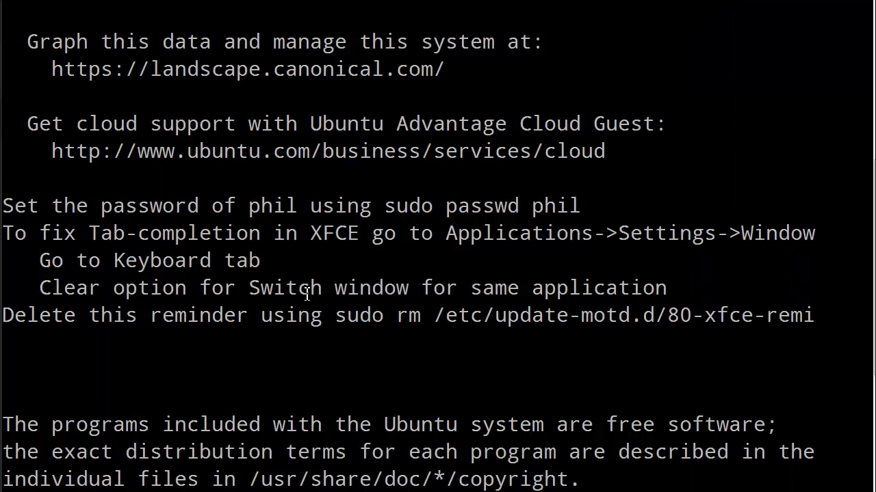
{"action": "mouse_move", "coordinate": [650, 470]}
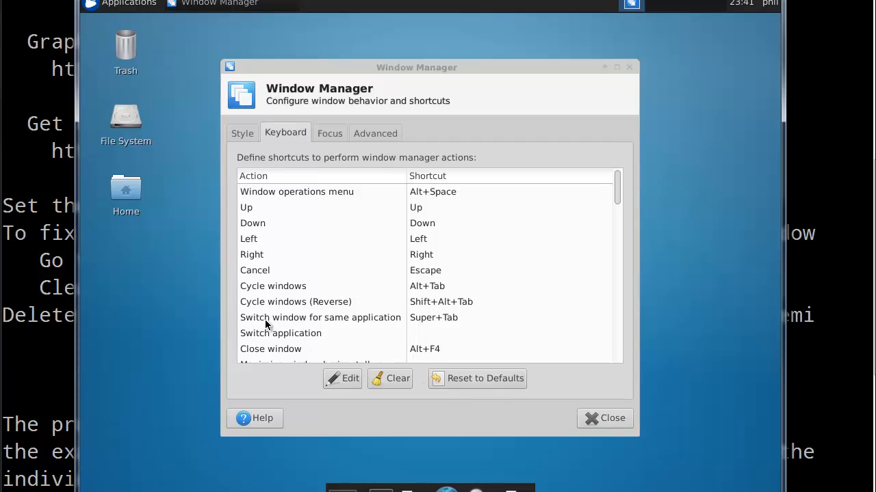
{"action": "left_click", "coordinate": [320, 317]}
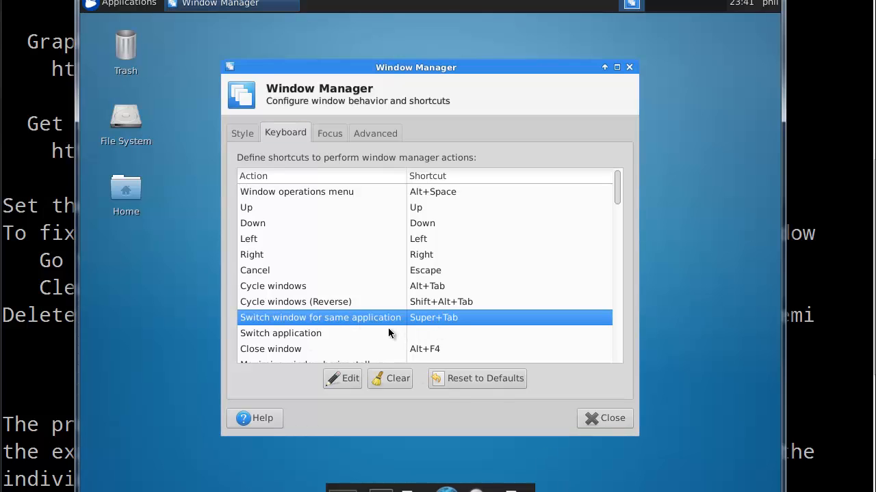
{"action": "left_click", "coordinate": [390, 378]}
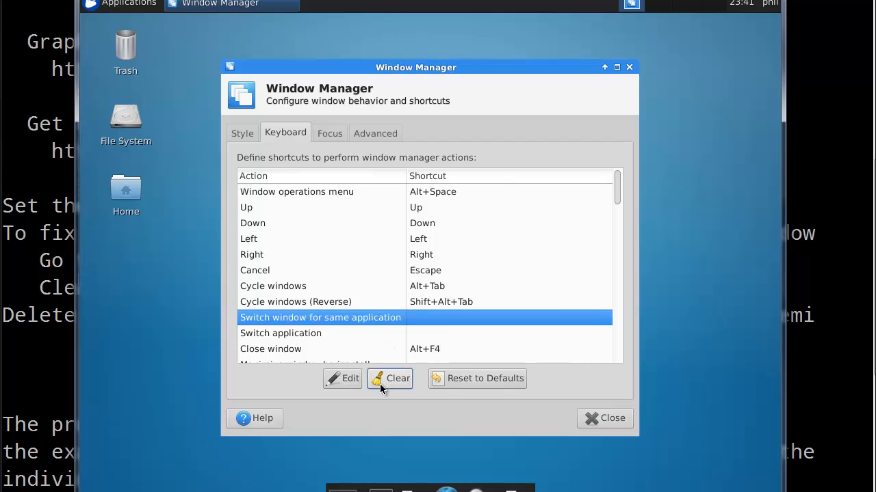
{"action": "mouse_move", "coordinate": [605, 418]}
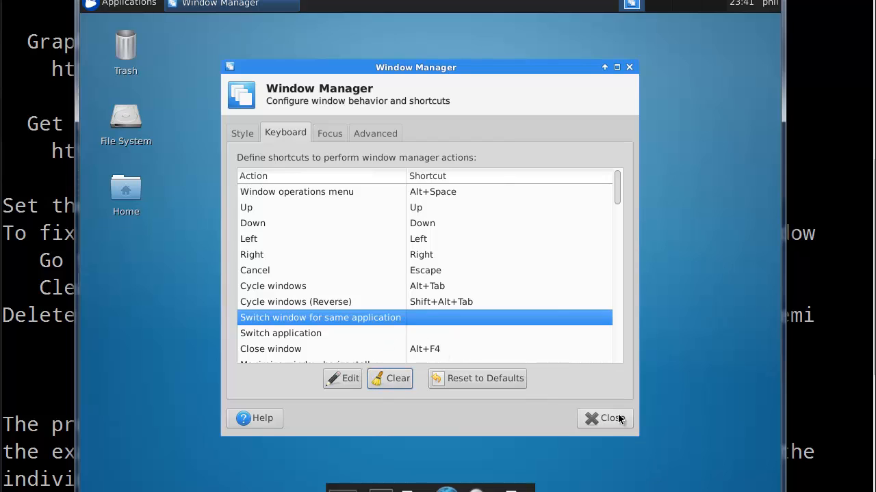
{"action": "mouse_move", "coordinate": [612, 425]}
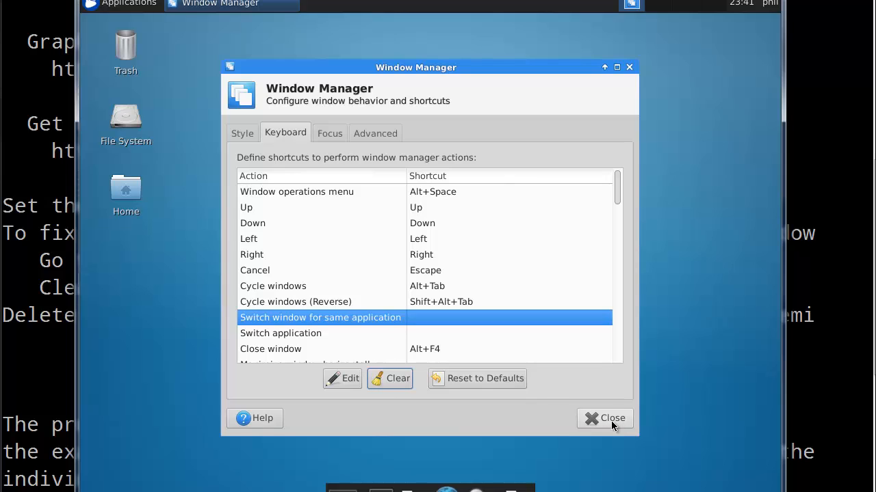
{"action": "left_click", "coordinate": [605, 418]}
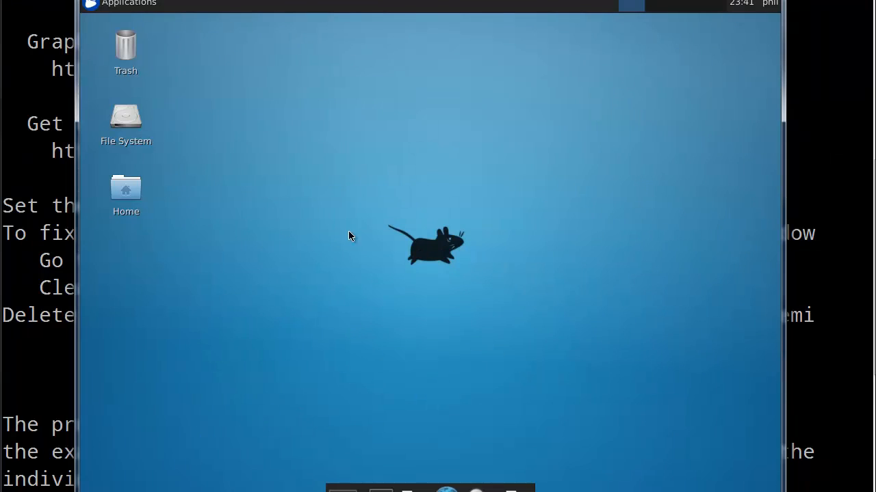
- In a new terminal, Tab-complete 'ls Dow' to Downloads/, clear it, and move the window
{"action": "left_click", "coordinate": [123, 4]}
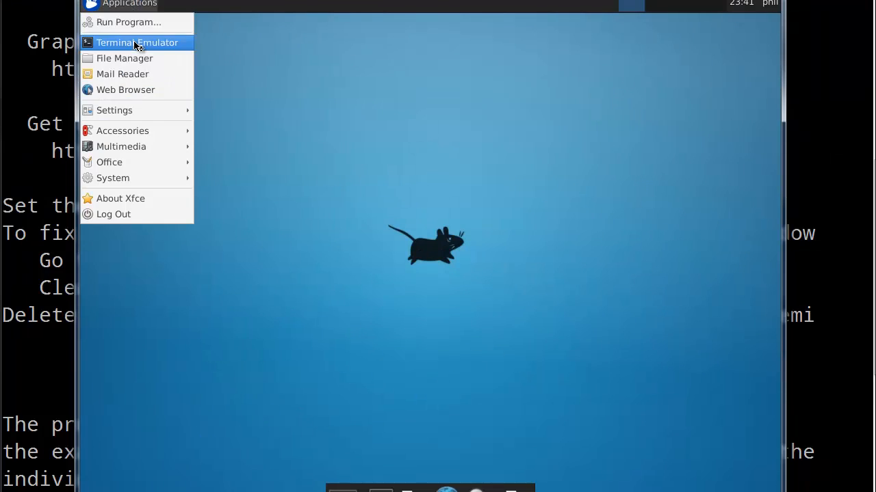
{"action": "left_click", "coordinate": [137, 43]}
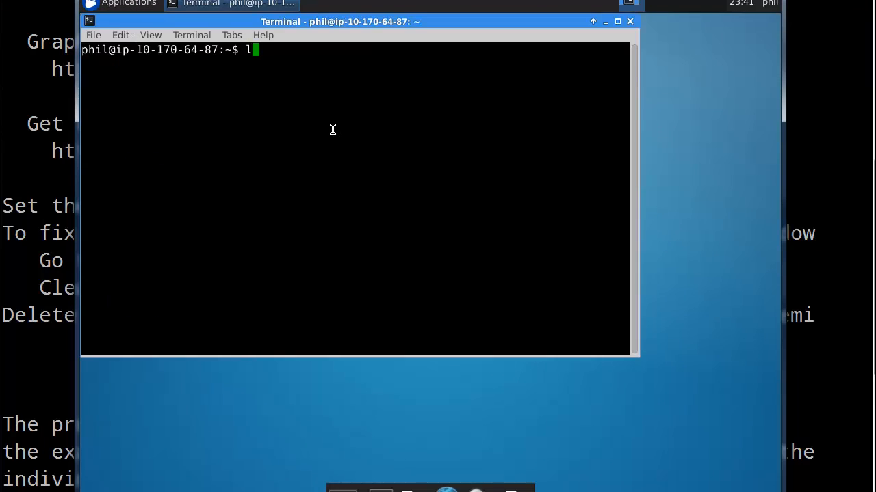
{"action": "type", "text": "s Dow"}
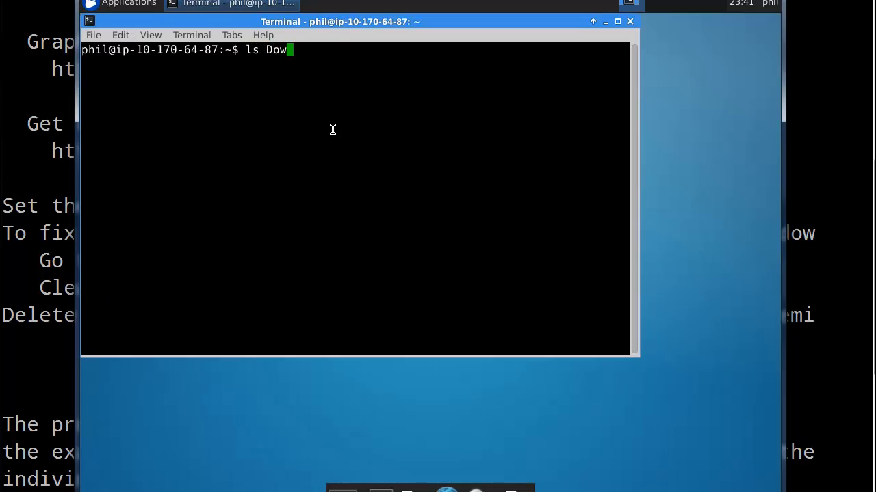
{"action": "key", "text": "Tab"}
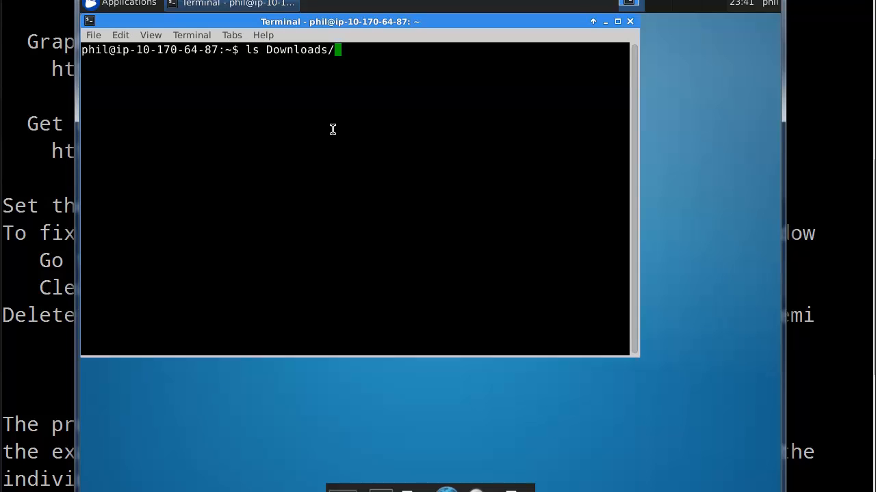
{"action": "key", "text": "BackSpace"}
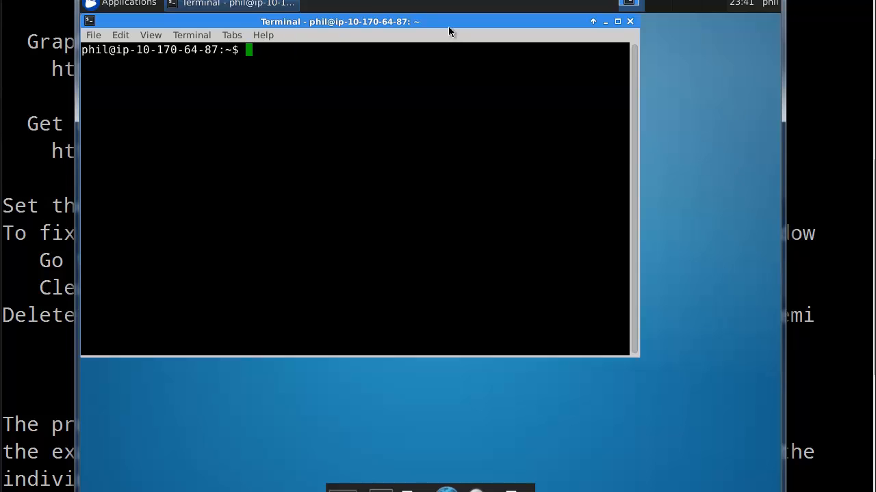
{"action": "left_click_drag", "start_coordinate": [340, 21], "coordinate": [400, 59]}
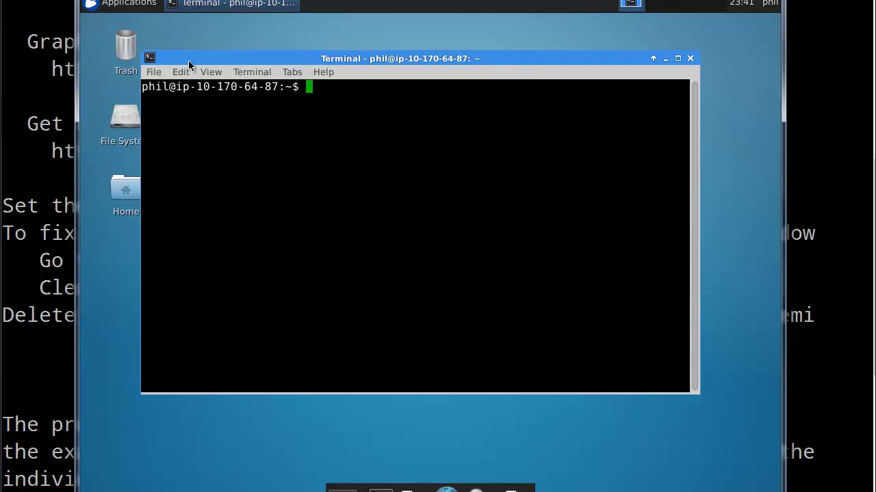
- Set the terminal font to Monospace size 16 in Preferences > Appearance
{"action": "left_click", "coordinate": [211, 72]}
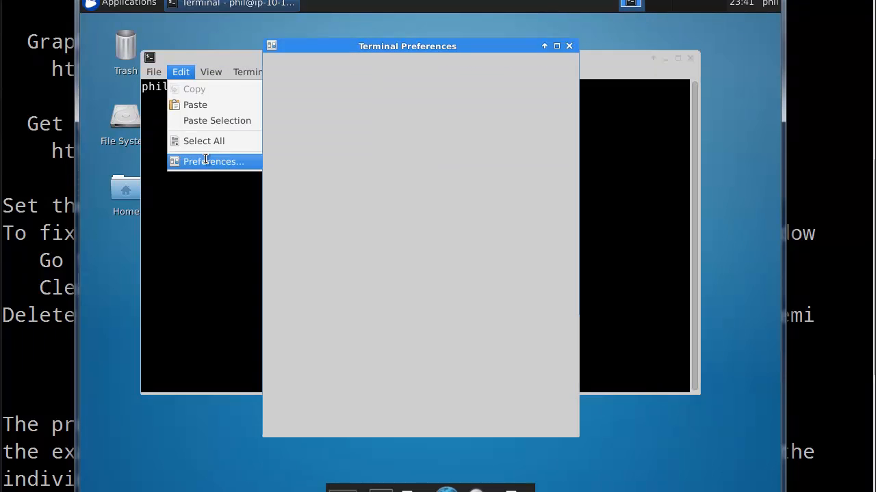
{"action": "left_click", "coordinate": [213, 161]}
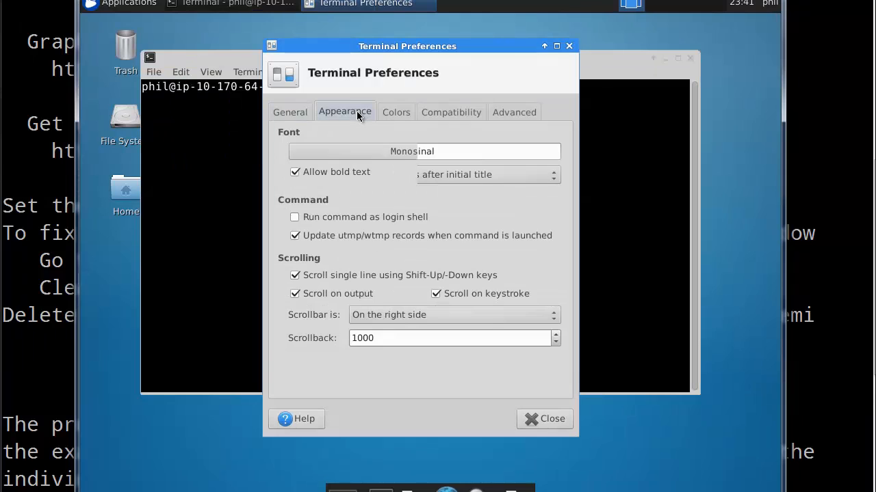
{"action": "left_click", "coordinate": [424, 152]}
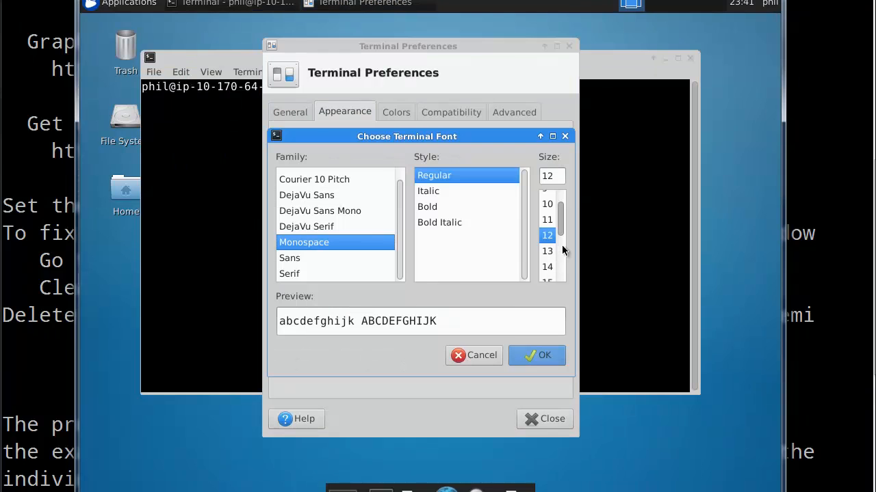
{"action": "scroll", "scroll_direction": "down", "scroll_amount": 3}
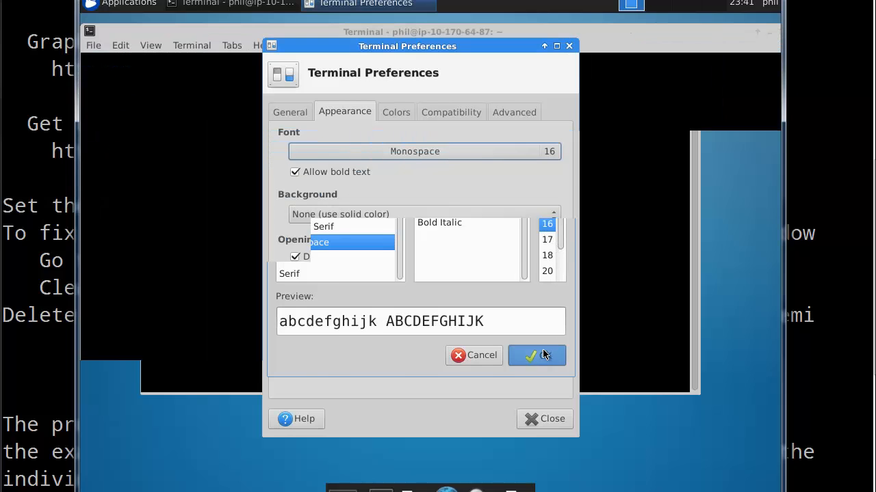
{"action": "left_click", "coordinate": [536, 355]}
{"action": "type", "text": "pwd"}
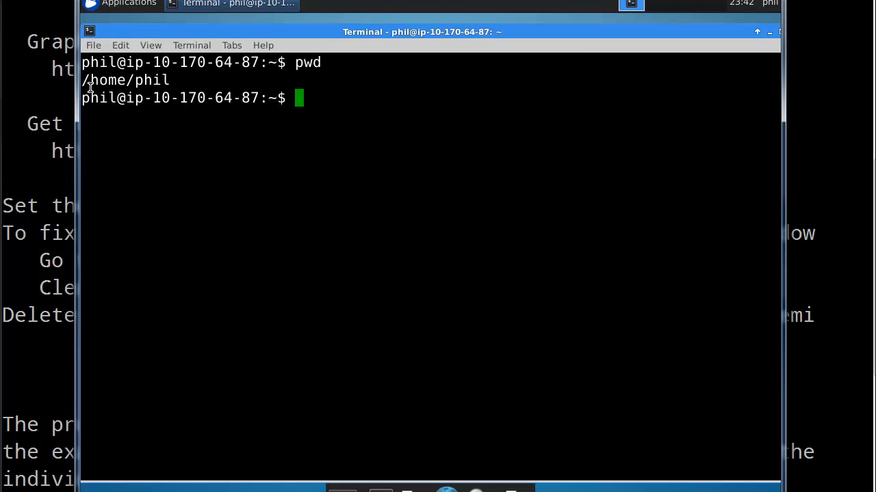
{"action": "mouse_move", "coordinate": [154, 73]}
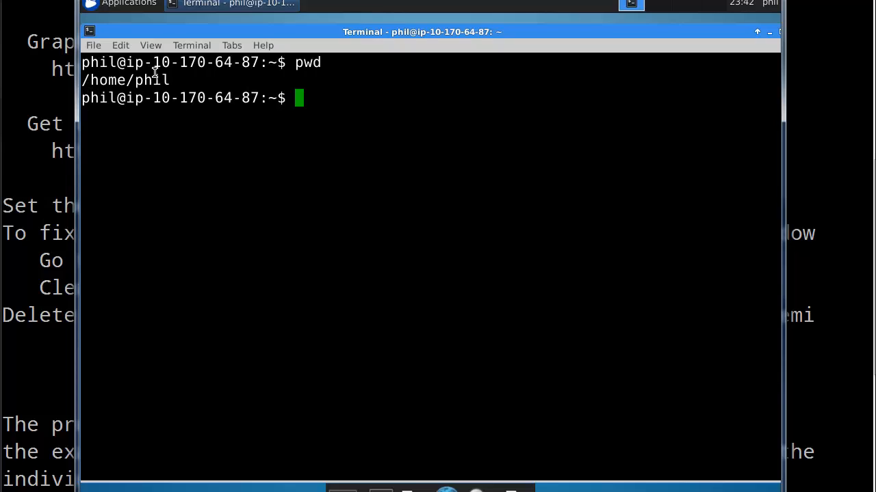
{"action": "mouse_move", "coordinate": [533, 160]}
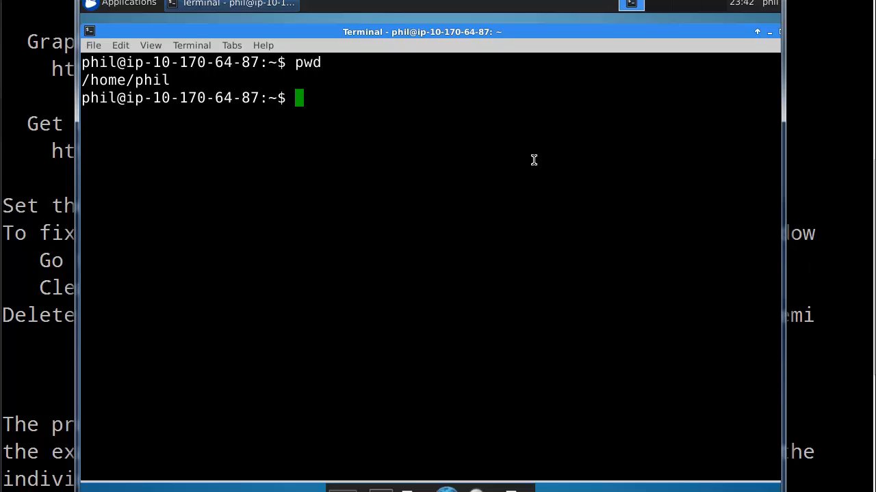
- List ~ubuntu, then run pwd to confirm the current directory is /home/phil
{"action": "type", "text": "ls"}
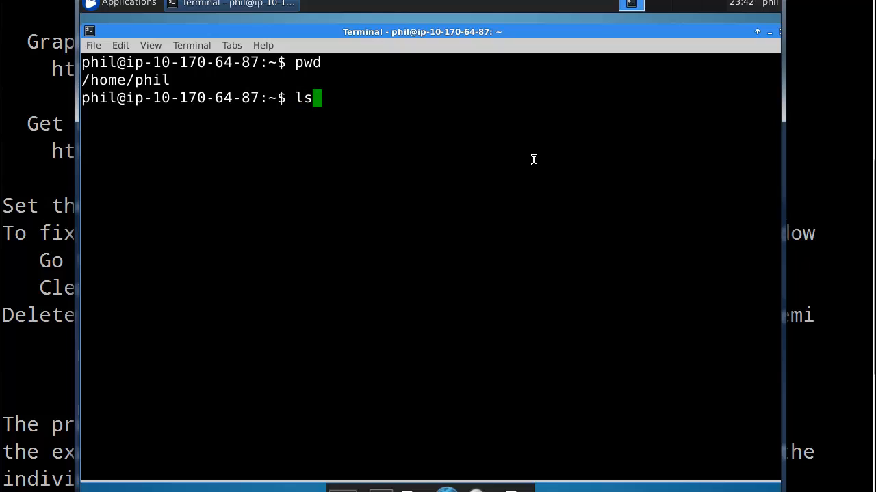
{"action": "type", "text": "~ubunt"}
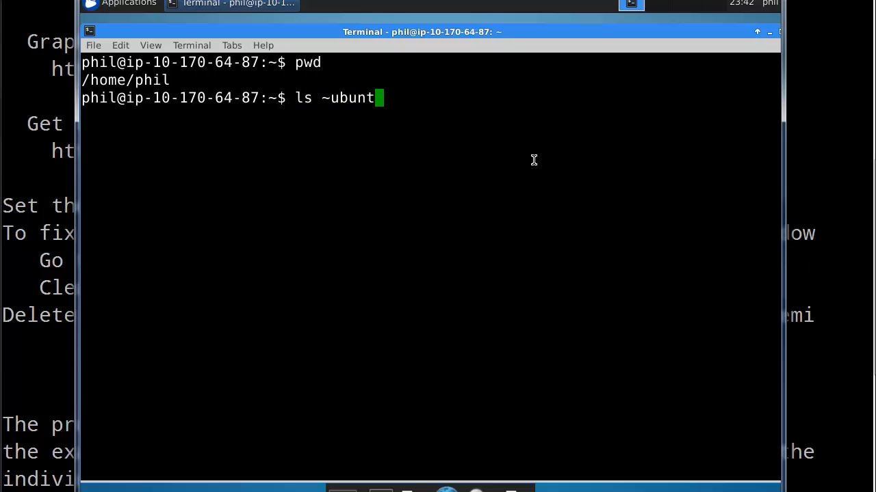
{"action": "key", "text": "Return"}
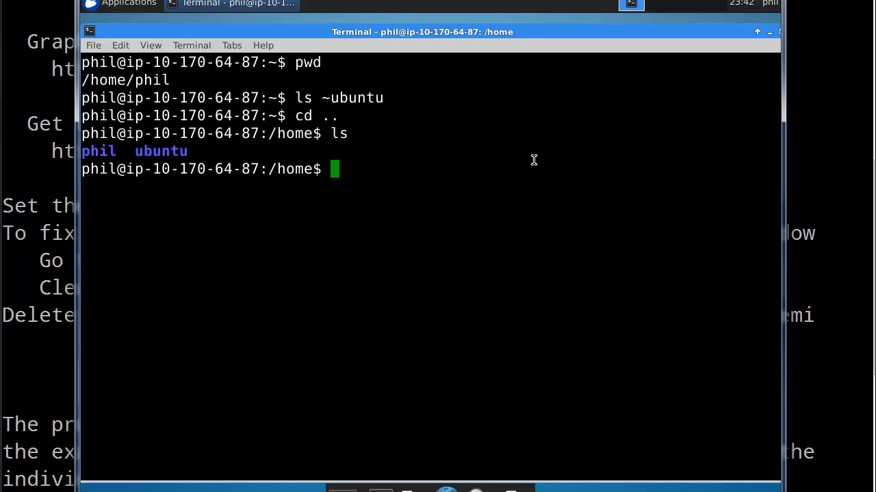
{"action": "mouse_move", "coordinate": [142, 156]}
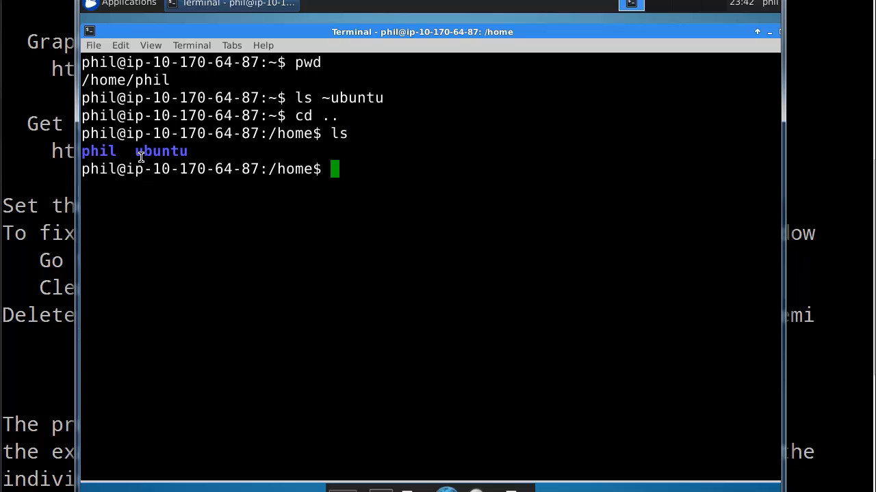
{"action": "mouse_move", "coordinate": [74, 386]}
{"action": "type", "text": "cd phil/"}
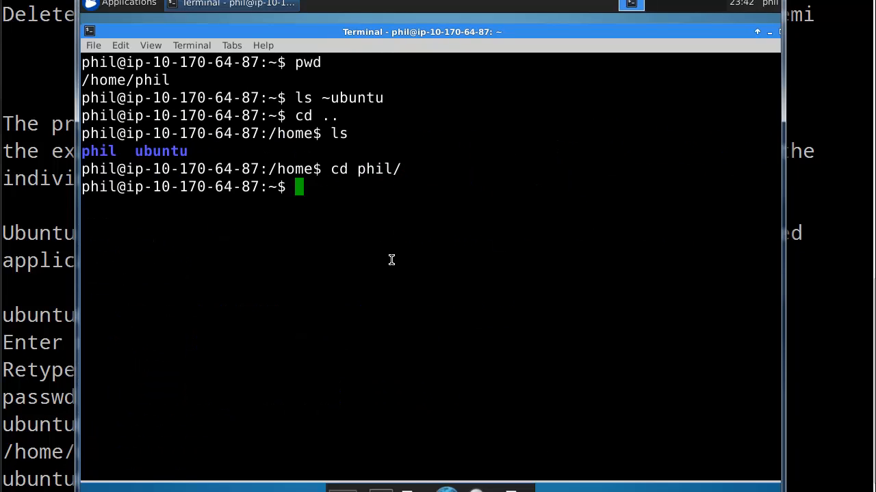
{"action": "type", "text": "pwd"}
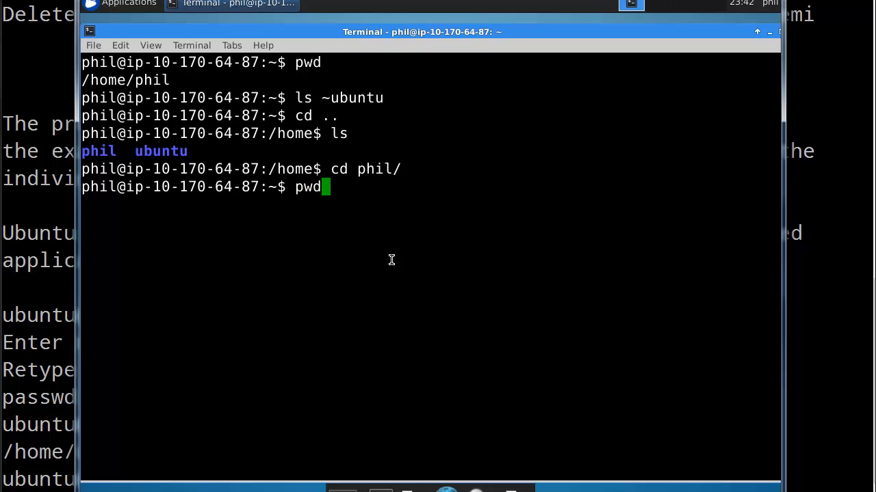
{"action": "key", "text": "Return"}
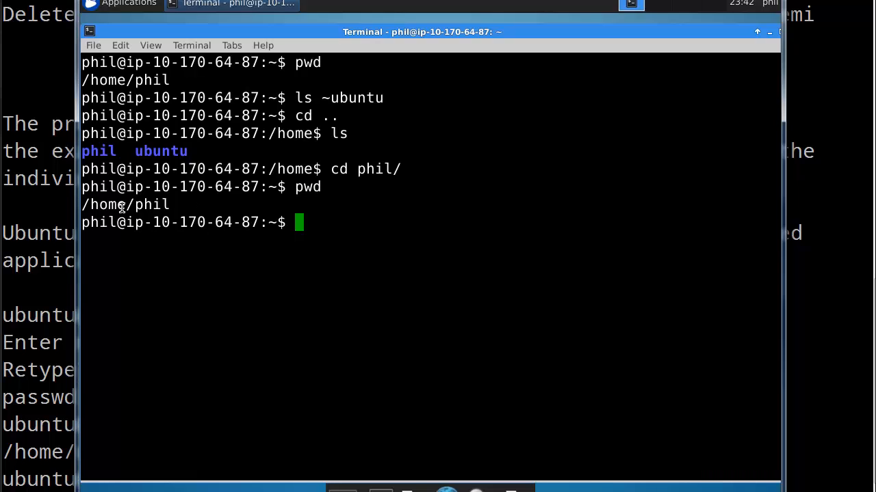
{"action": "mouse_move", "coordinate": [78, 302]}
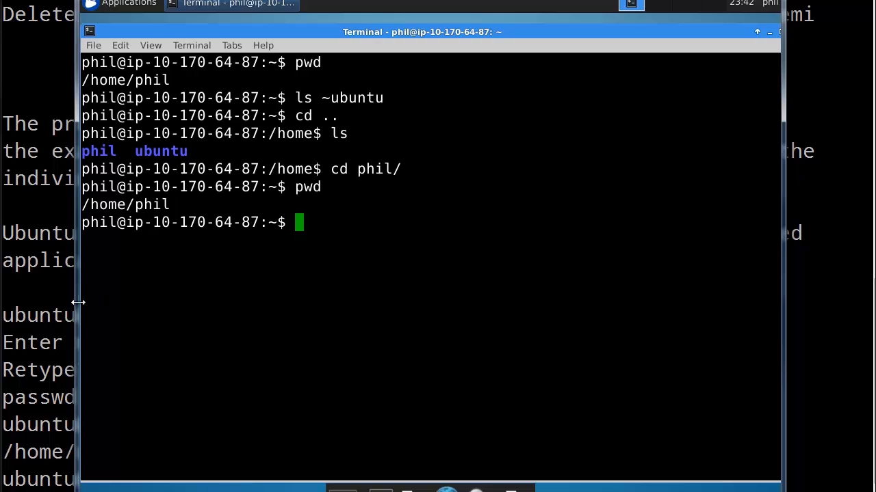
{"action": "mouse_move", "coordinate": [528, 428]}
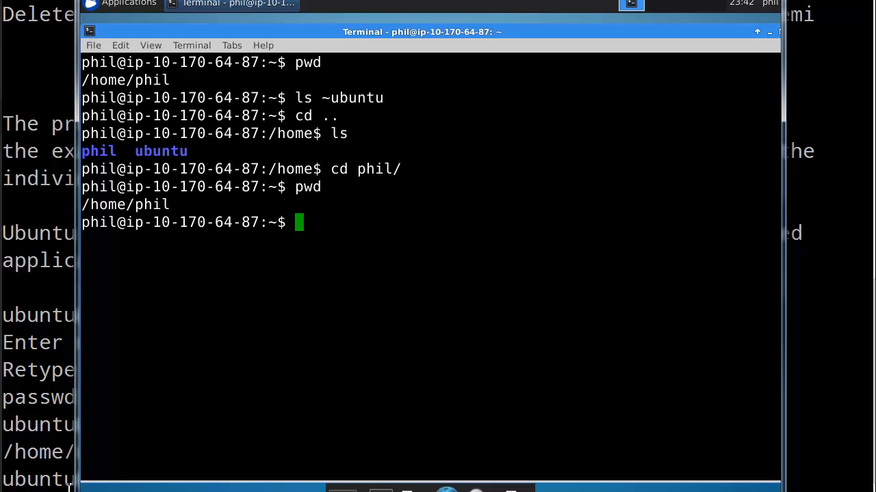
{"action": "mouse_move", "coordinate": [507, 385]}
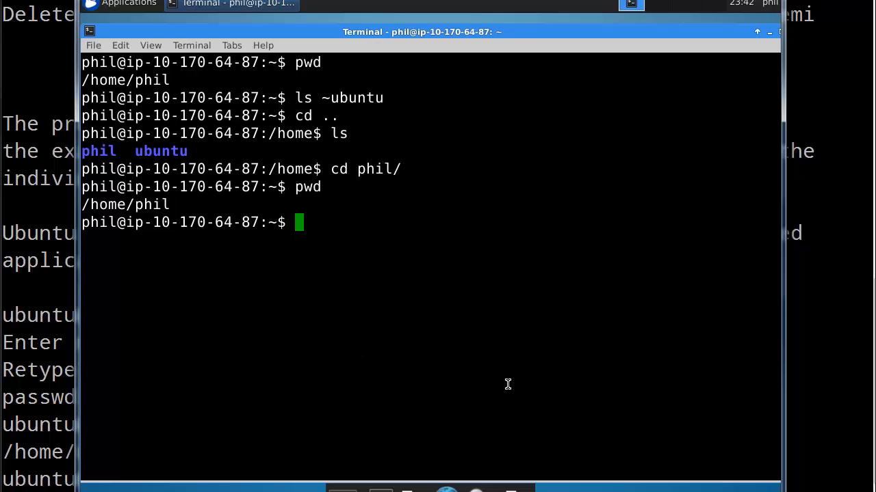